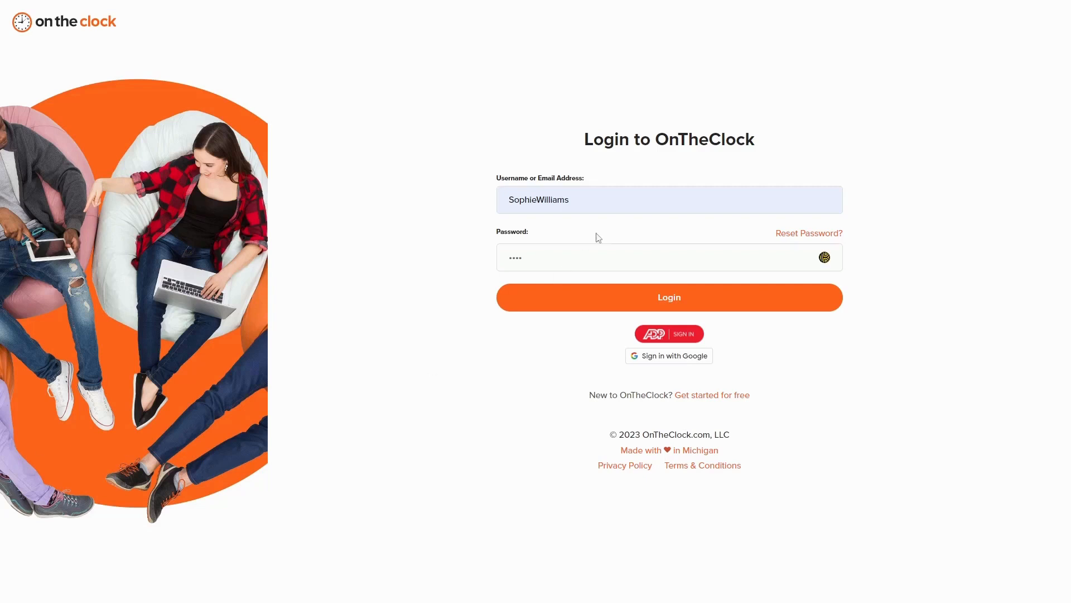
# Log in to OnTheClock as the employee with the entered username and password.
pyautogui.click(649, 200)
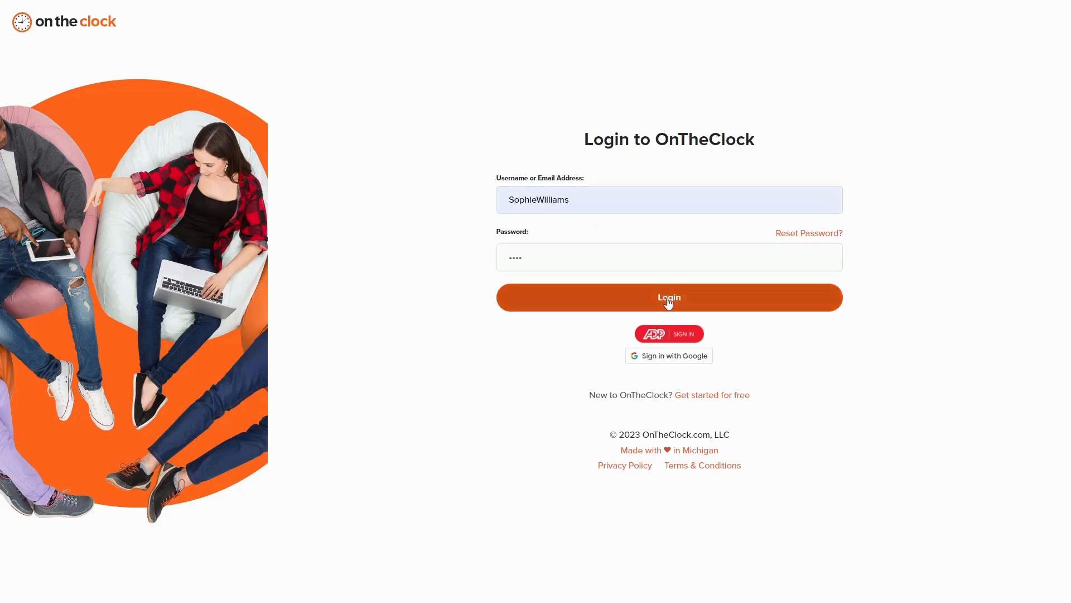
pyautogui.click(669, 297)
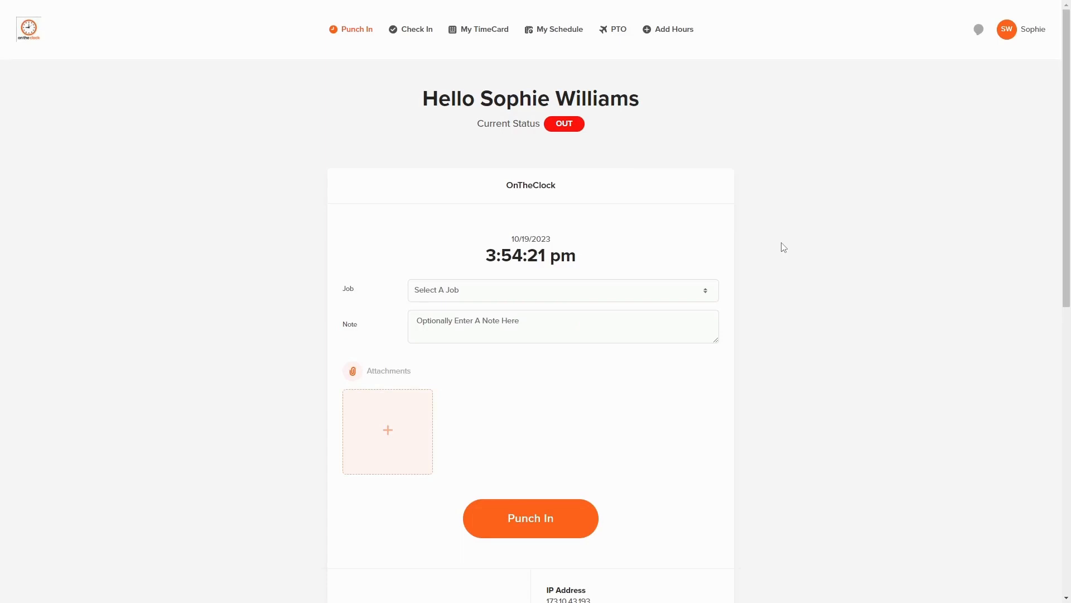
# Choose Driver as the punch-in job and add the note 'First day on the job'.
pyautogui.scroll(-3)
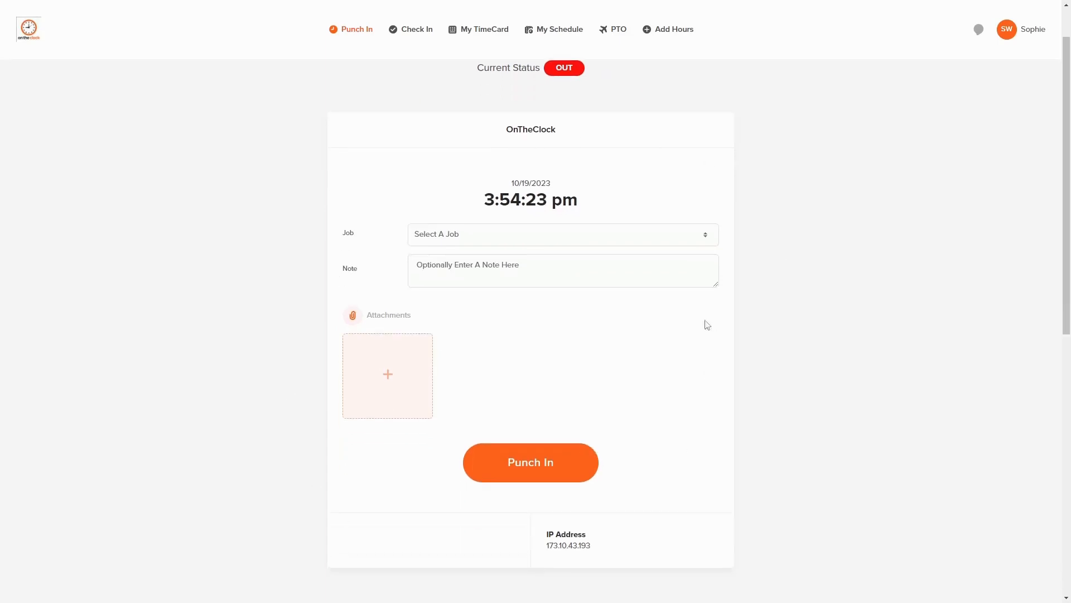
pyautogui.moveTo(612, 201)
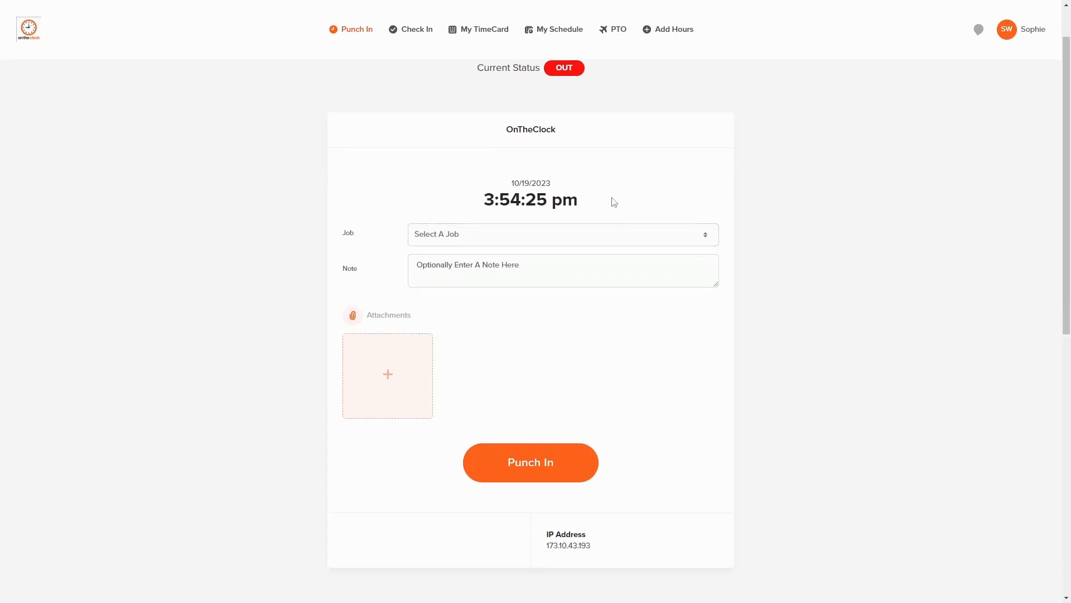
pyautogui.moveTo(560, 80)
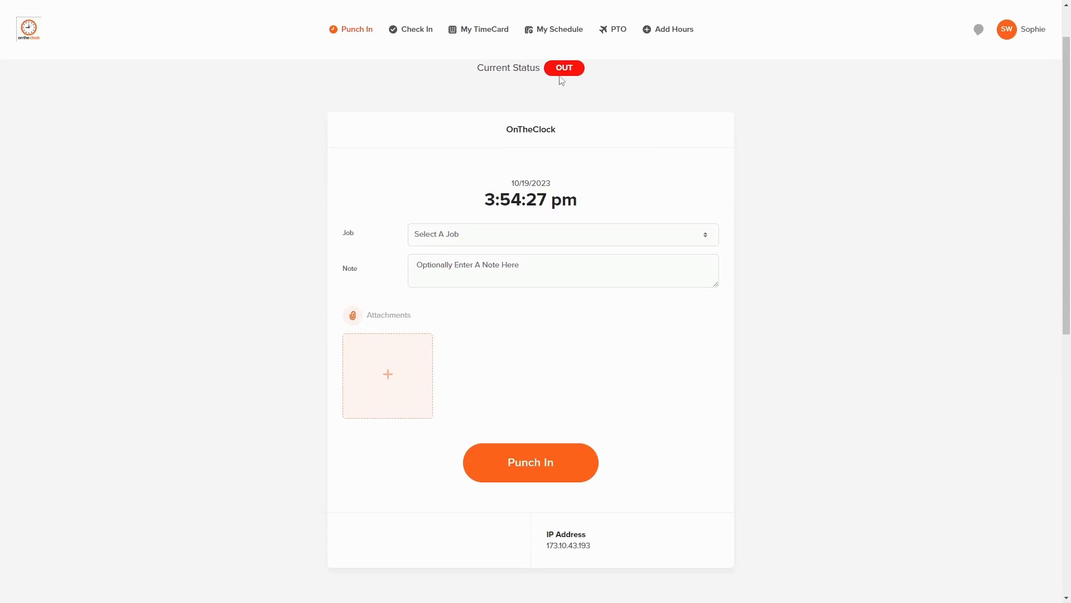
pyautogui.moveTo(584, 127)
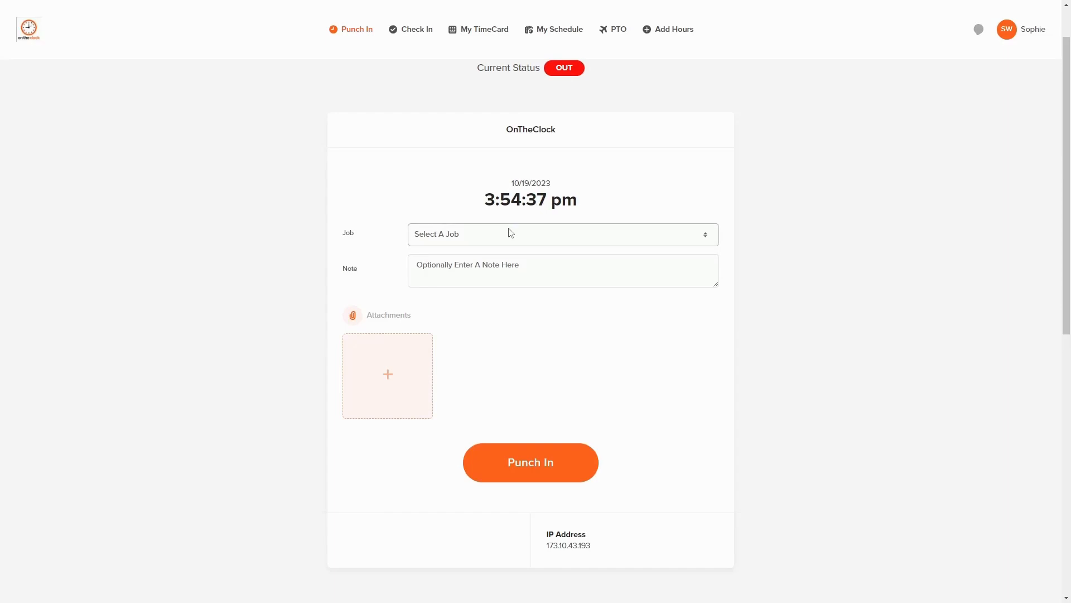
pyautogui.moveTo(481, 240)
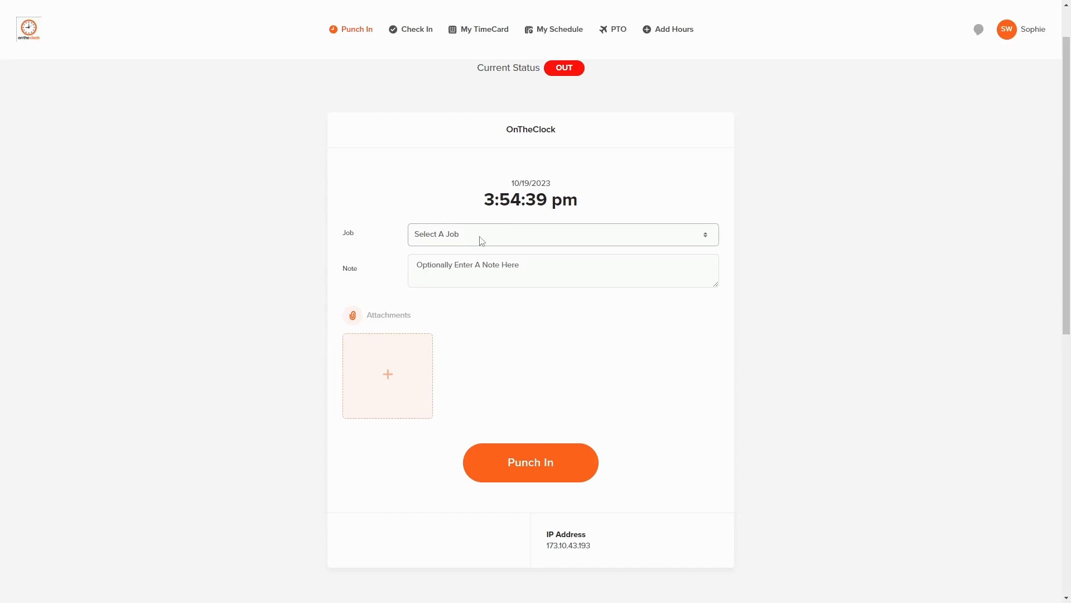
pyautogui.click(562, 234)
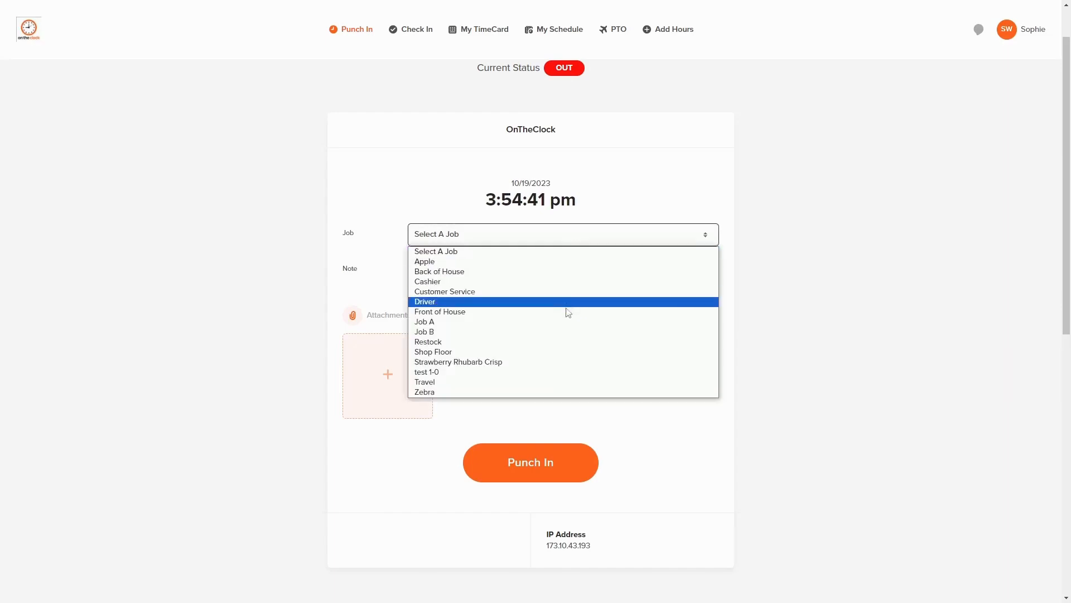
pyautogui.moveTo(642, 304)
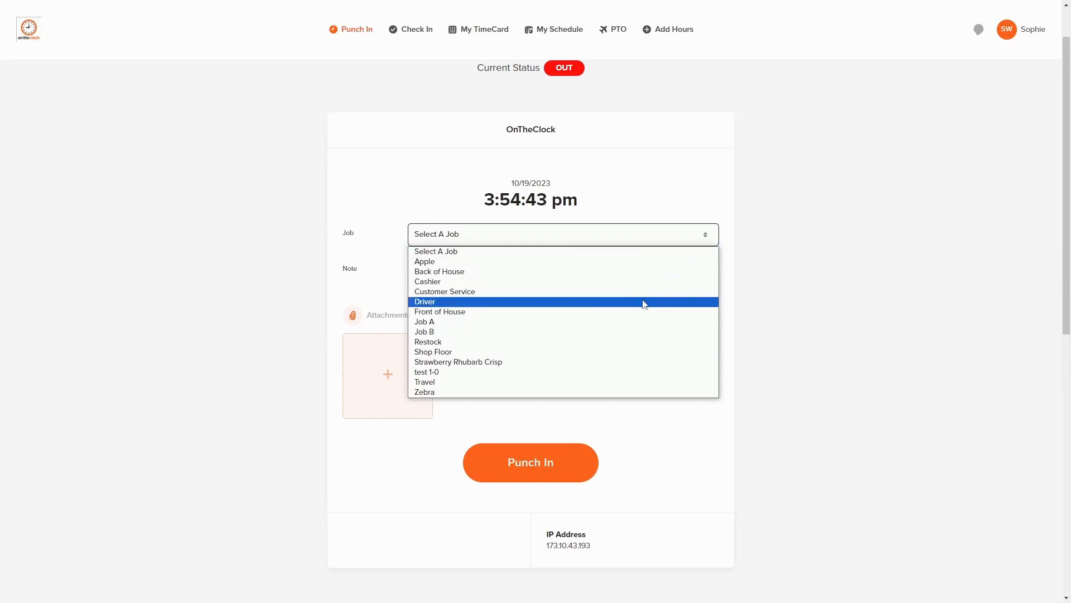
pyautogui.click(424, 301)
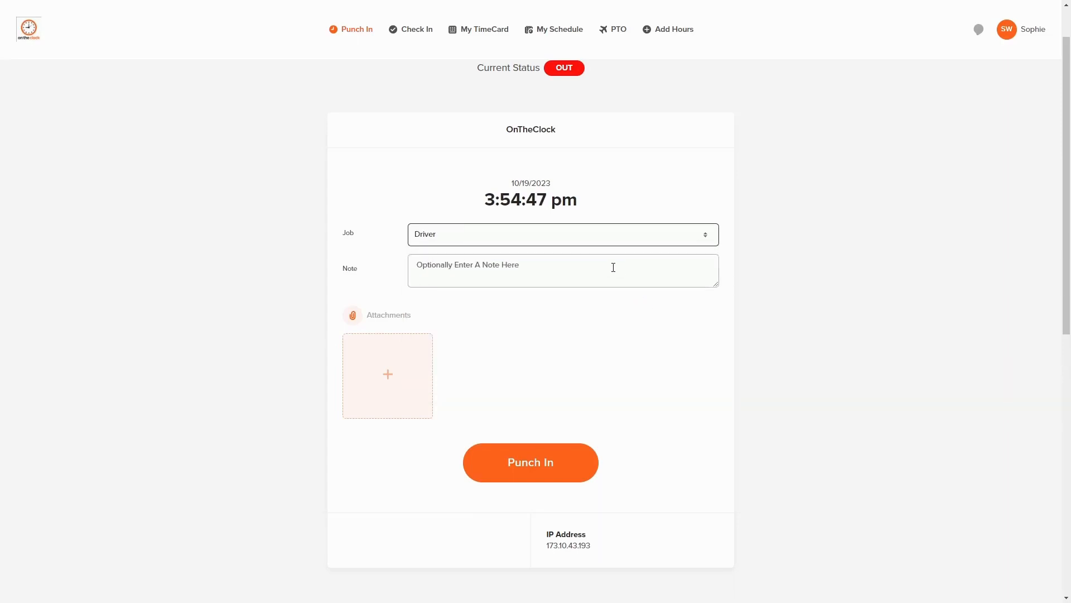
pyautogui.click(563, 270)
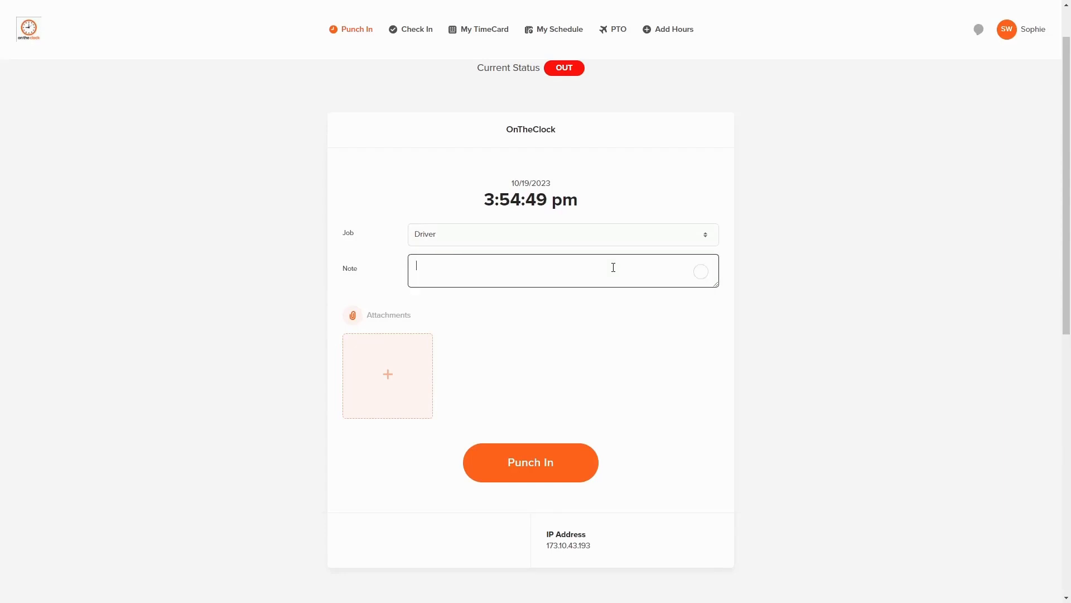
pyautogui.write('Fisr')
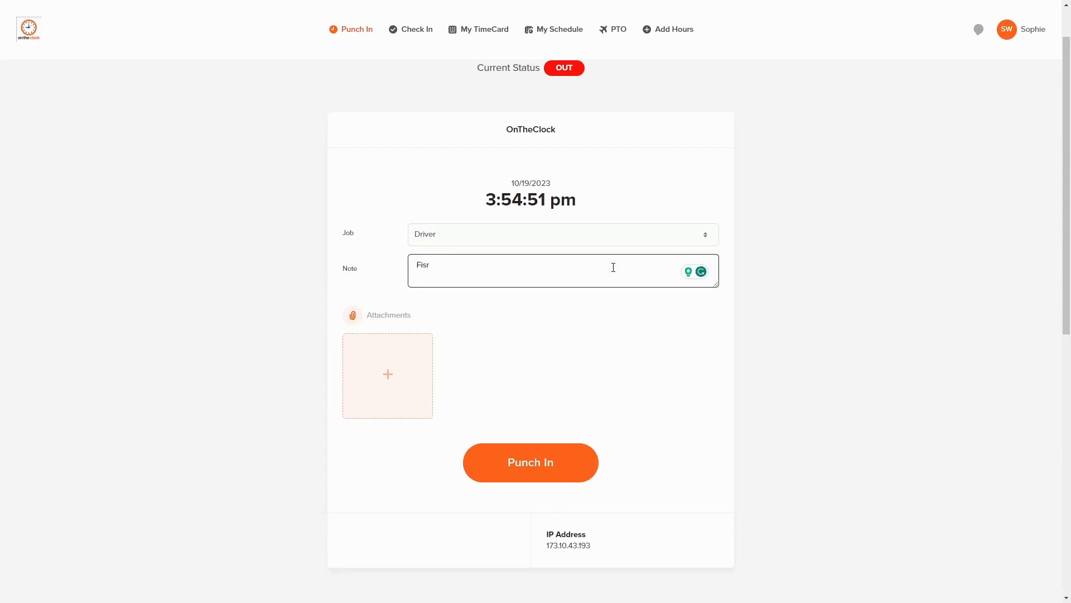
pyautogui.write('First day on the job')
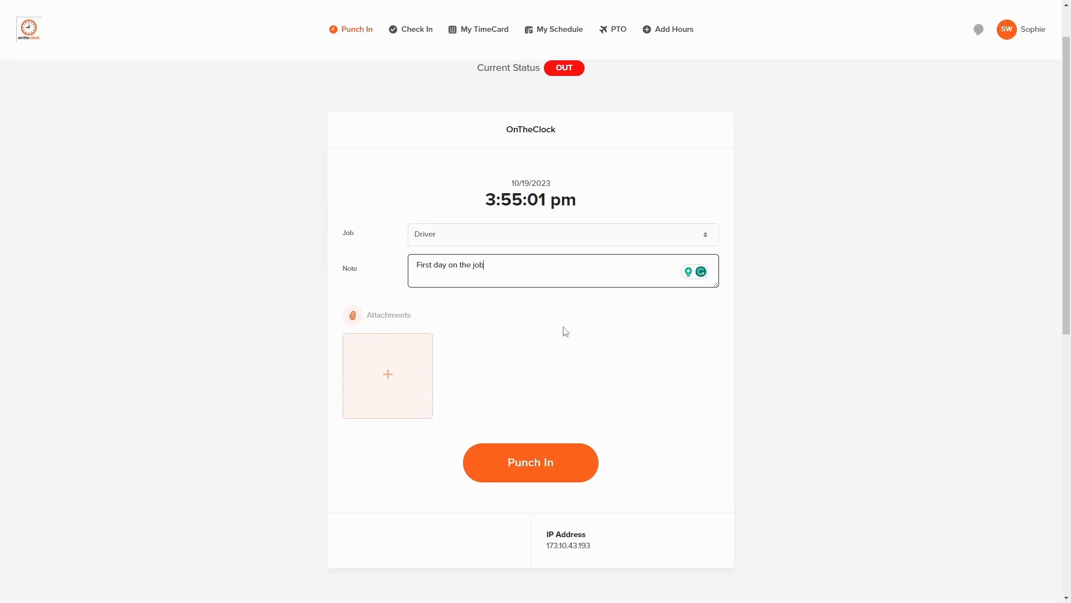
pyautogui.moveTo(420, 381)
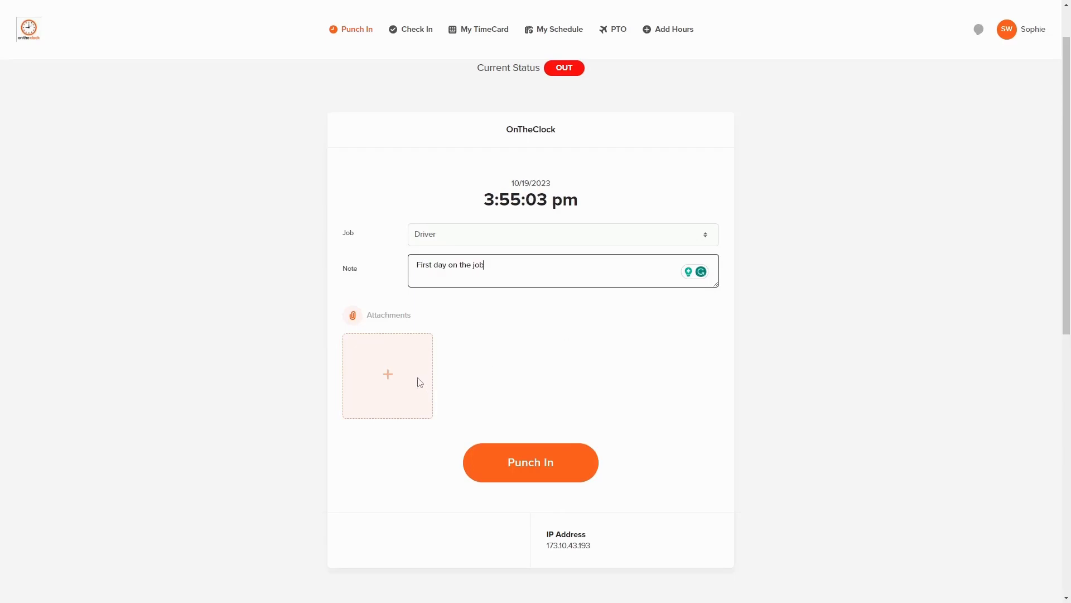
pyautogui.moveTo(415, 382)
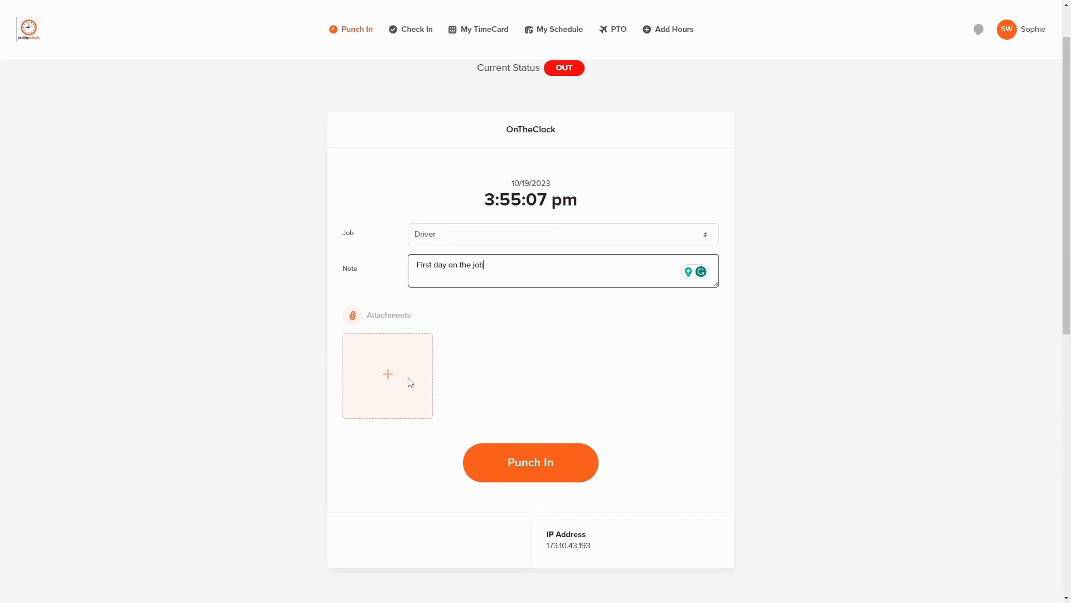
pyautogui.click(387, 374)
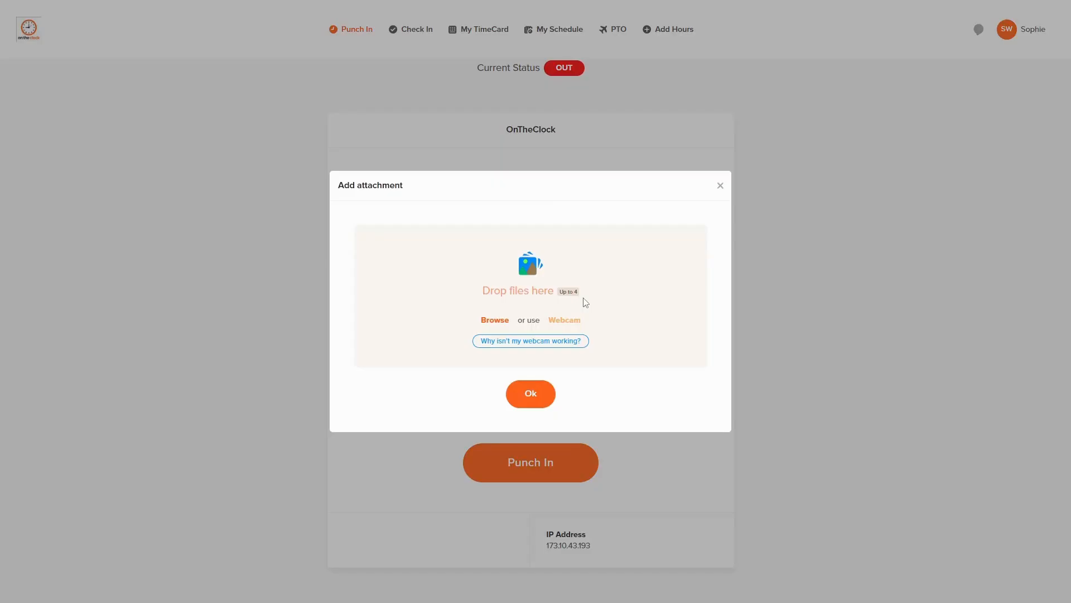
pyautogui.moveTo(602, 270)
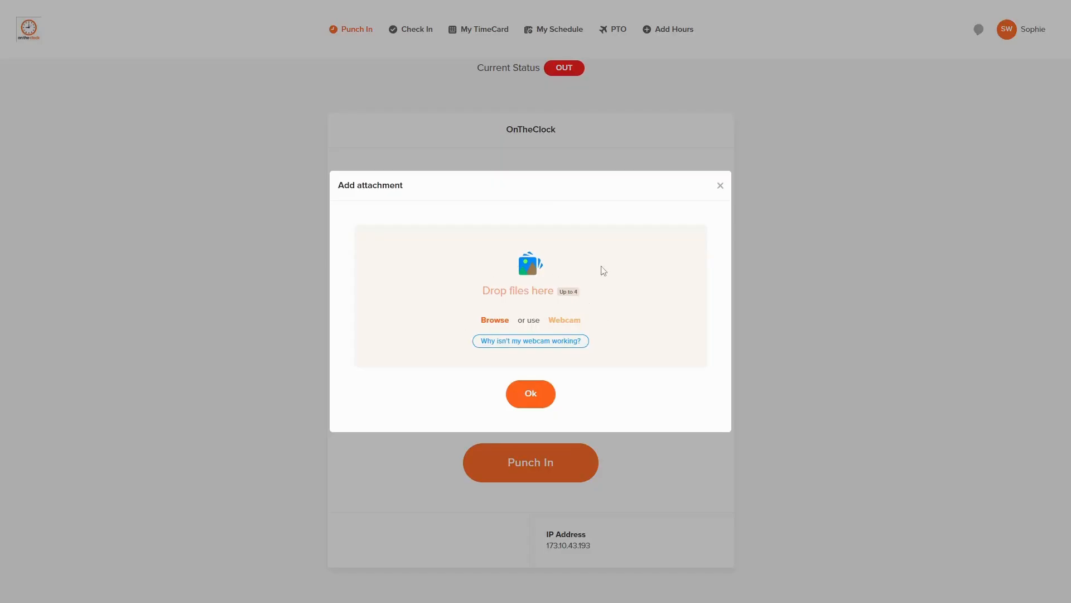
pyautogui.moveTo(494, 320)
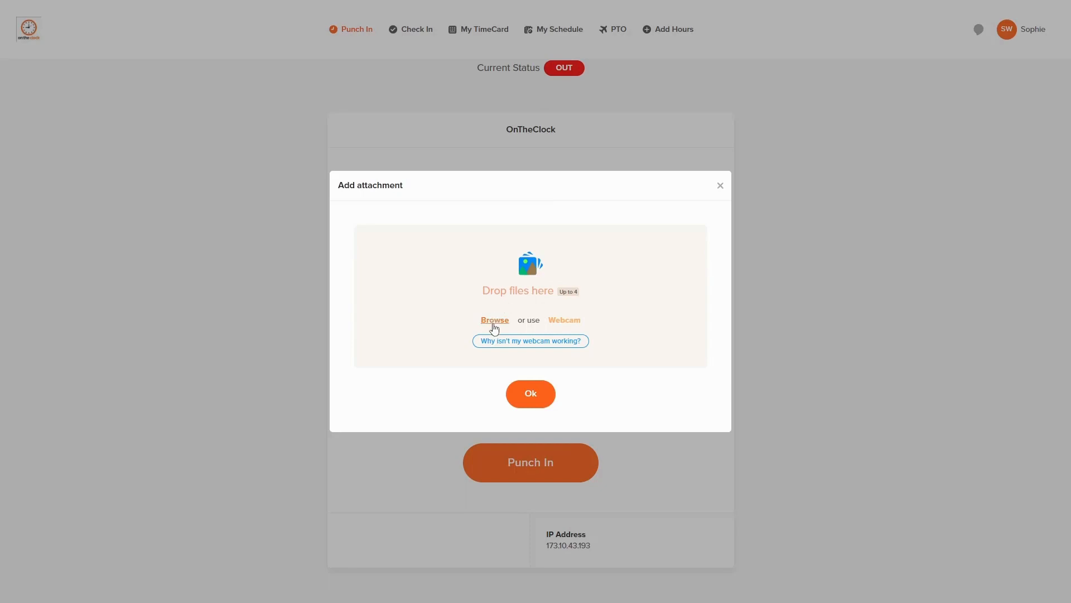
pyautogui.moveTo(564, 320)
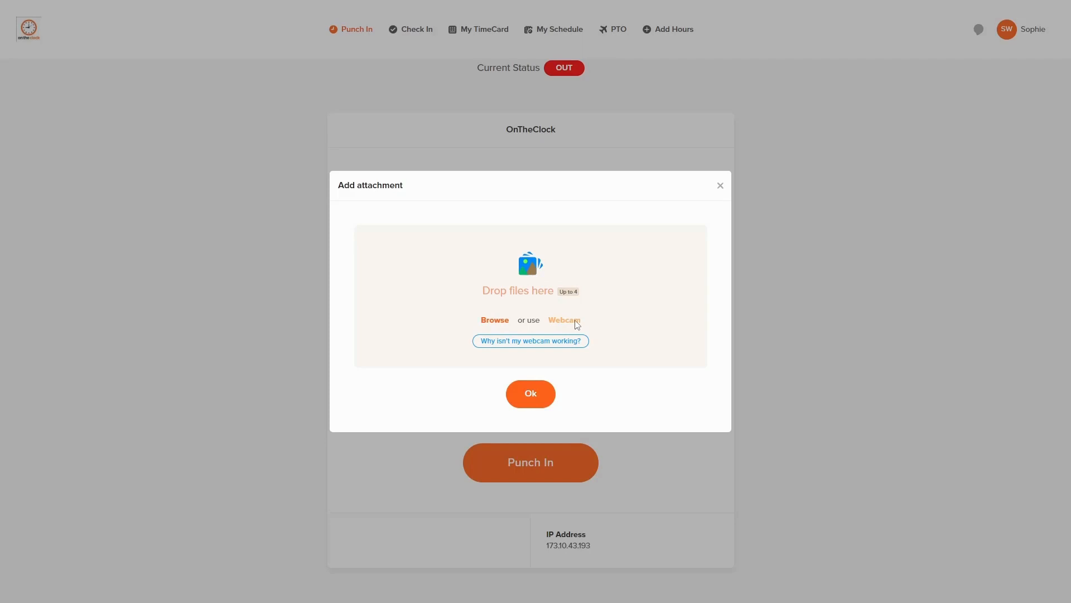
pyautogui.moveTo(714, 190)
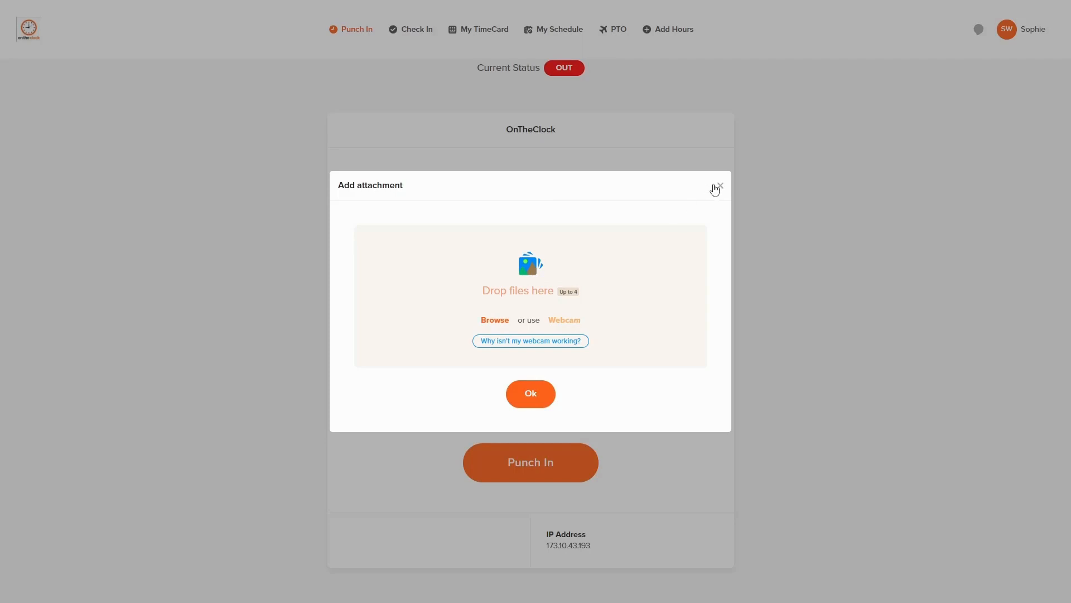
pyautogui.click(718, 187)
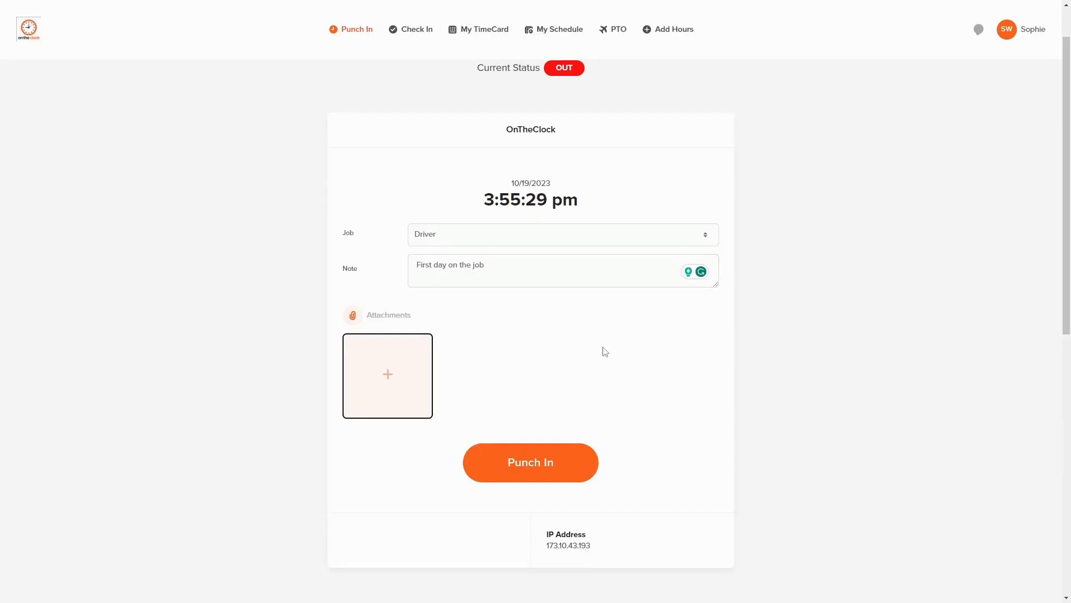
pyautogui.moveTo(560, 455)
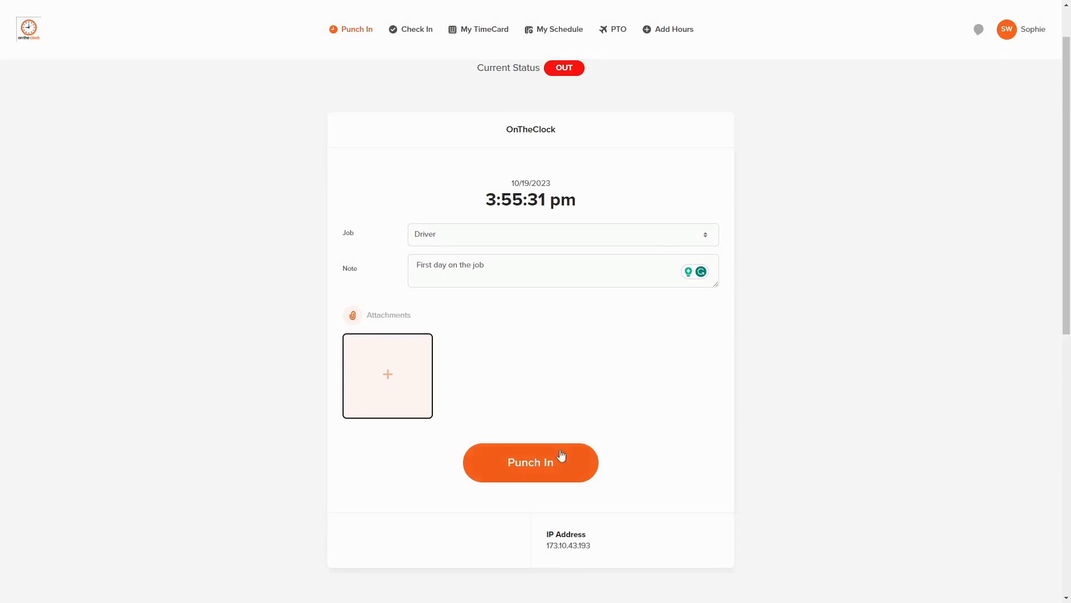
# Punch in for 10/19/2023 and confirm, bringing up the Punch Out and Switch Job options.
pyautogui.click(530, 462)
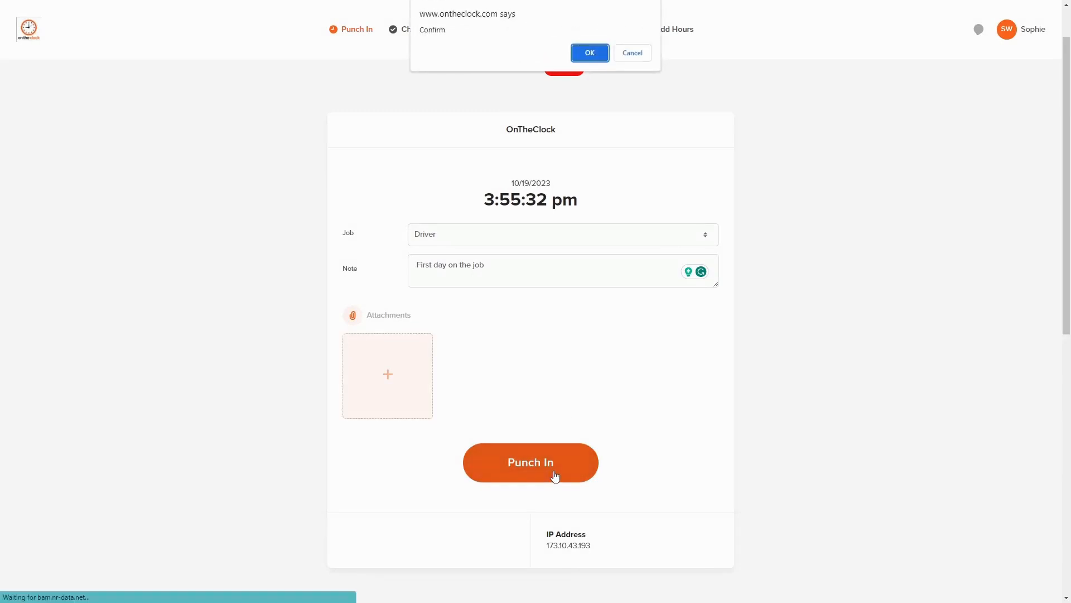
pyautogui.click(588, 53)
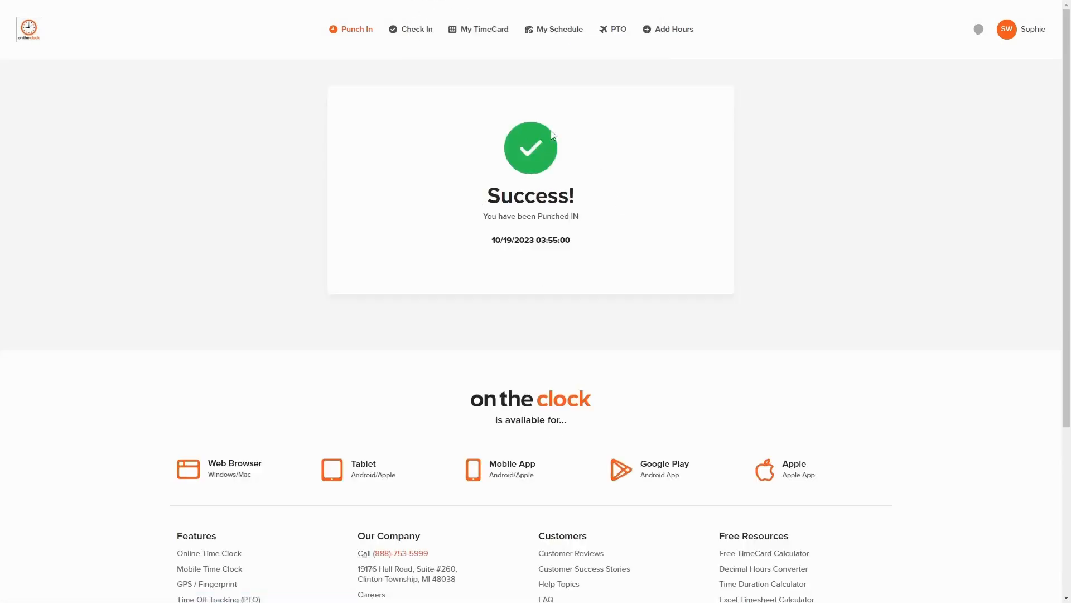
pyautogui.click(355, 28)
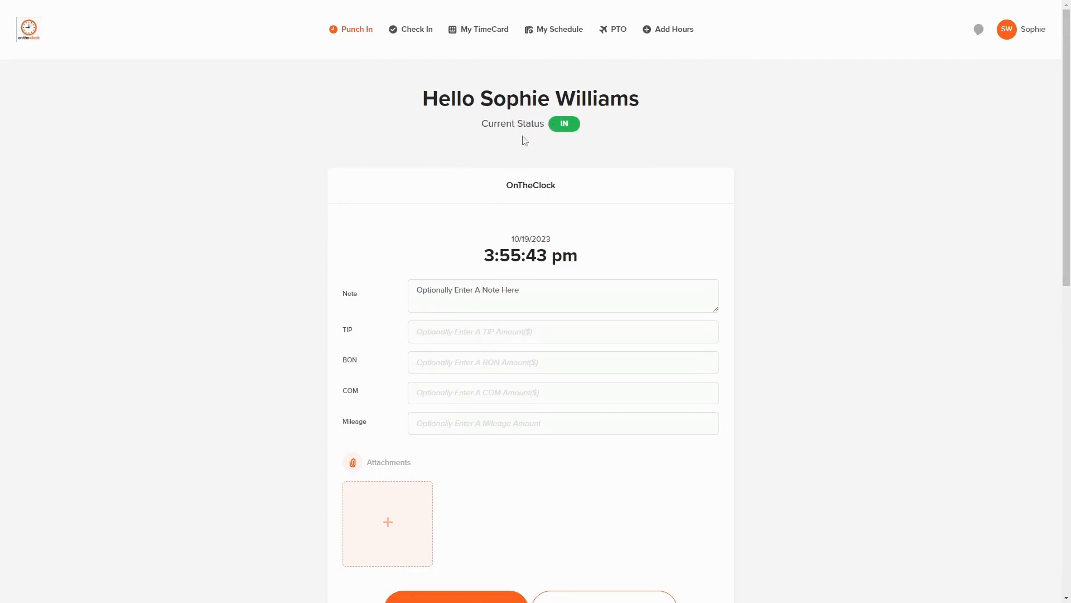
pyautogui.scroll(-3)
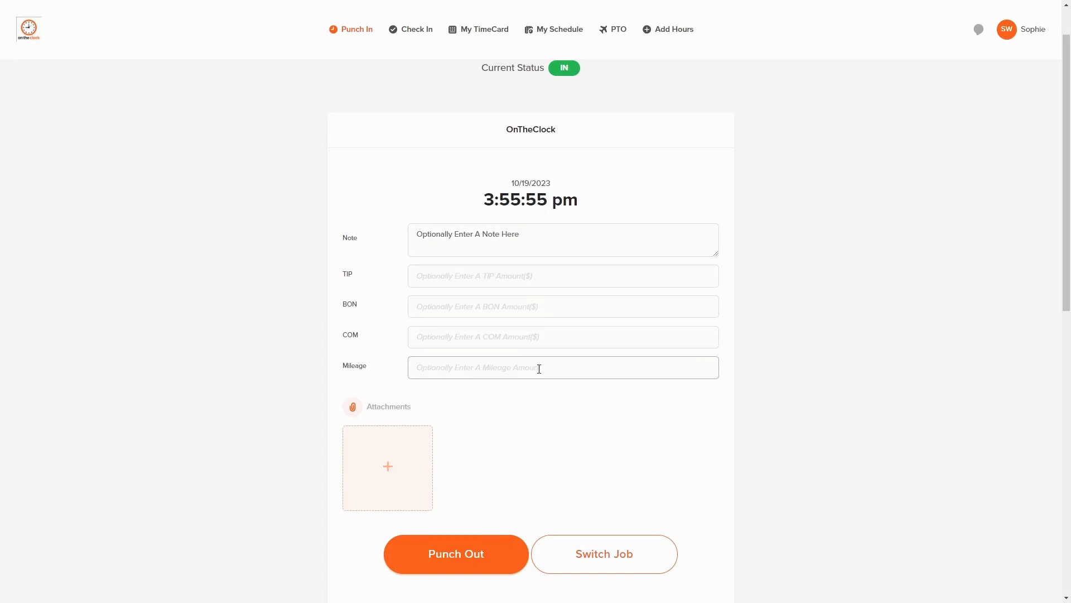
pyautogui.scroll(-3)
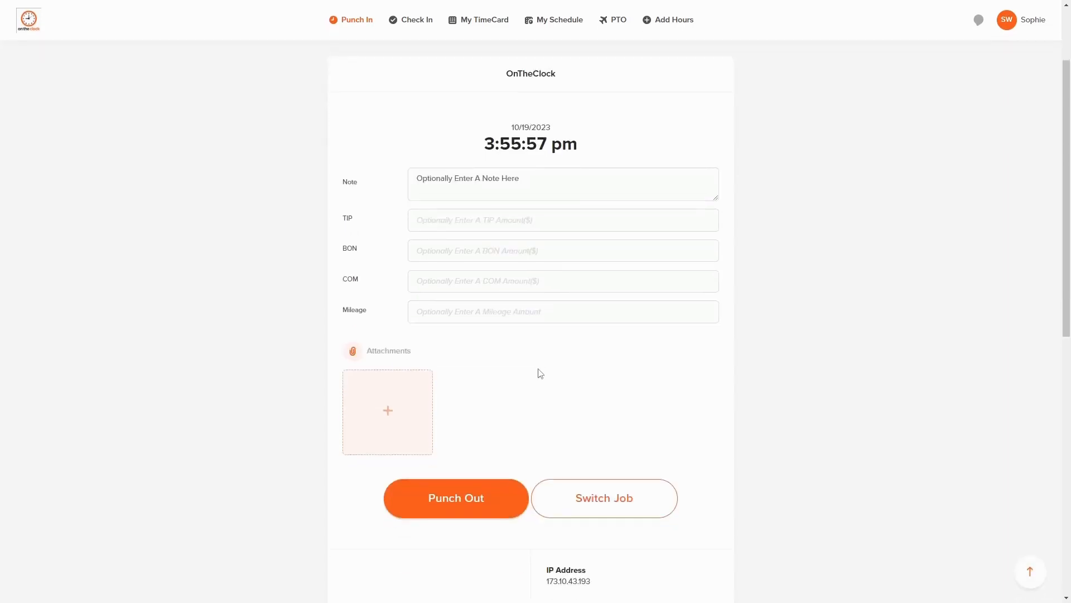
pyautogui.moveTo(585, 476)
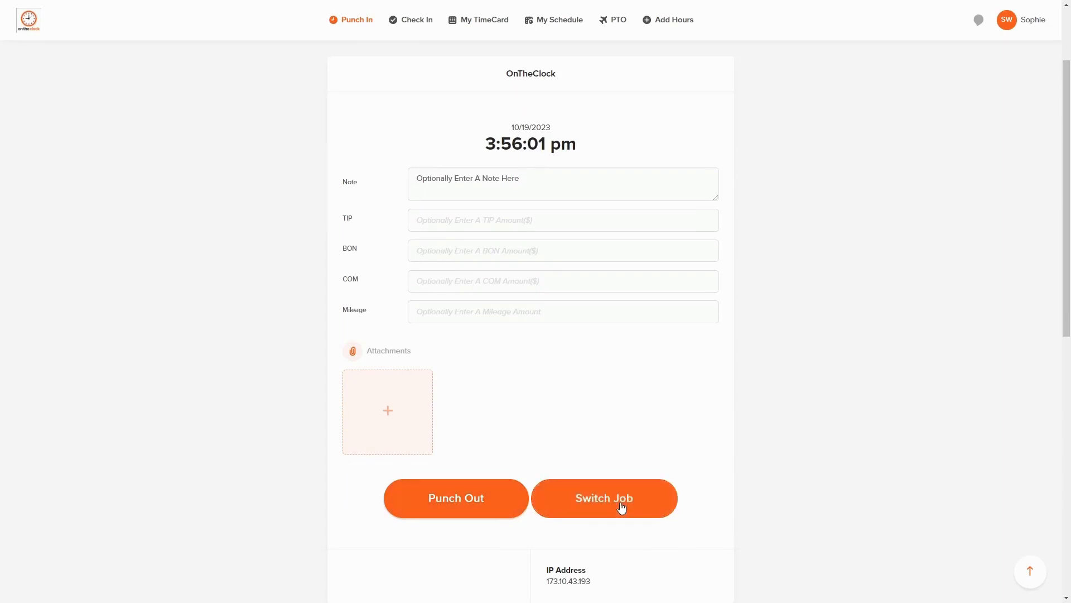
# Switch the current punch to the Cashier job and return to the Punch In page.
pyautogui.click(603, 497)
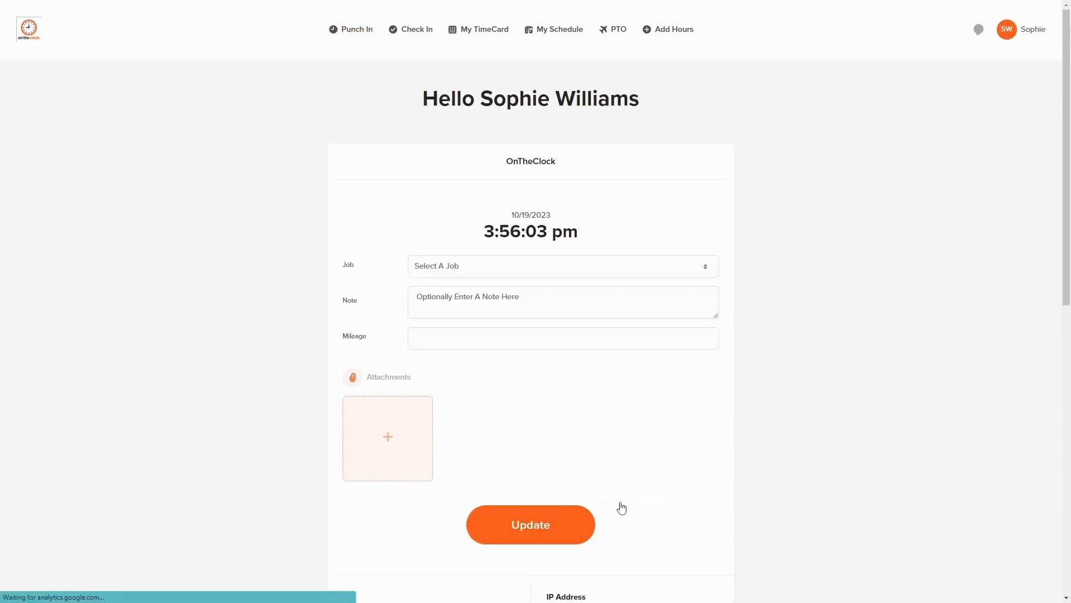
pyautogui.click(562, 266)
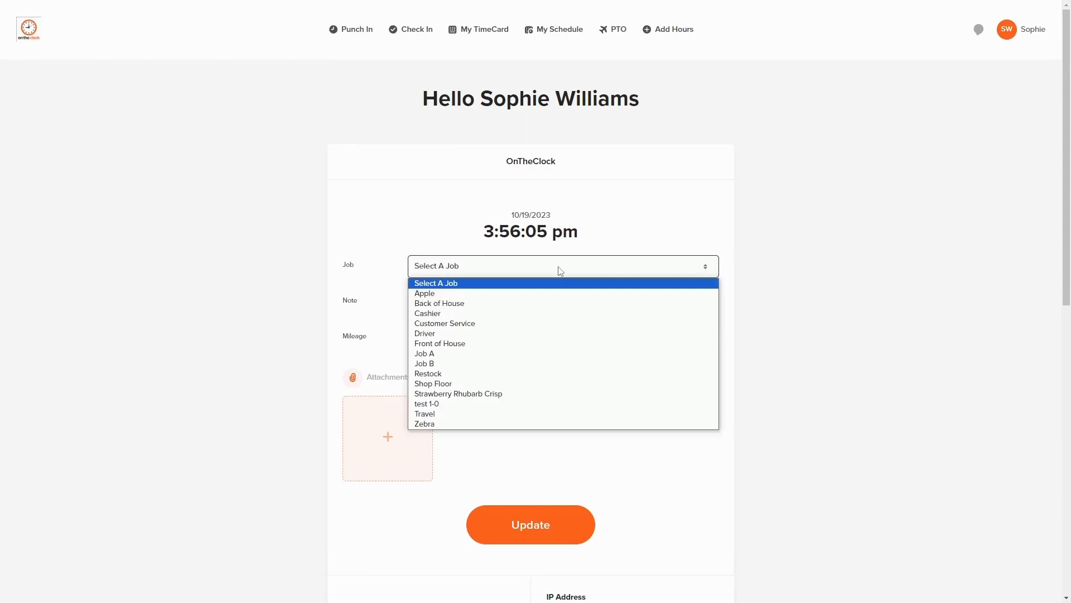
pyautogui.click(426, 313)
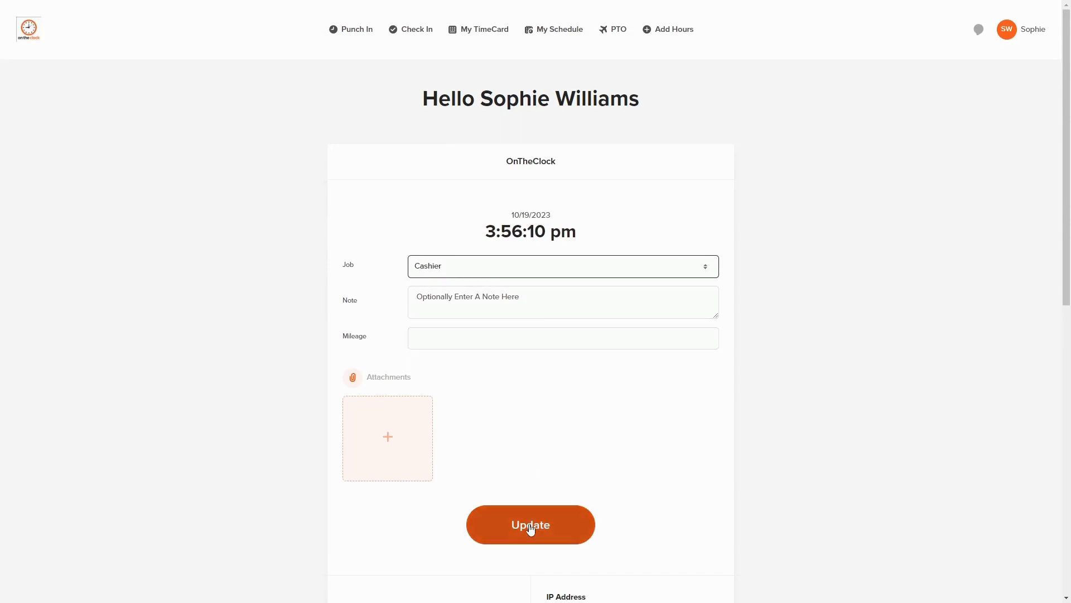
pyautogui.click(530, 523)
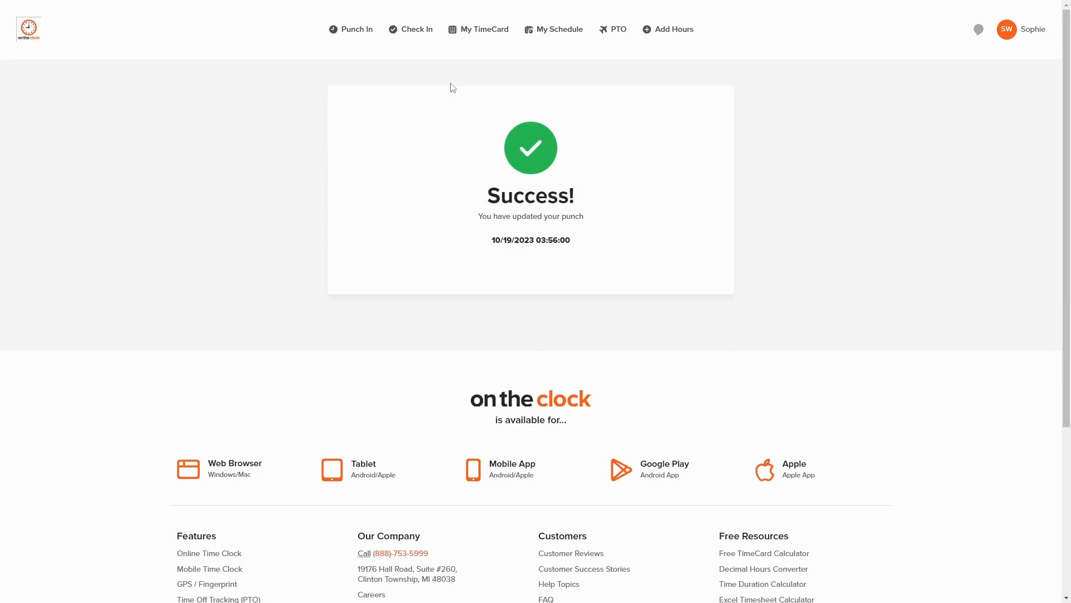
pyautogui.click(355, 30)
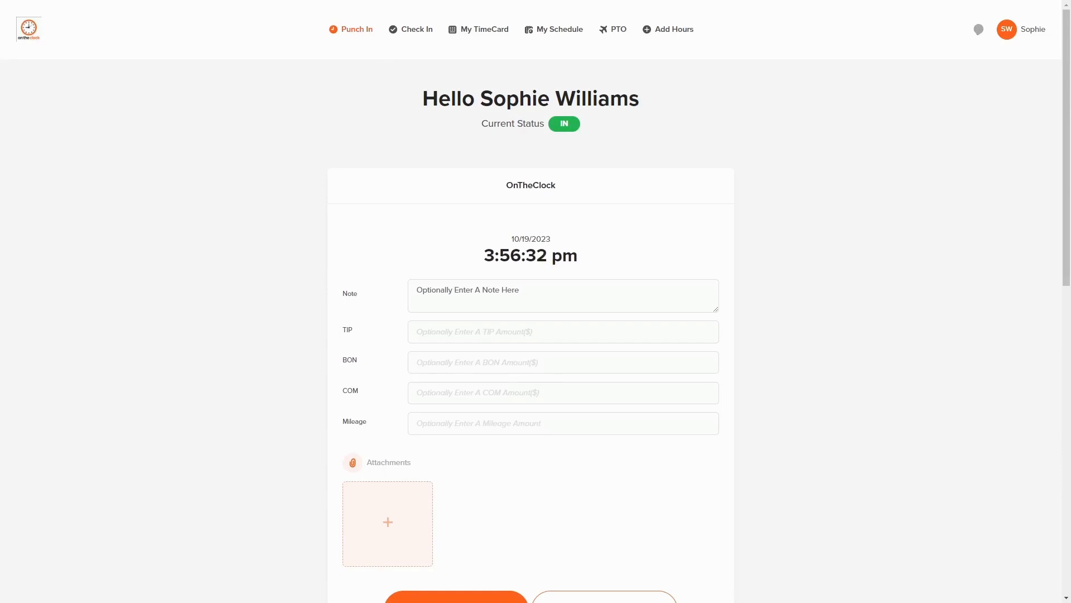
pyautogui.moveTo(411, 29)
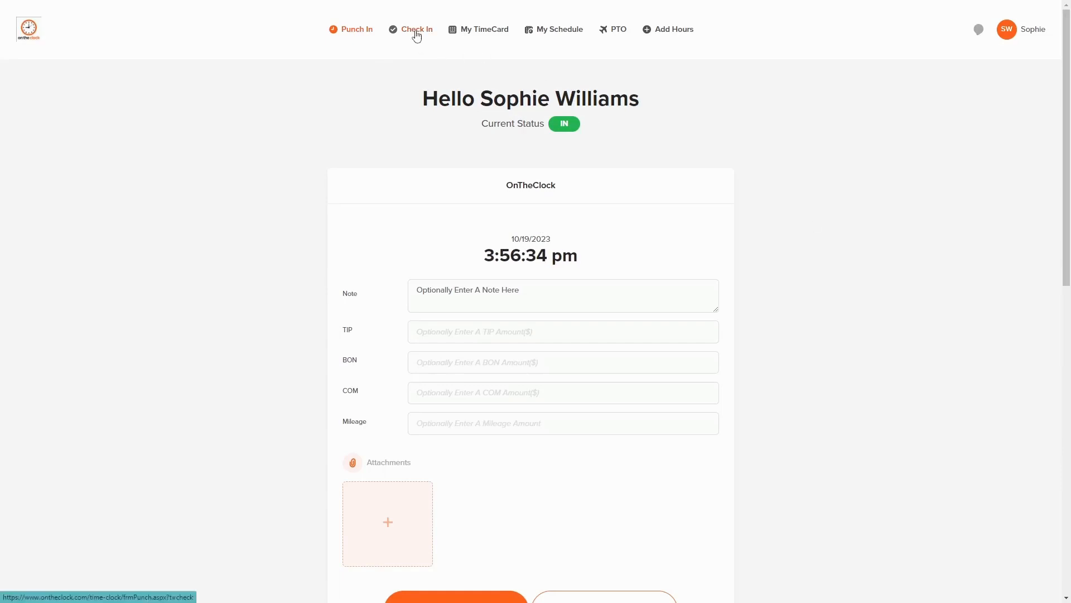
# Submit a check-in with no job or note, recorded at 10/19/2023 03:57:00.
pyautogui.click(417, 28)
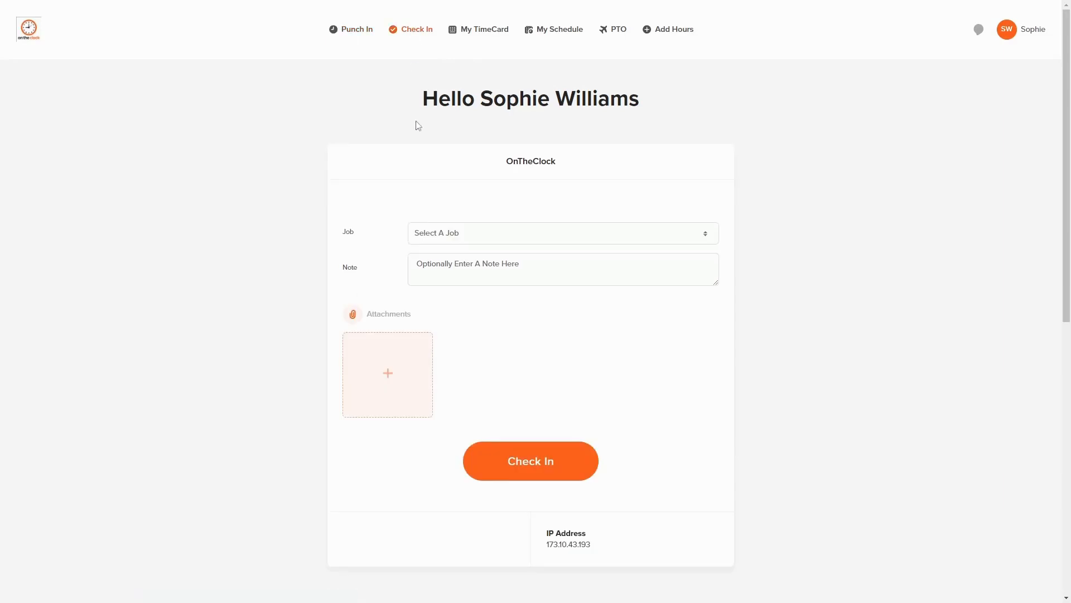
pyautogui.moveTo(444, 198)
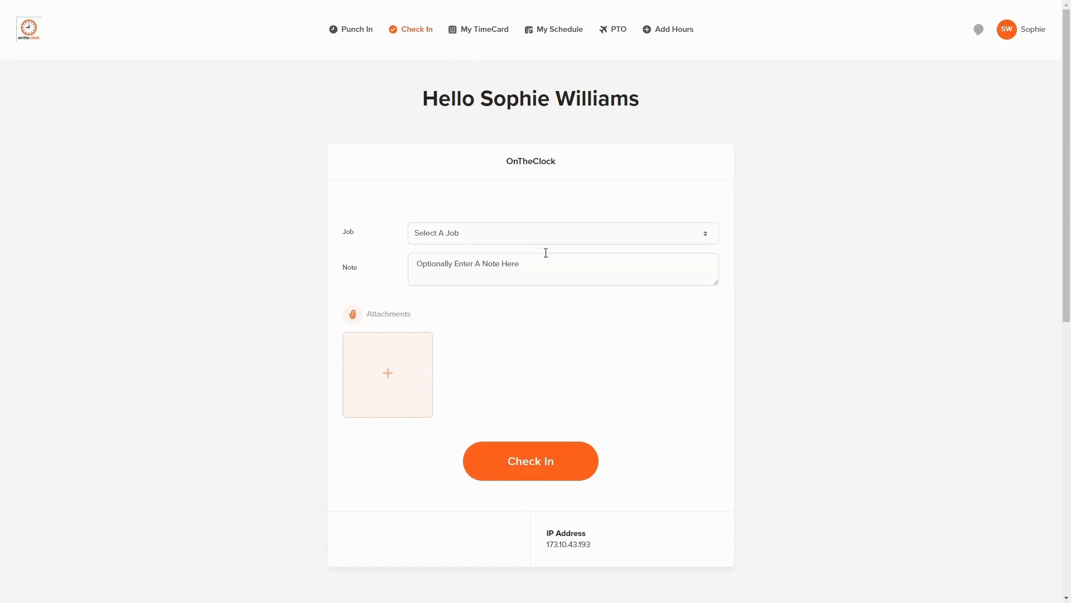
pyautogui.moveTo(498, 317)
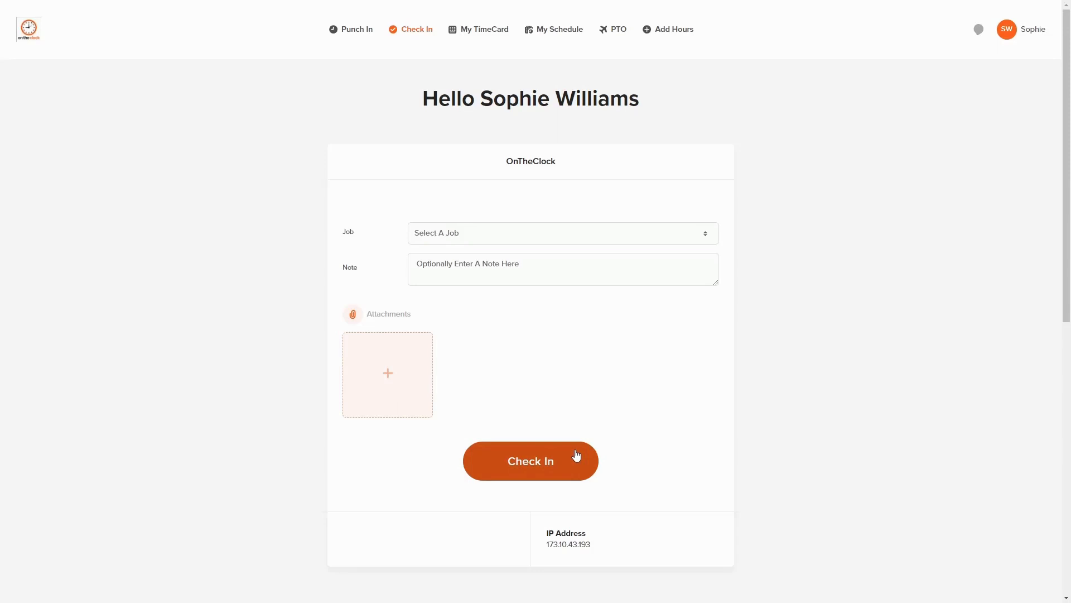
pyautogui.moveTo(687, 213)
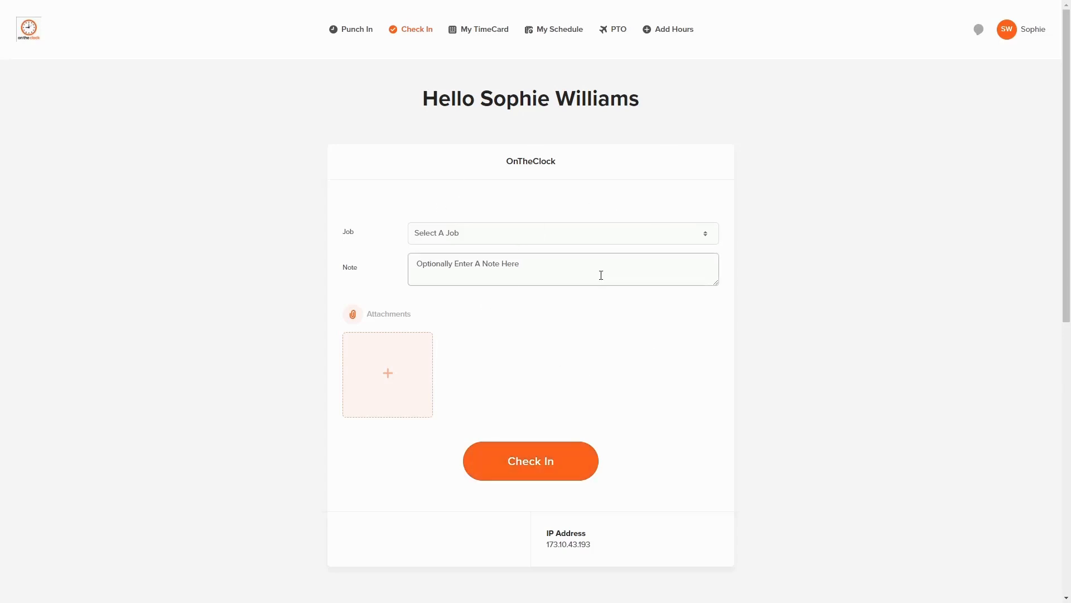
pyautogui.click(530, 460)
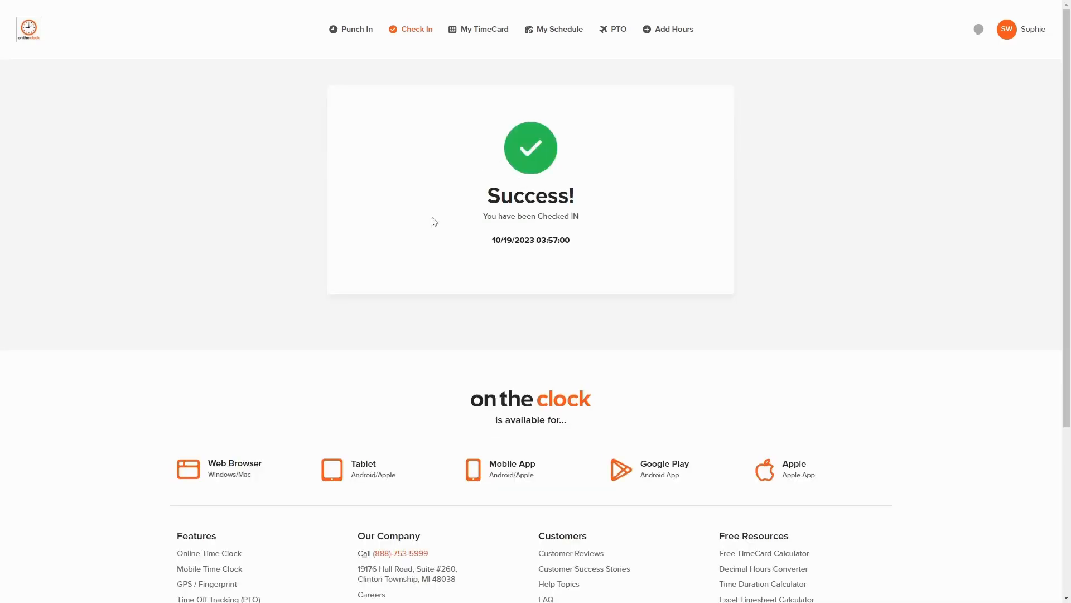
pyautogui.moveTo(514, 244)
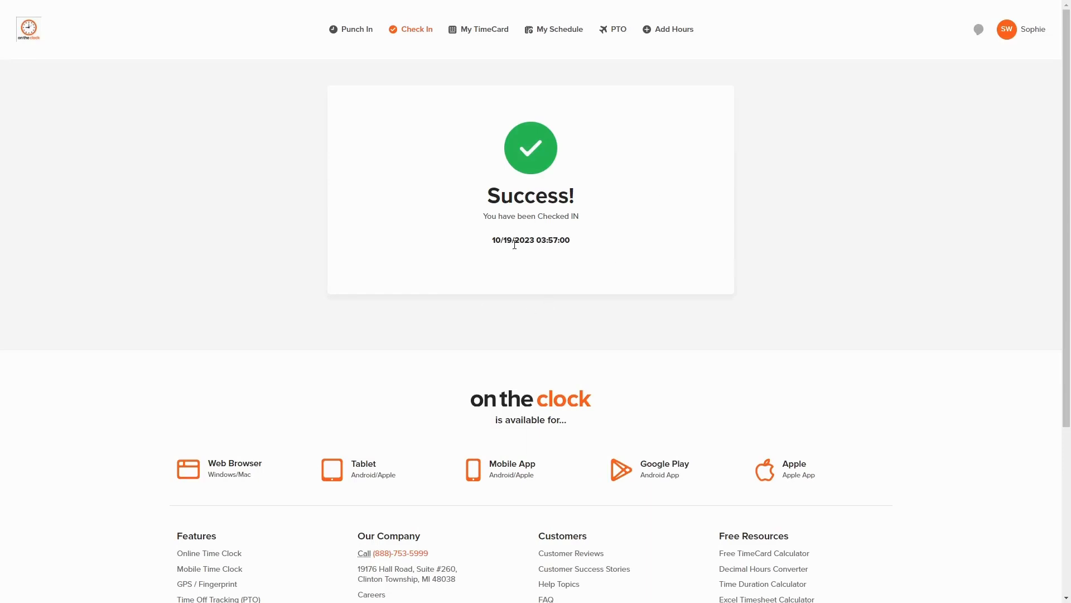
pyautogui.click(484, 30)
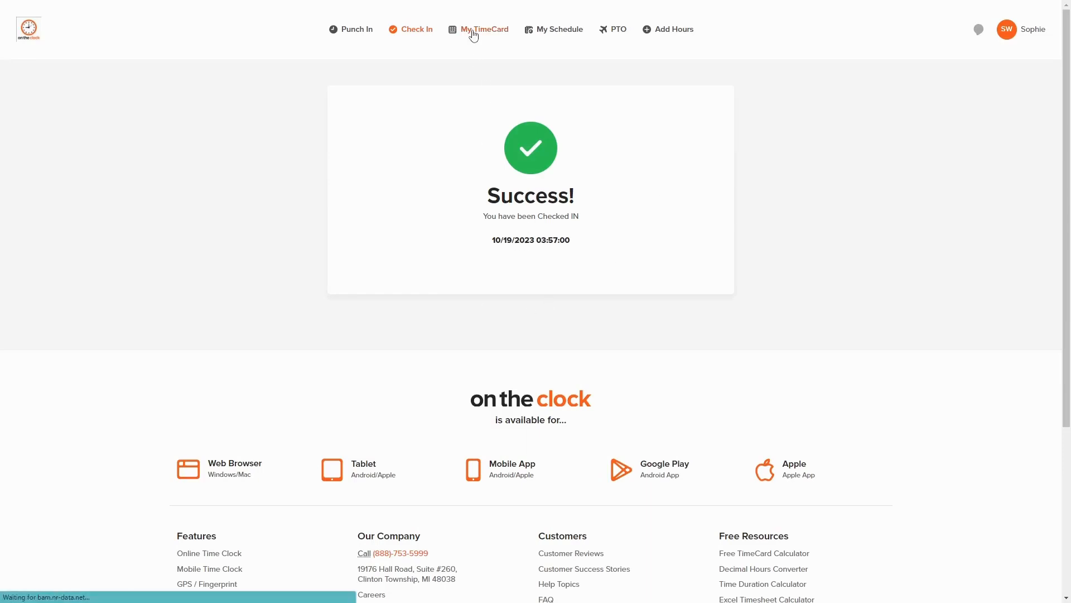
# Review the October time card with the Driver and Cashier punches and 3:57 PM check-in.
pyautogui.click(484, 29)
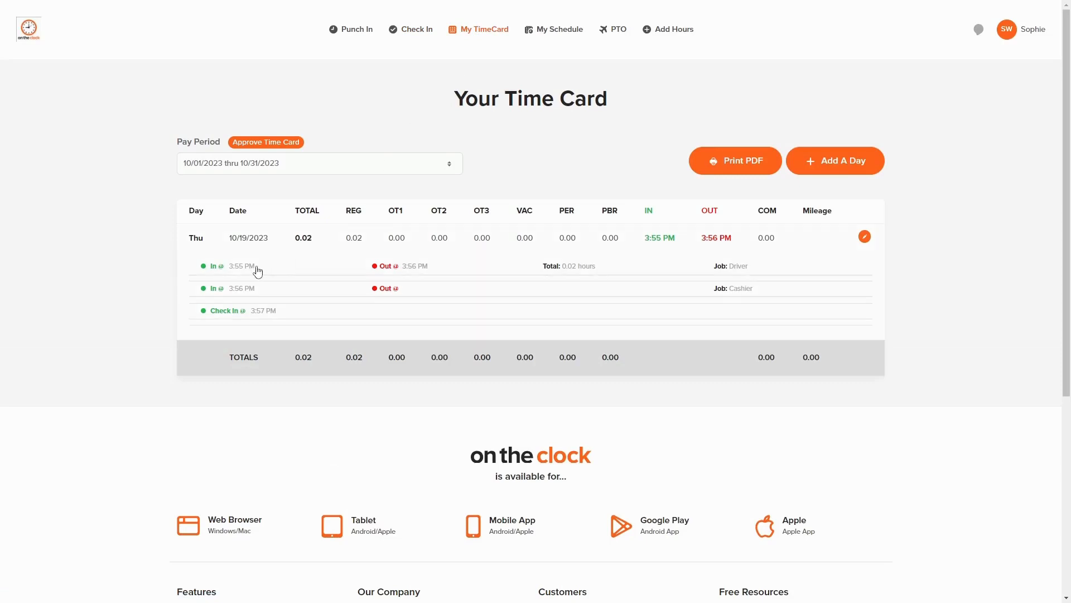
pyautogui.moveTo(239, 320)
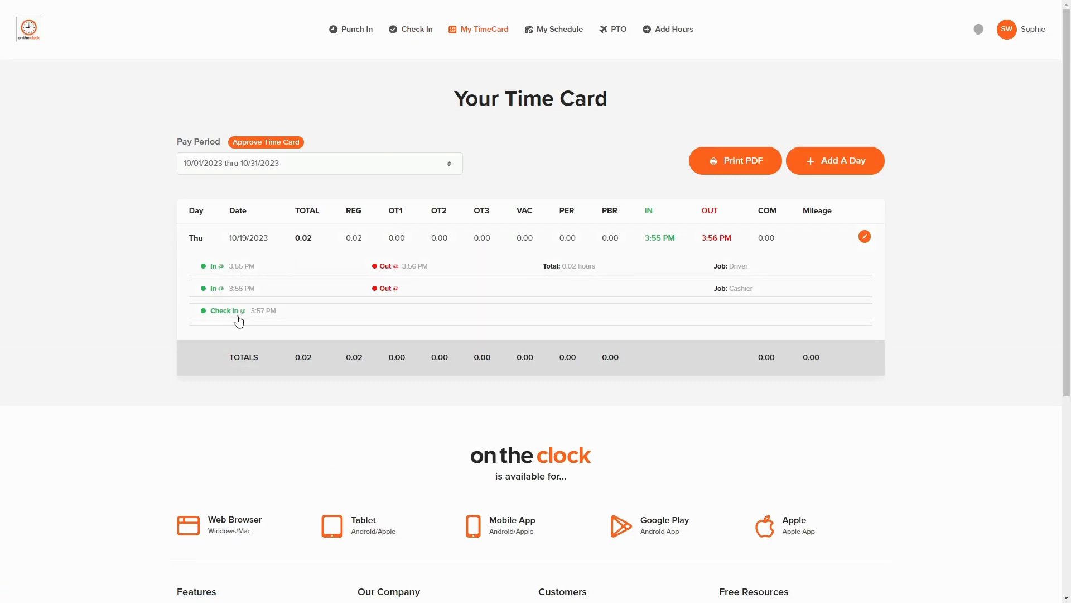
pyautogui.moveTo(259, 320)
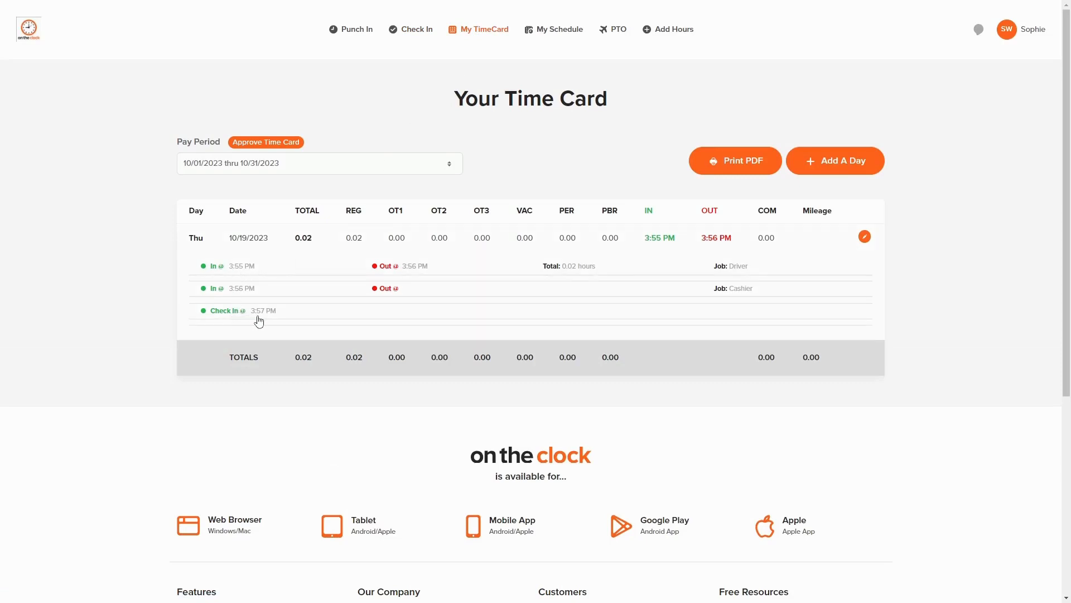
pyautogui.moveTo(970, 288)
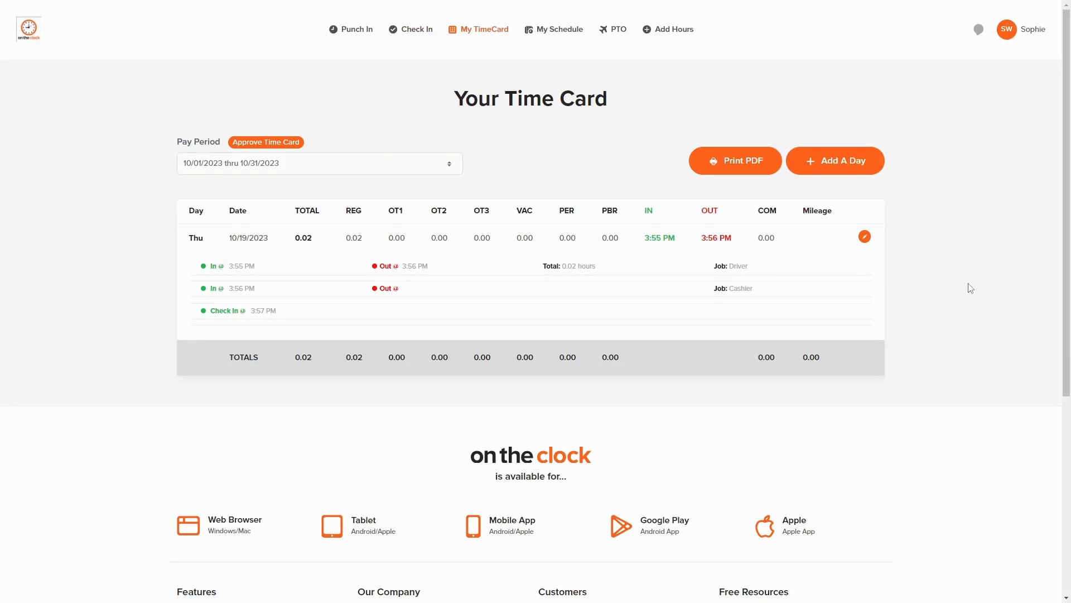
pyautogui.moveTo(869, 268)
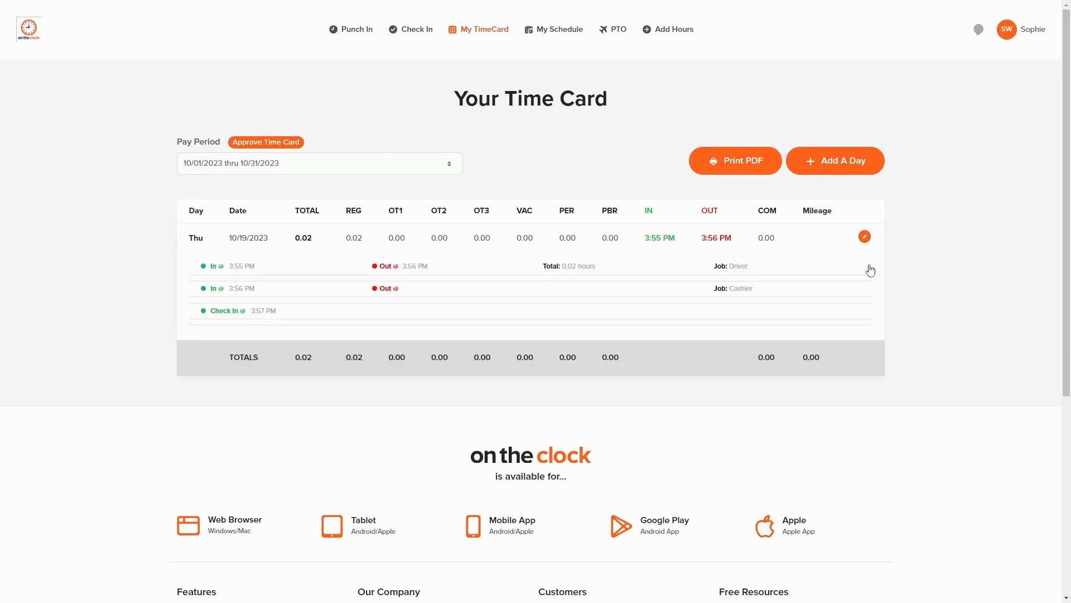
pyautogui.moveTo(865, 237)
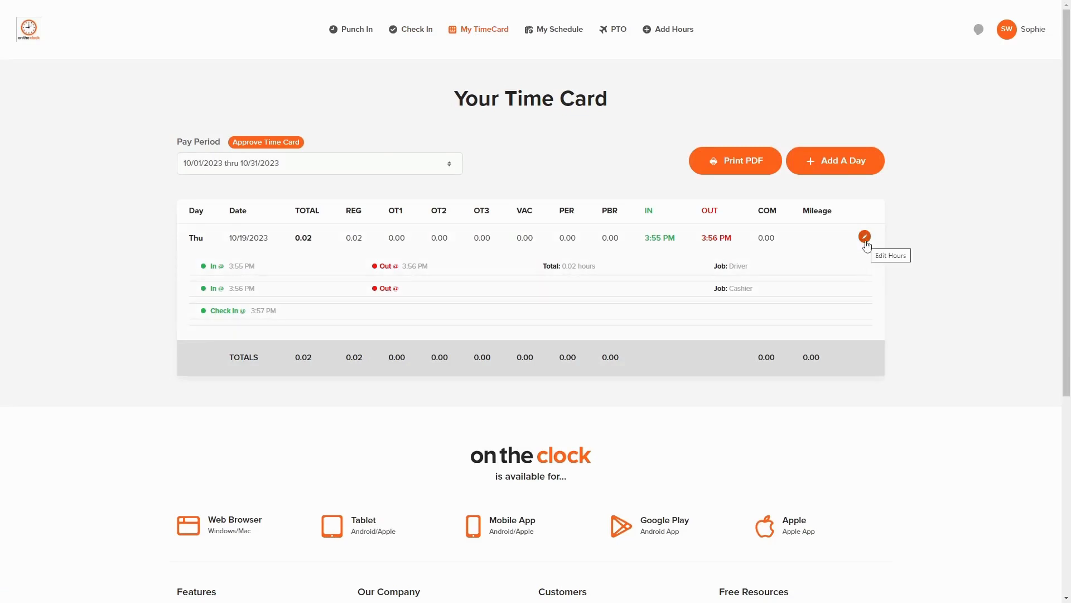
# Add 10 miles of additional mileage to the 10/19/2023 time card entry and save.
pyautogui.click(865, 237)
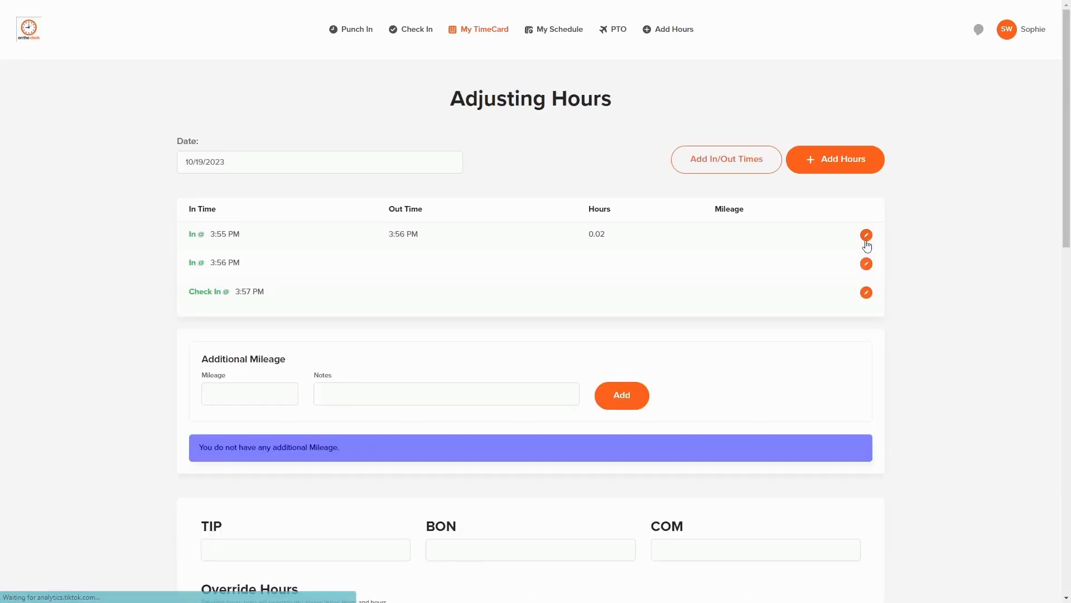
pyautogui.scroll(-3)
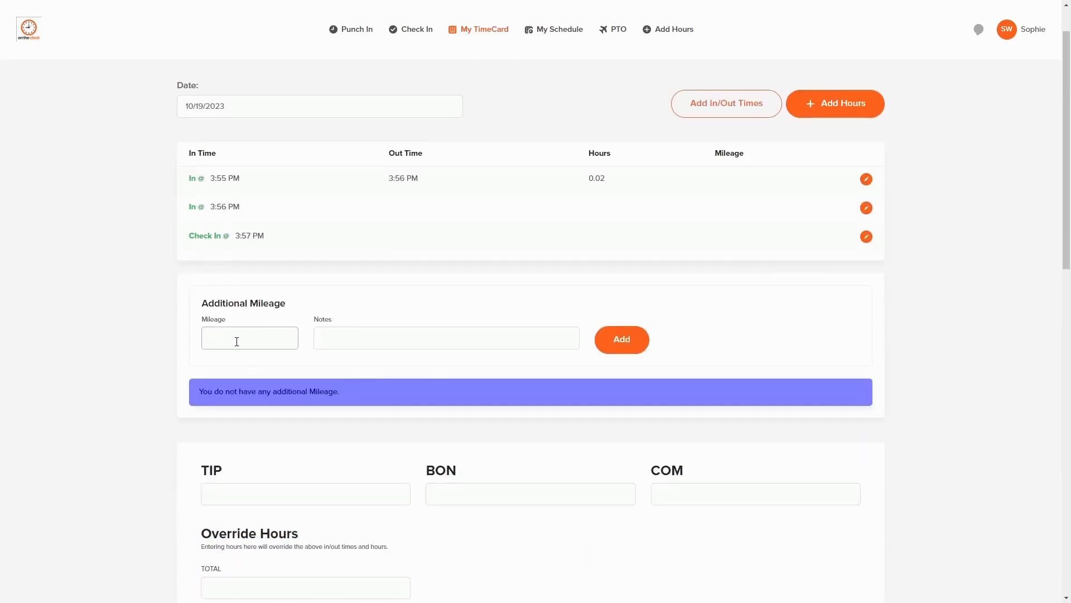
pyautogui.click(250, 338)
pyautogui.write('10')
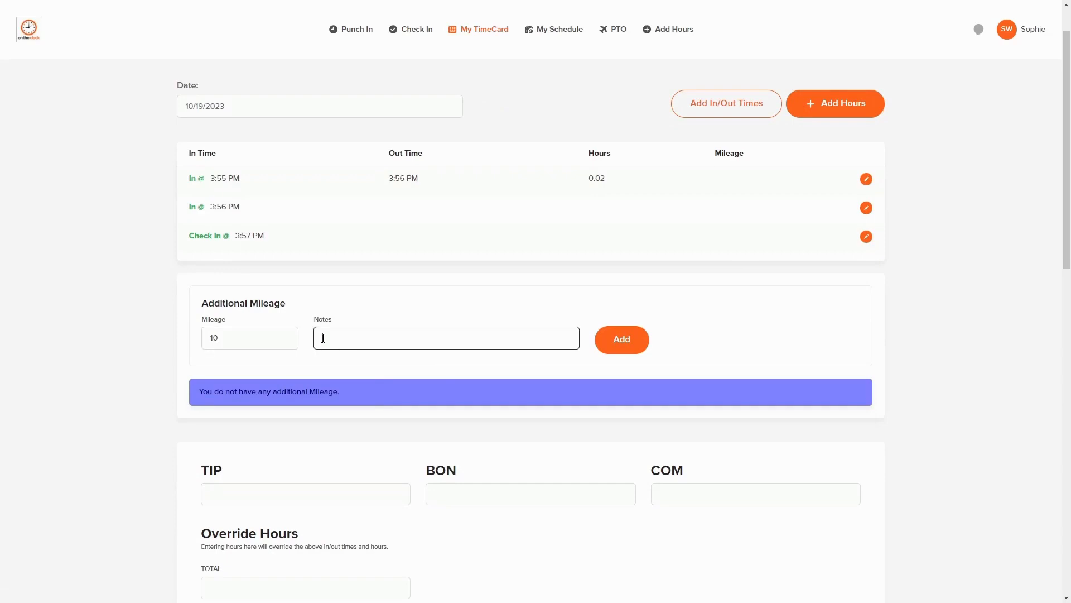
pyautogui.scroll(-3)
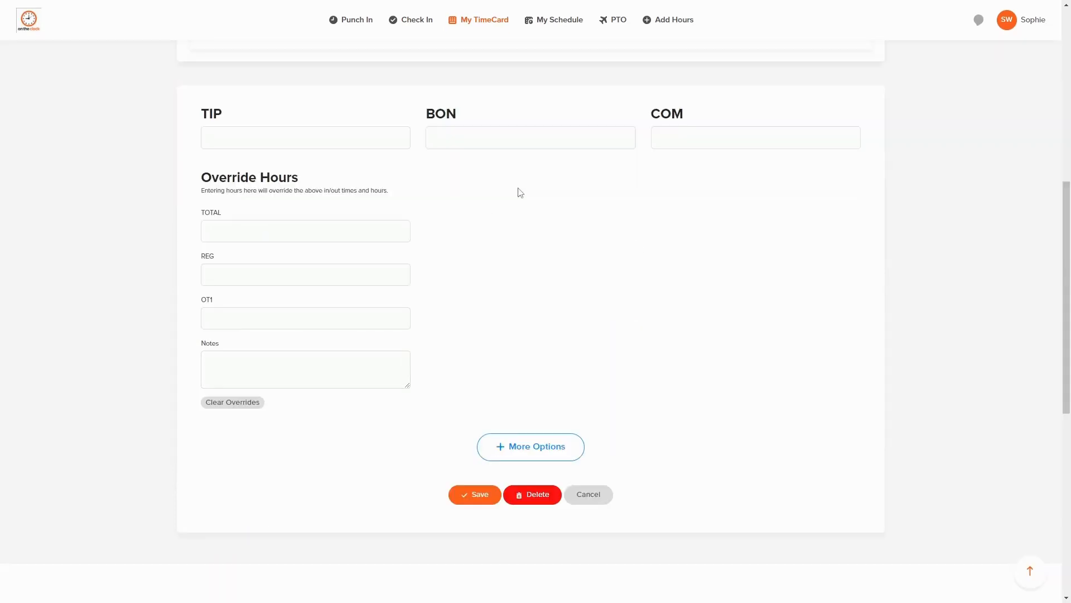
pyautogui.moveTo(480, 496)
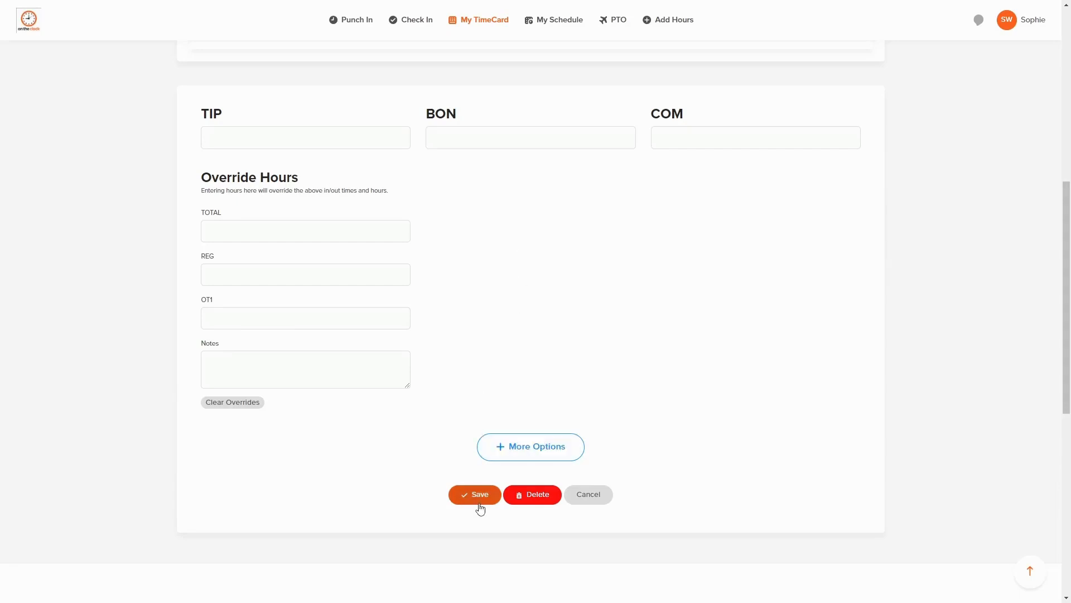
pyautogui.click(474, 494)
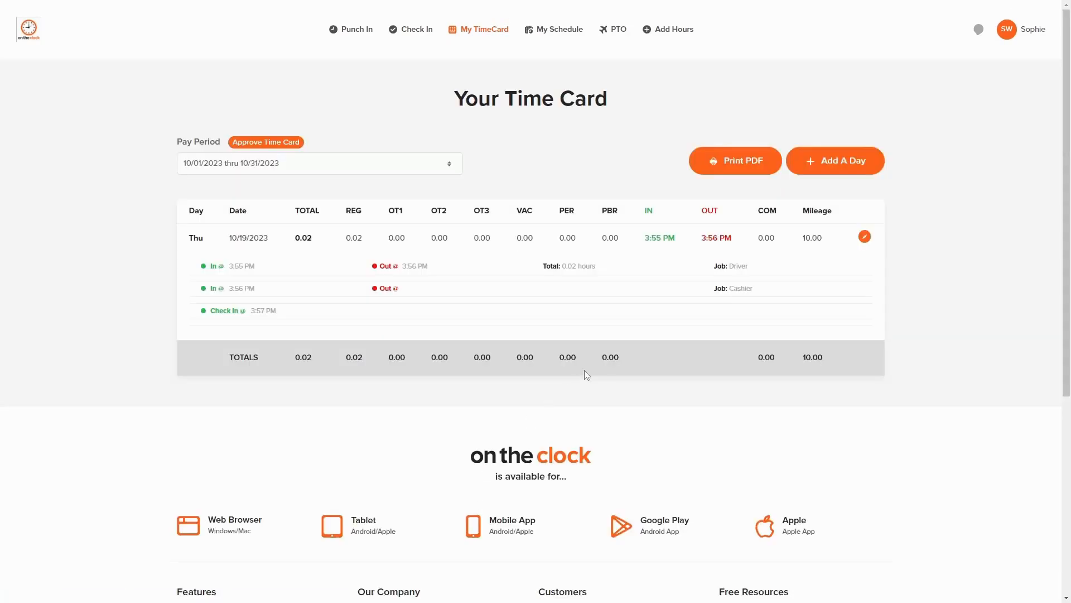
pyautogui.moveTo(456, 307)
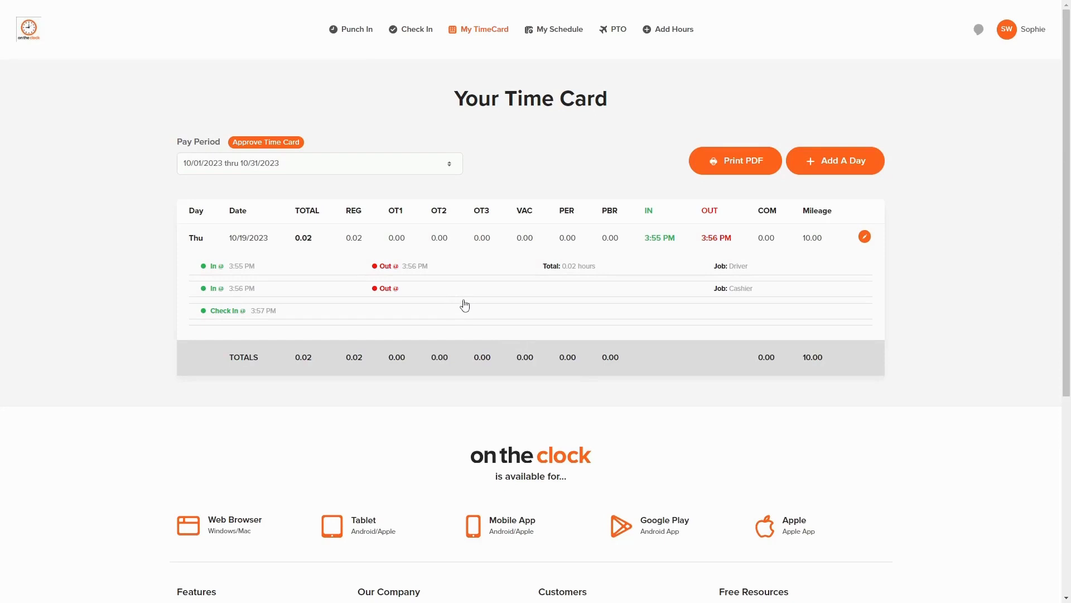
pyautogui.moveTo(474, 281)
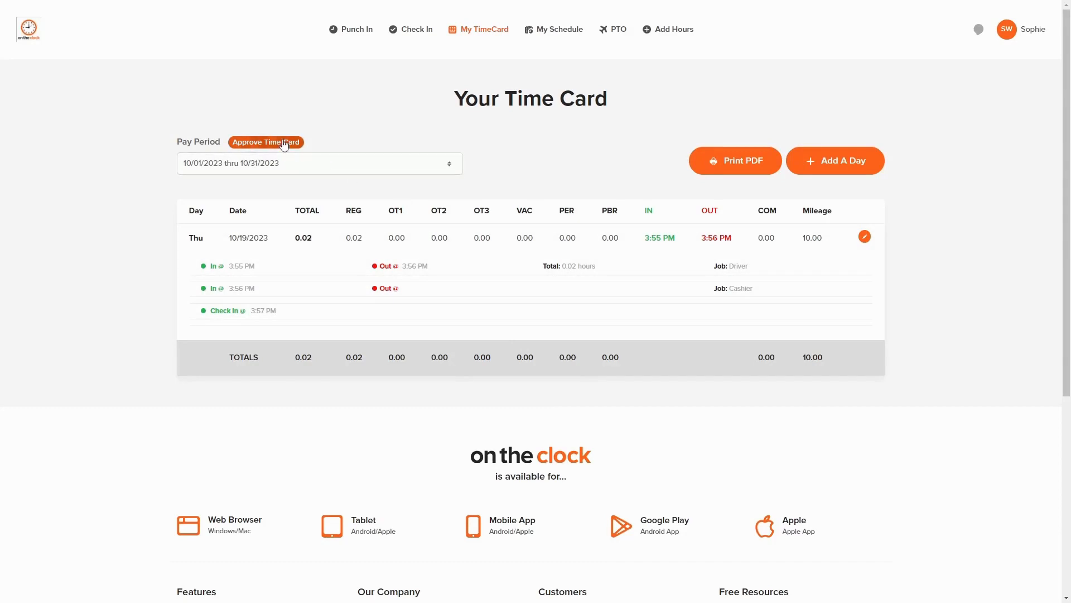
# Approve the 10/01–10/31/2023 time card, entering initials as the text confirmation.
pyautogui.click(265, 142)
pyautogui.write('BH')
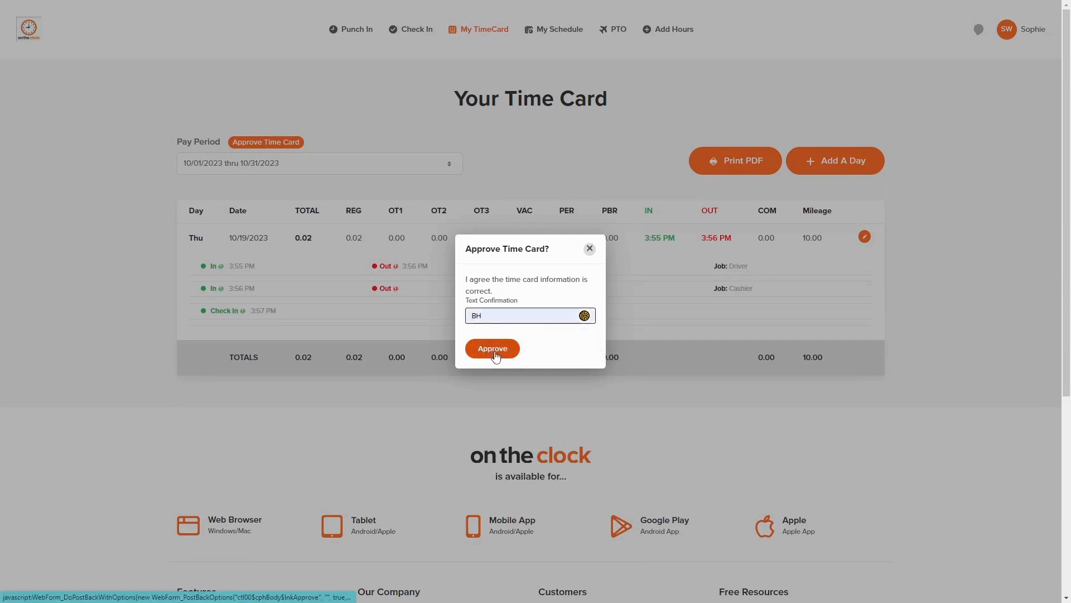
pyautogui.click(492, 348)
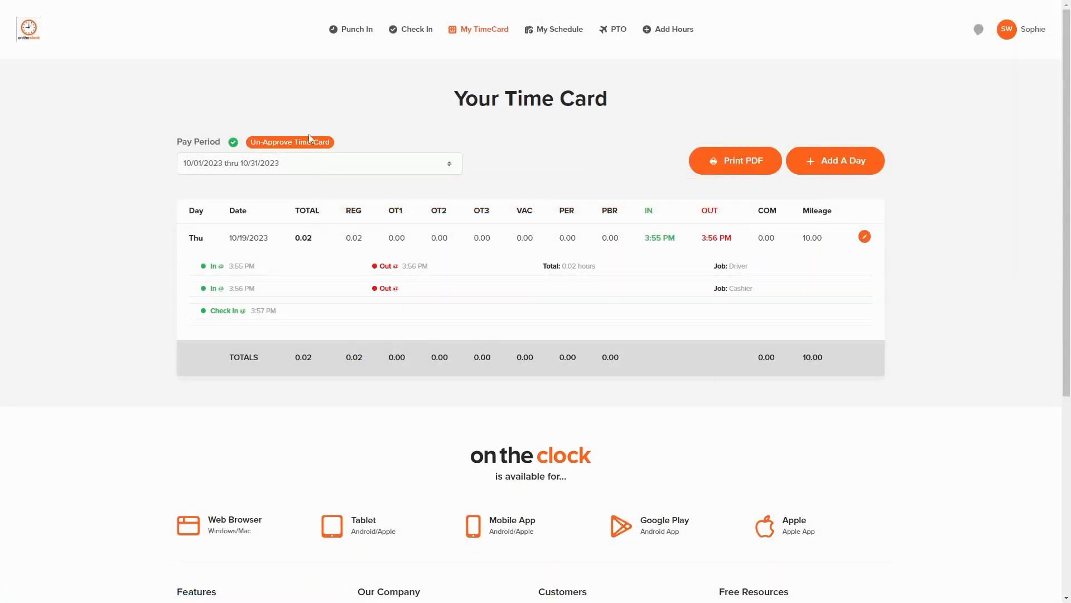
pyautogui.moveTo(232, 142)
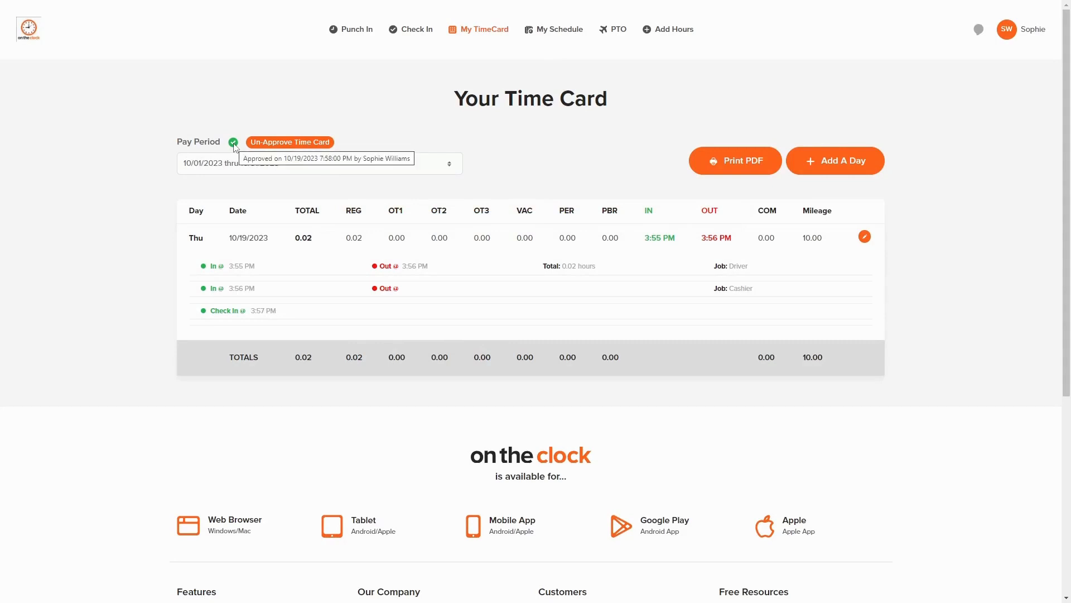
pyautogui.moveTo(270, 152)
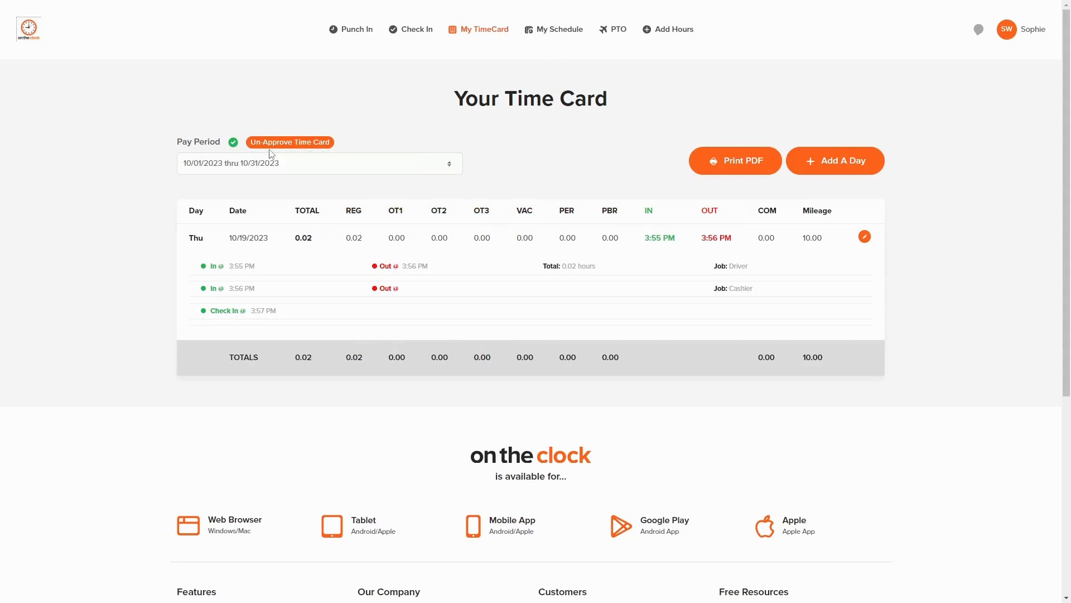
pyautogui.moveTo(284, 157)
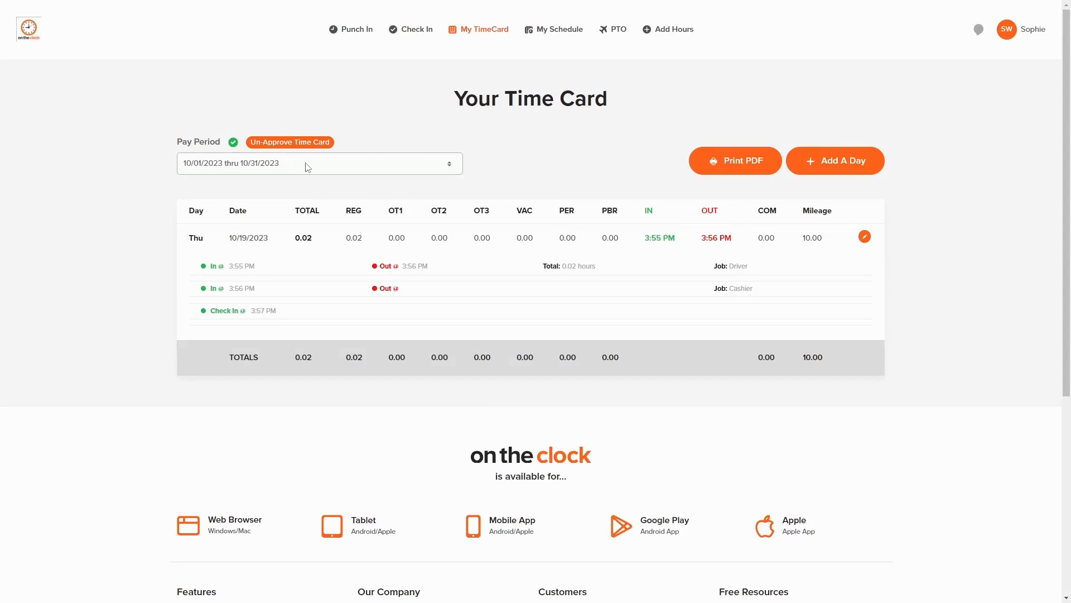
pyautogui.click(319, 162)
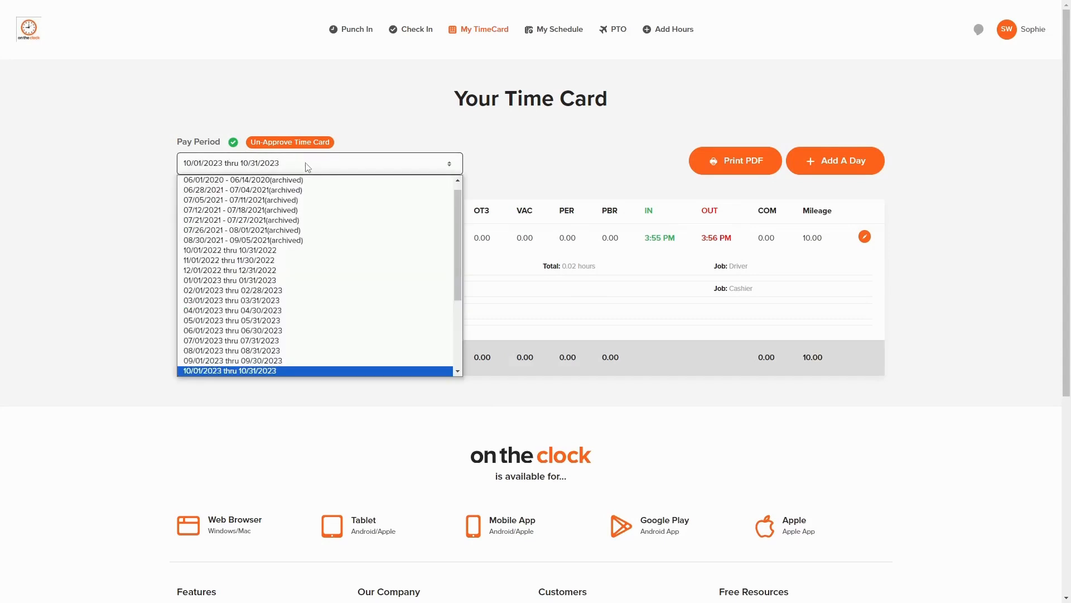
pyautogui.scroll(-3)
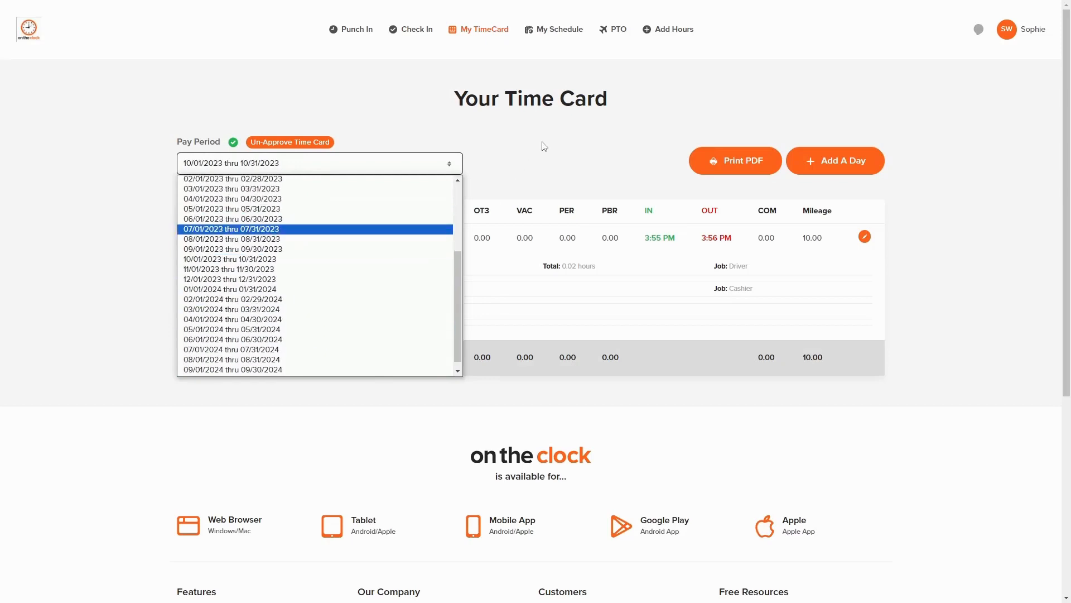
pyautogui.click(231, 259)
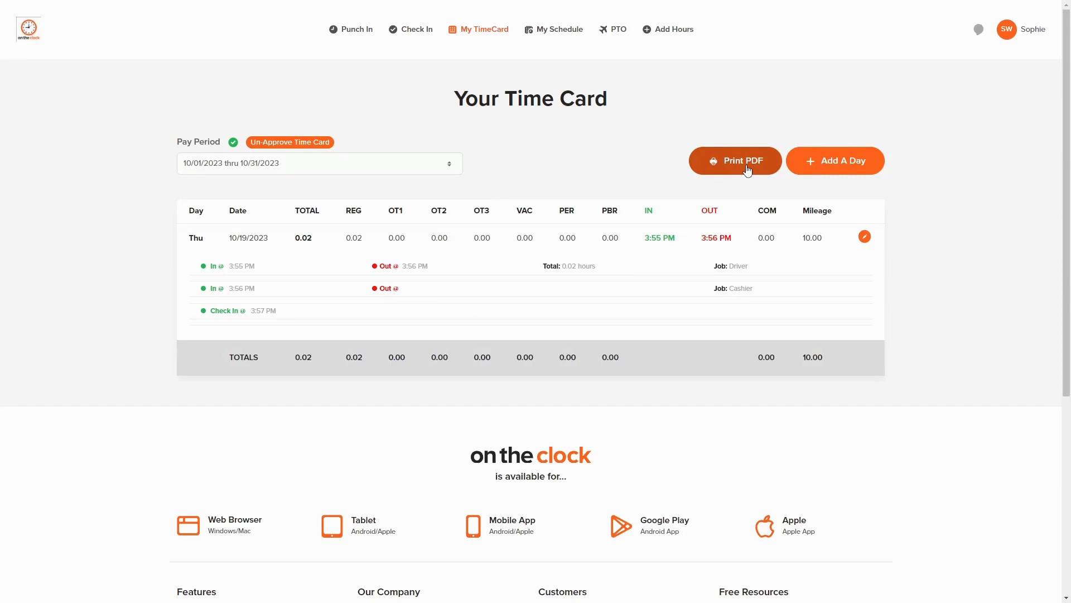
pyautogui.moveTo(808, 170)
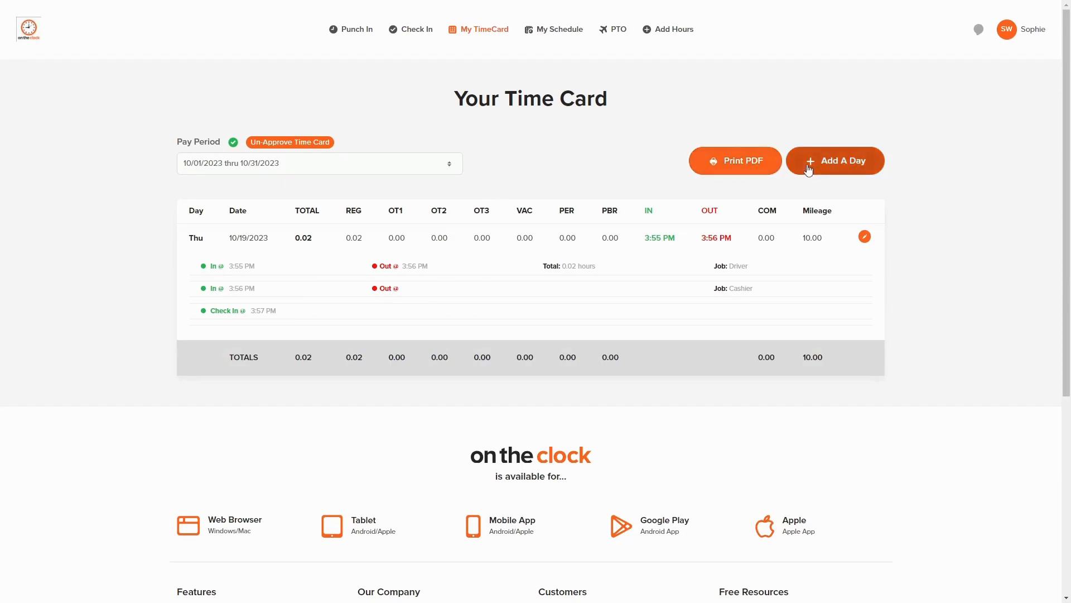
# Add Wednesday 10/18/2023 to the time card and begin entering its 7:30 AM clock-in time.
pyautogui.click(834, 161)
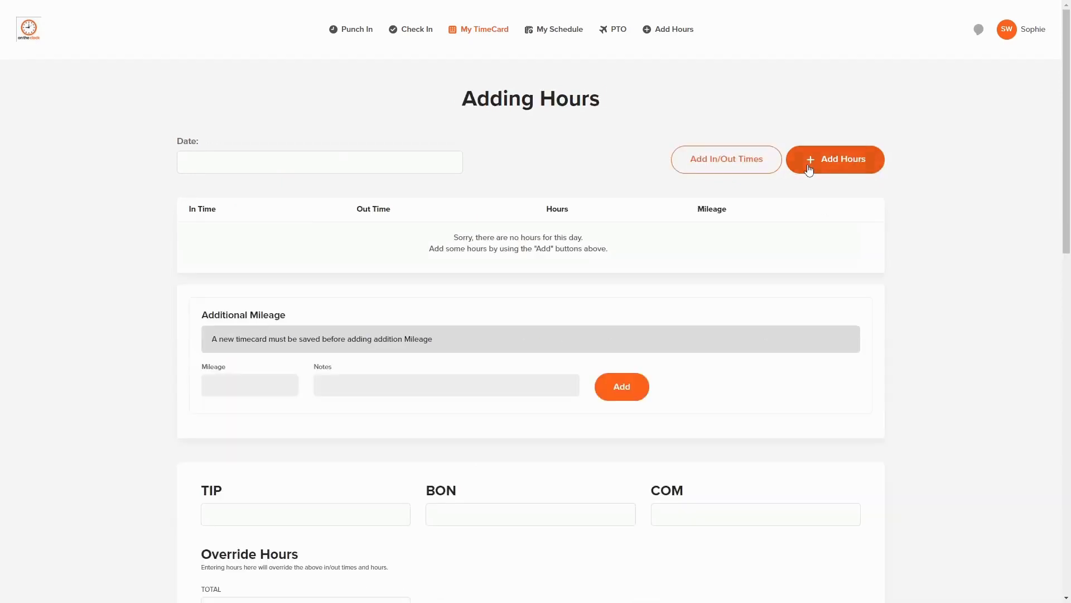
pyautogui.moveTo(769, 265)
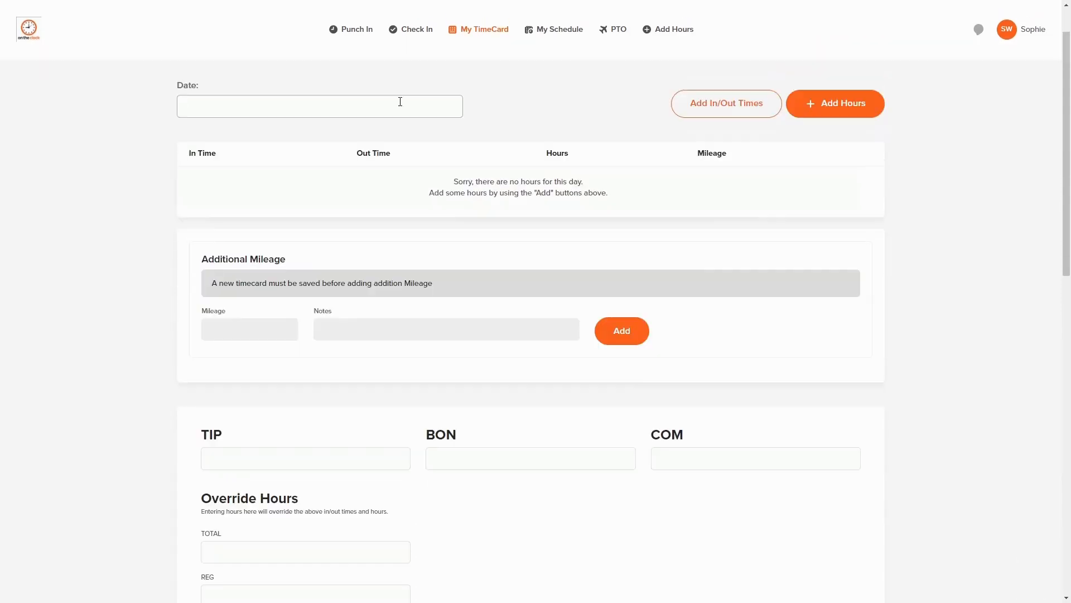
pyautogui.click(319, 106)
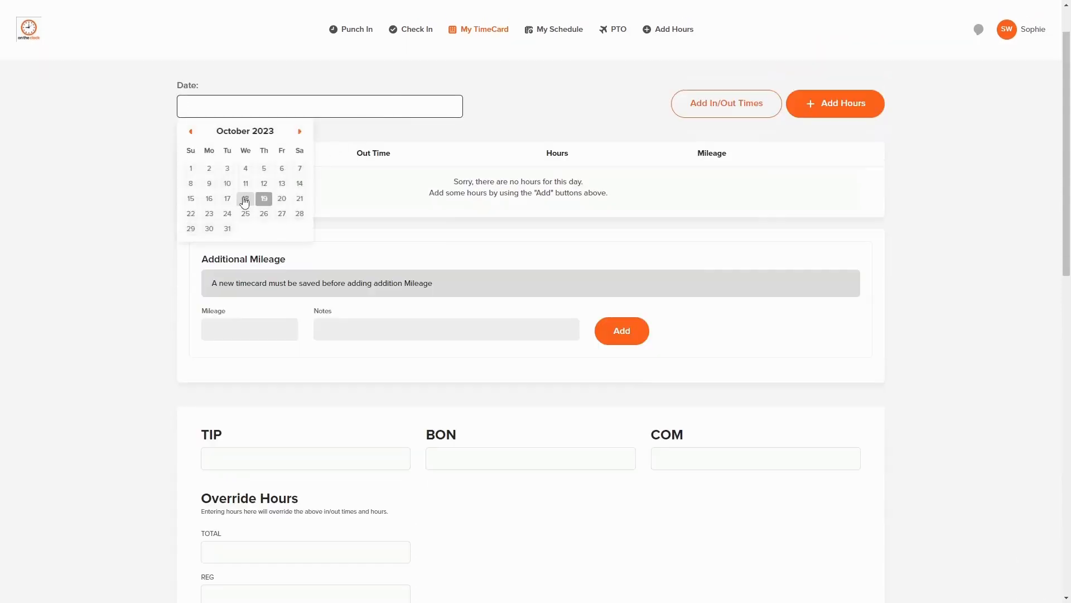
pyautogui.click(245, 199)
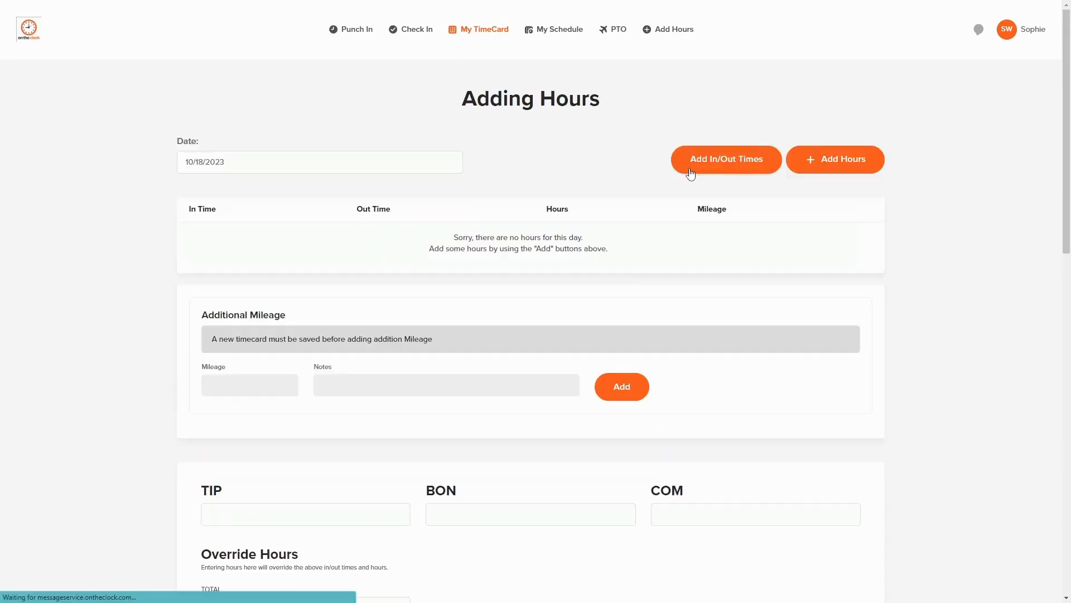
pyautogui.click(725, 159)
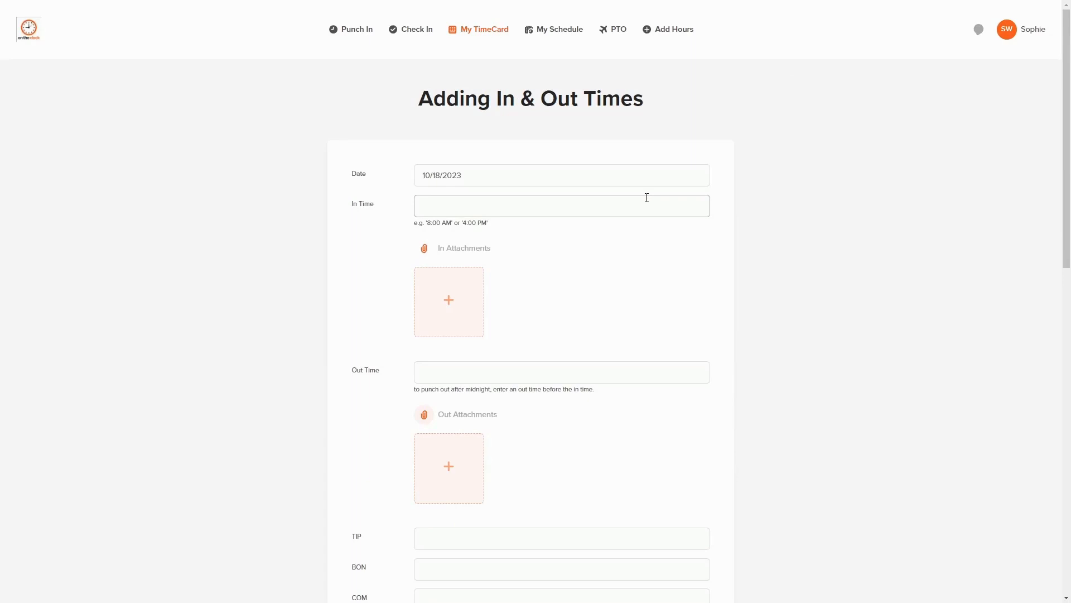
pyautogui.click(560, 206)
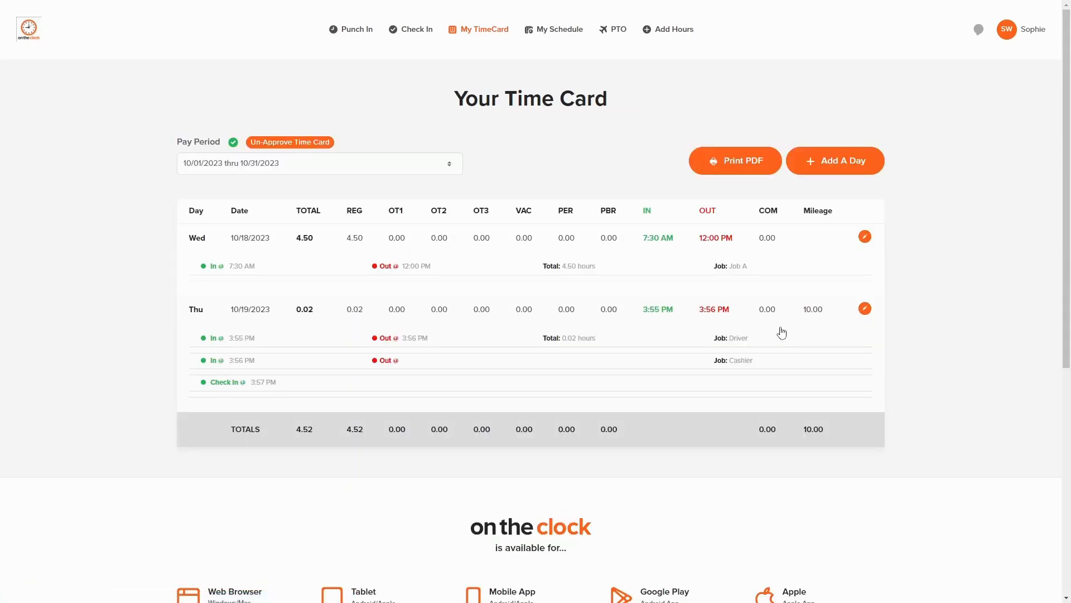
pyautogui.moveTo(334, 307)
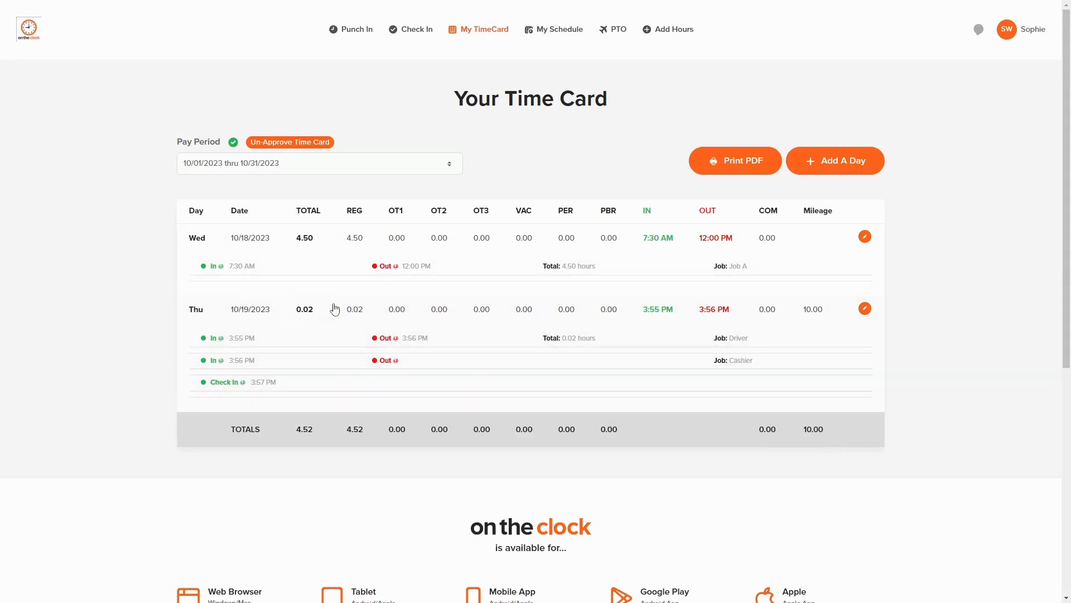
pyautogui.moveTo(493, 254)
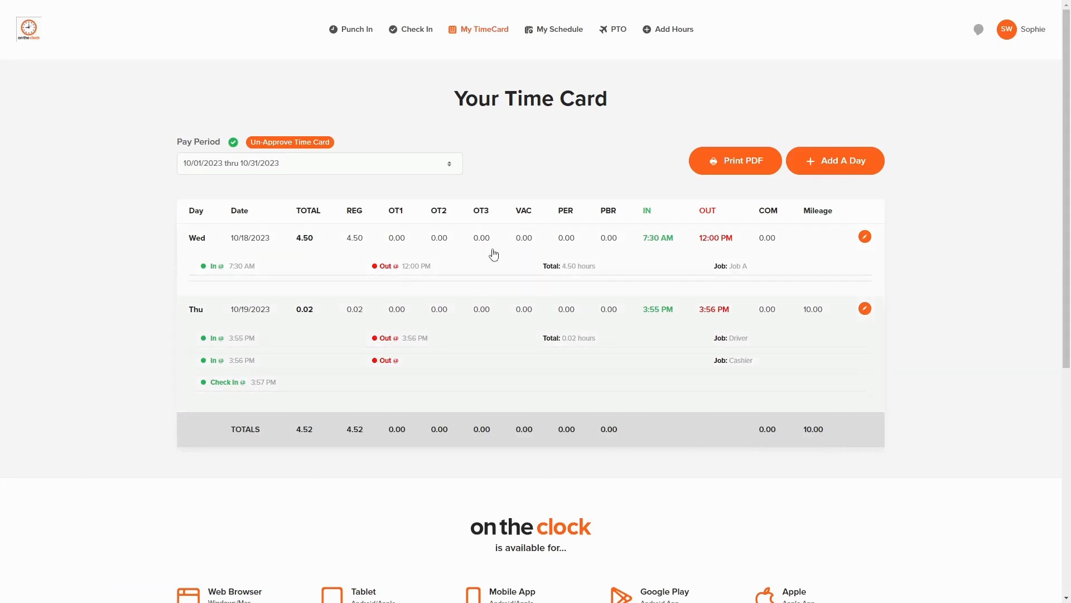
pyautogui.moveTo(559, 29)
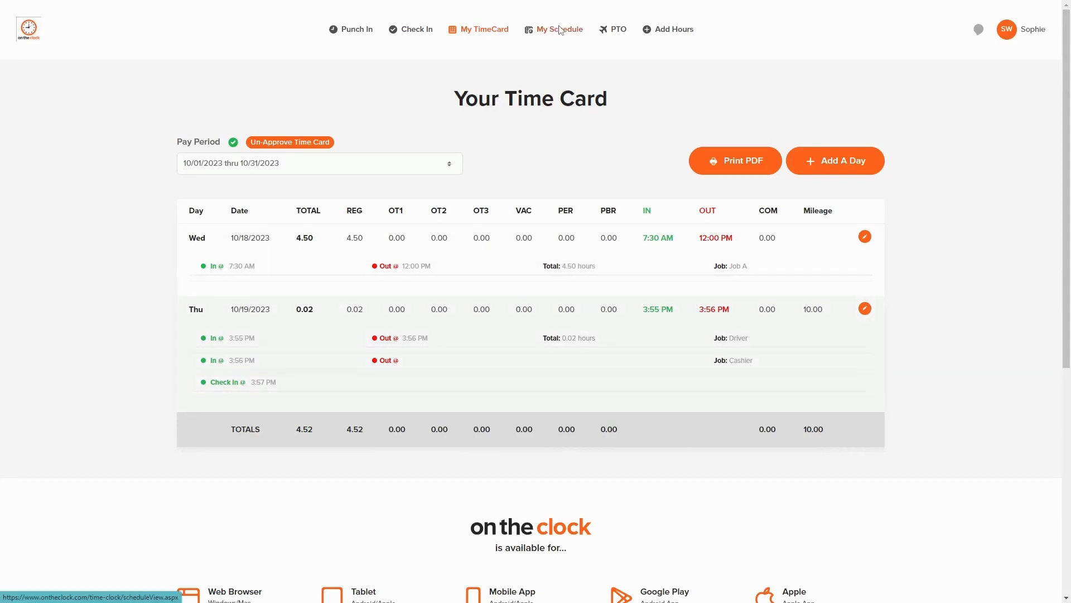
# View the 10/16–10/22/2023 work schedule for all employees, then open the PTO overview.
pyautogui.click(559, 29)
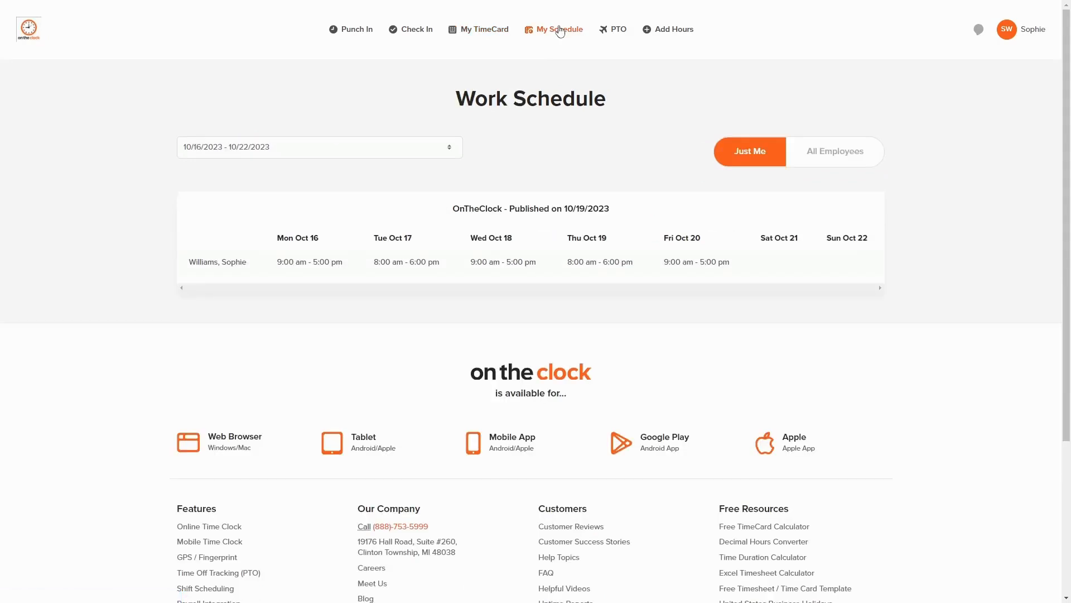
pyautogui.moveTo(587, 102)
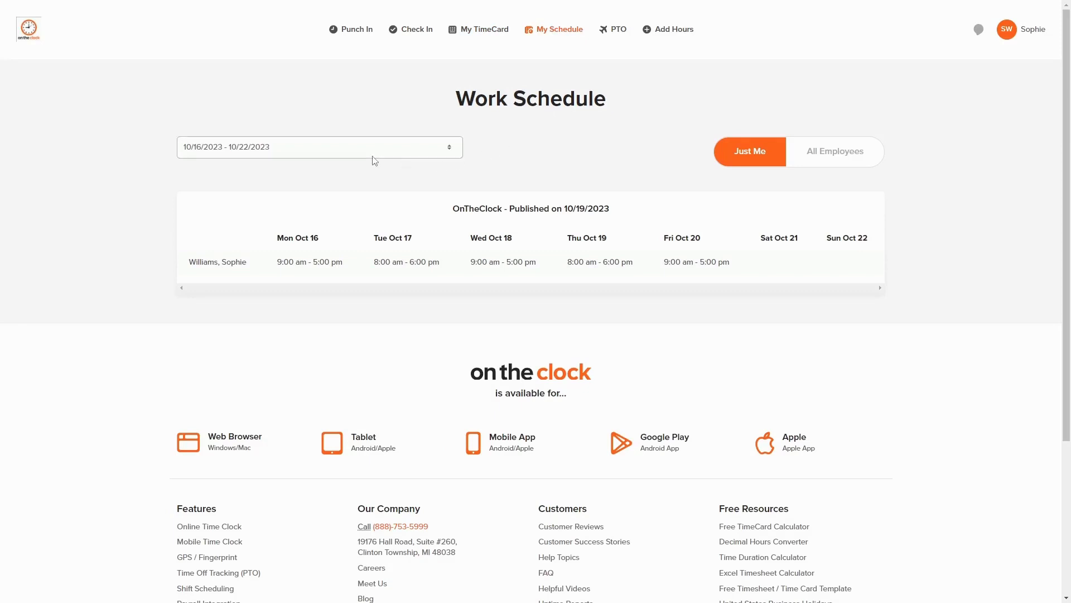
pyautogui.click(319, 147)
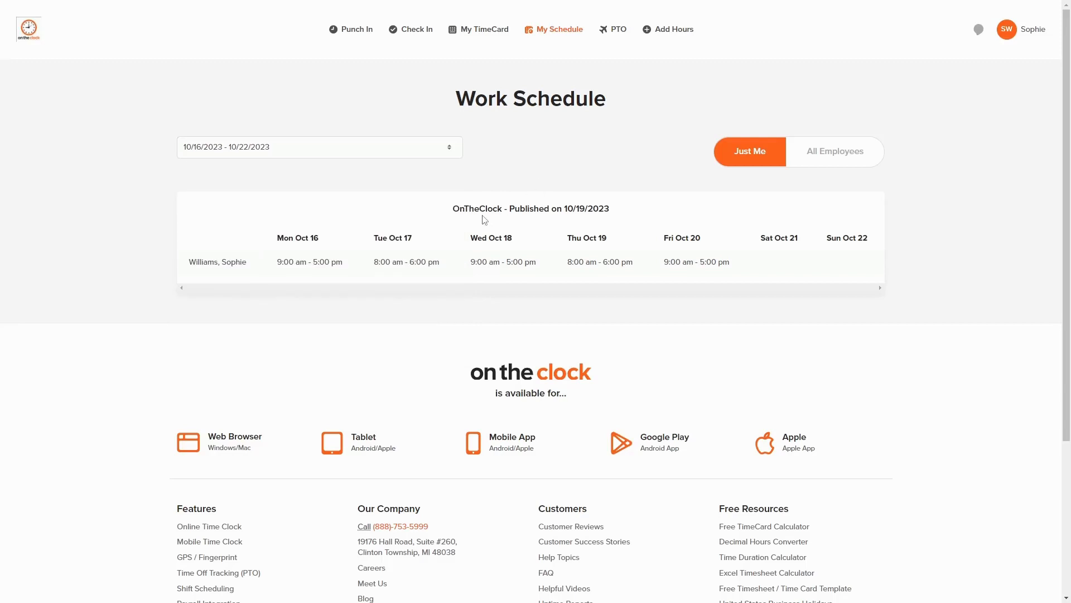
pyautogui.moveTo(322, 262)
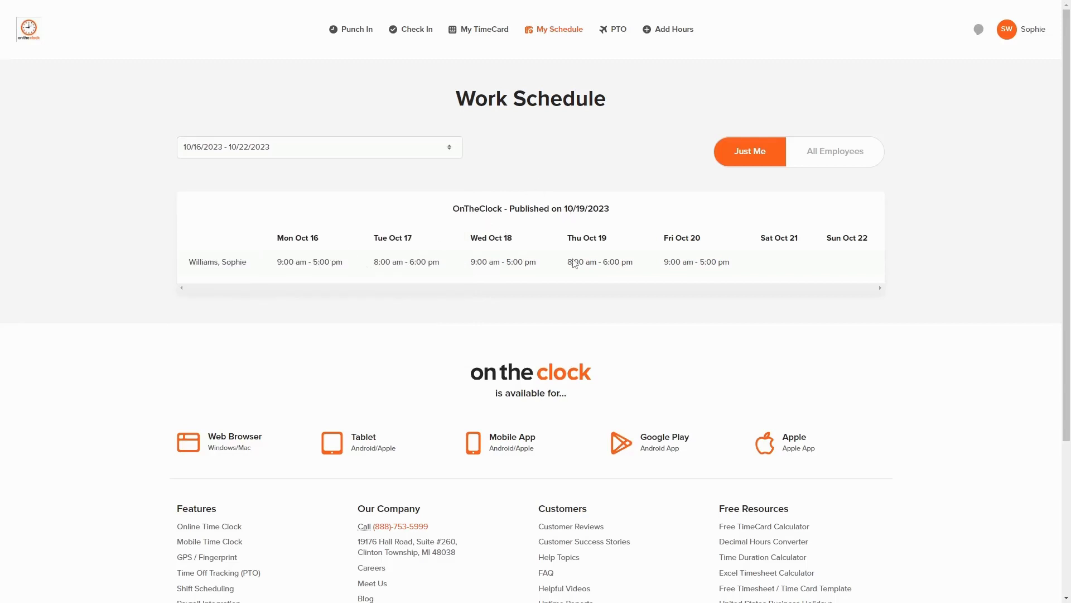
pyautogui.moveTo(718, 262)
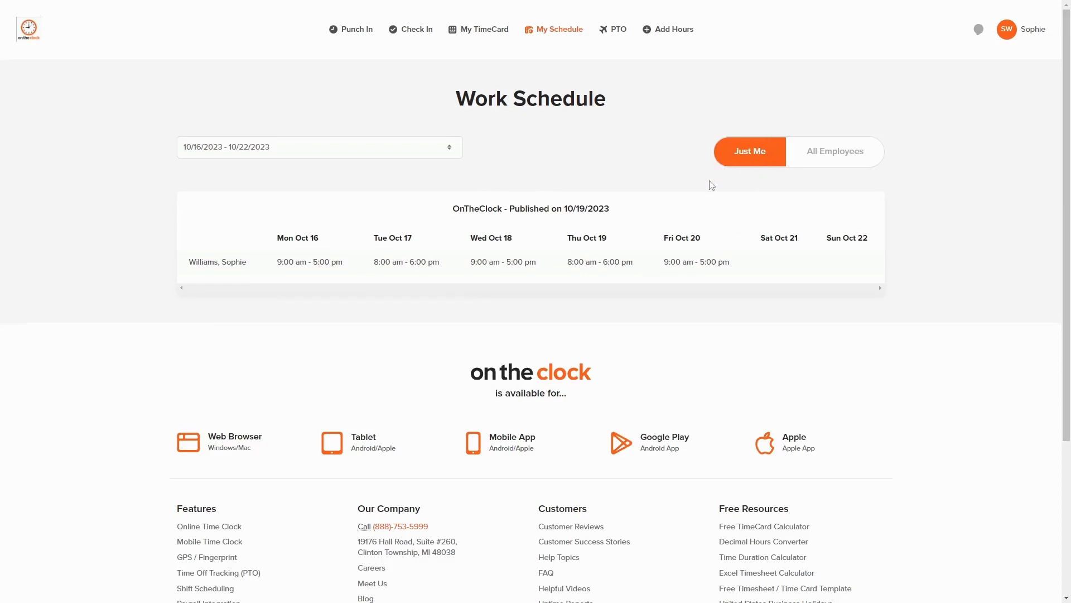
pyautogui.moveTo(761, 158)
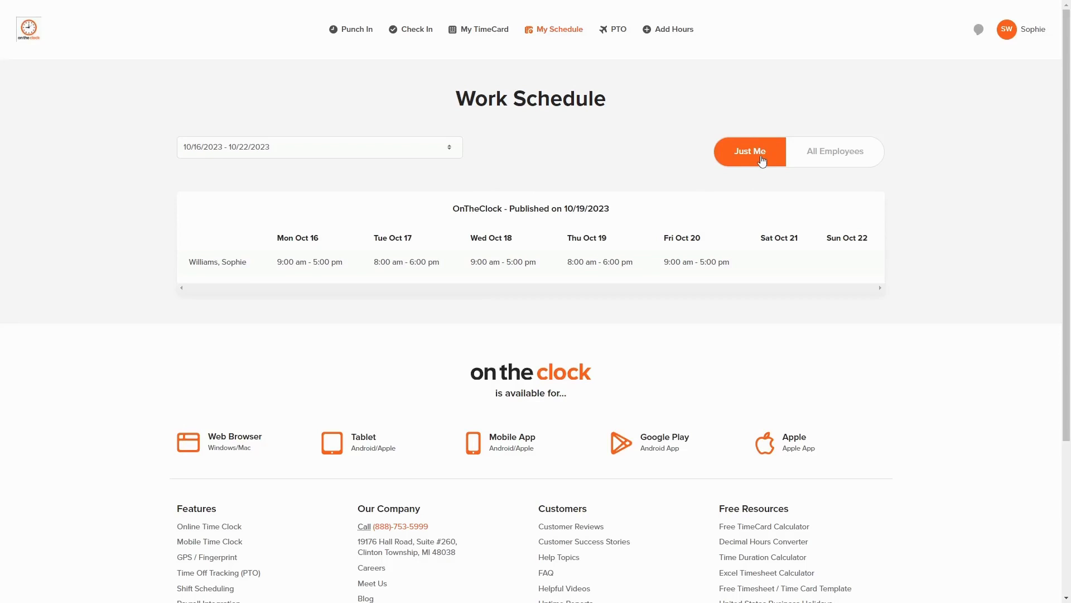
pyautogui.moveTo(824, 160)
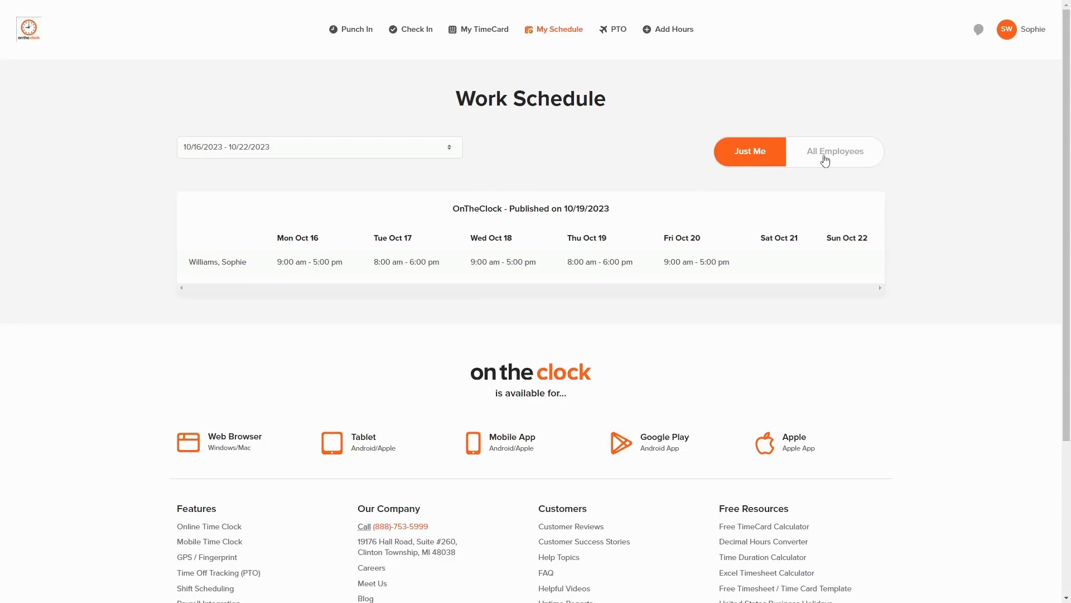
pyautogui.click(834, 151)
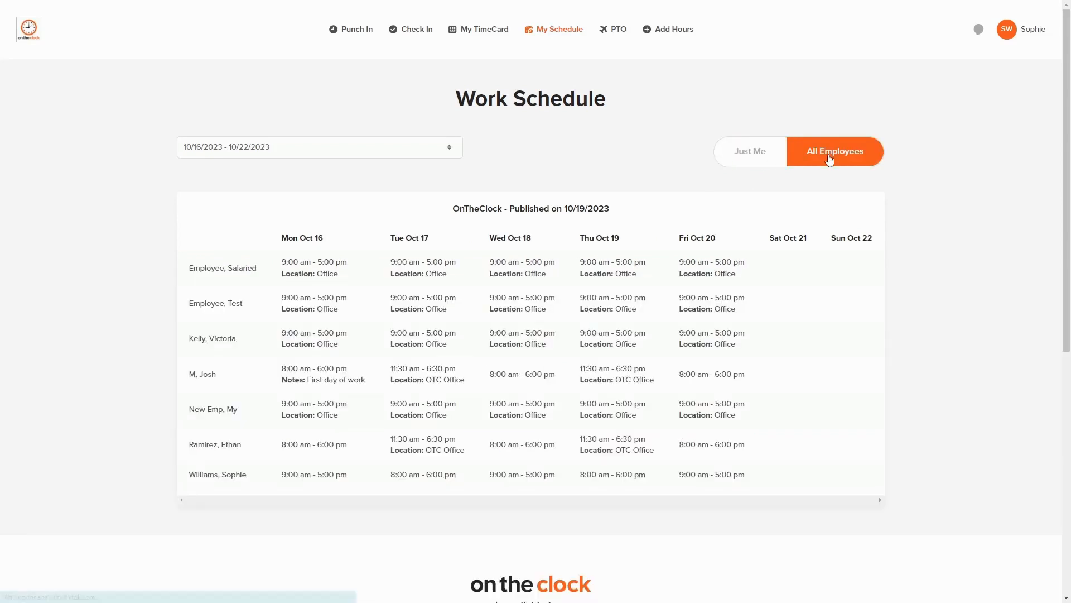
pyautogui.moveTo(523, 432)
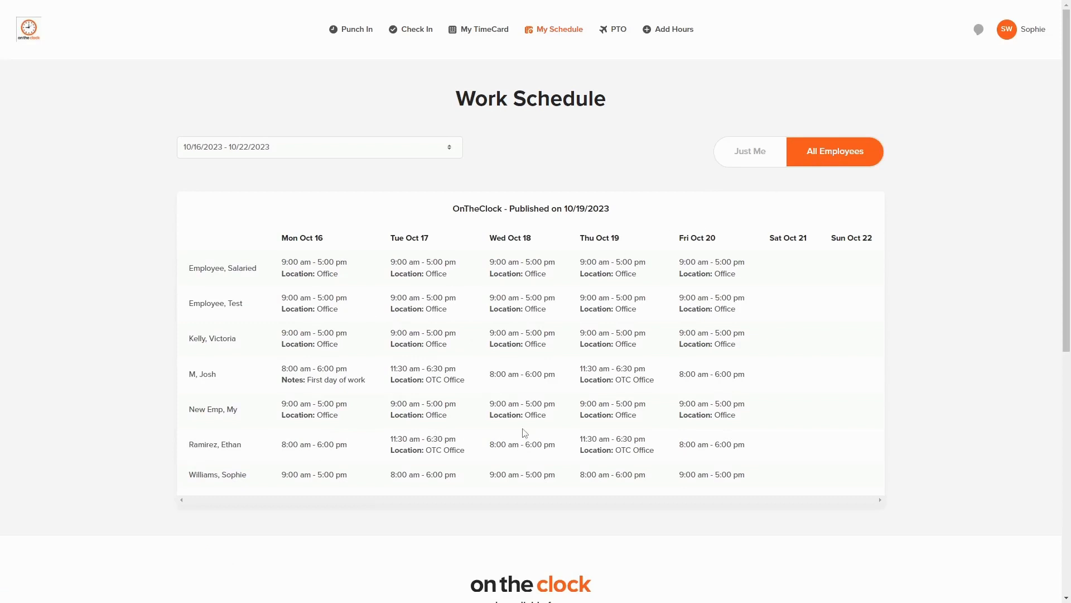
pyautogui.moveTo(652, 171)
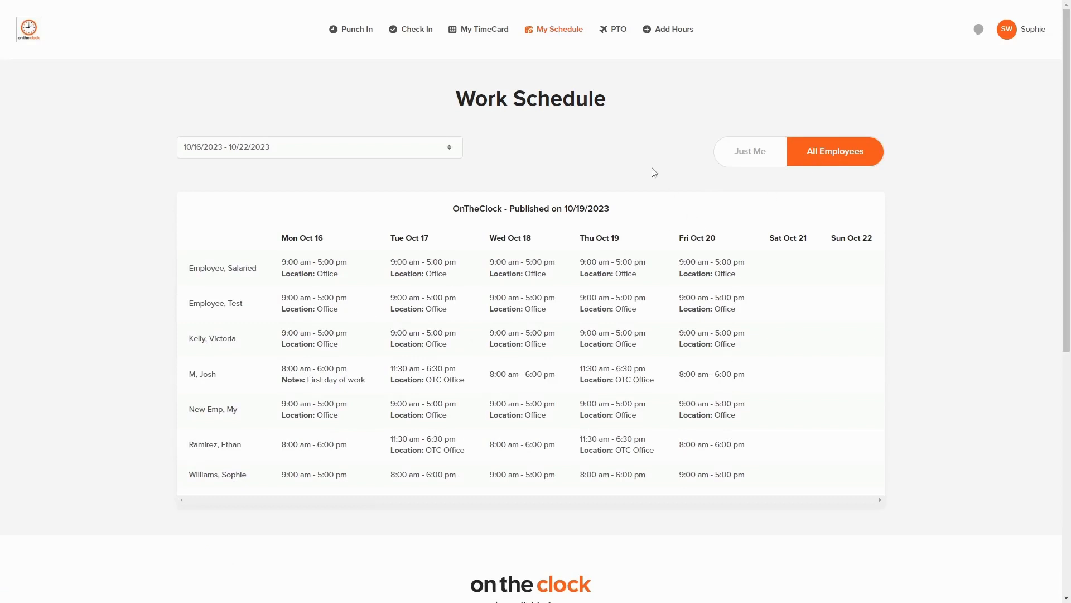
pyautogui.moveTo(815, 202)
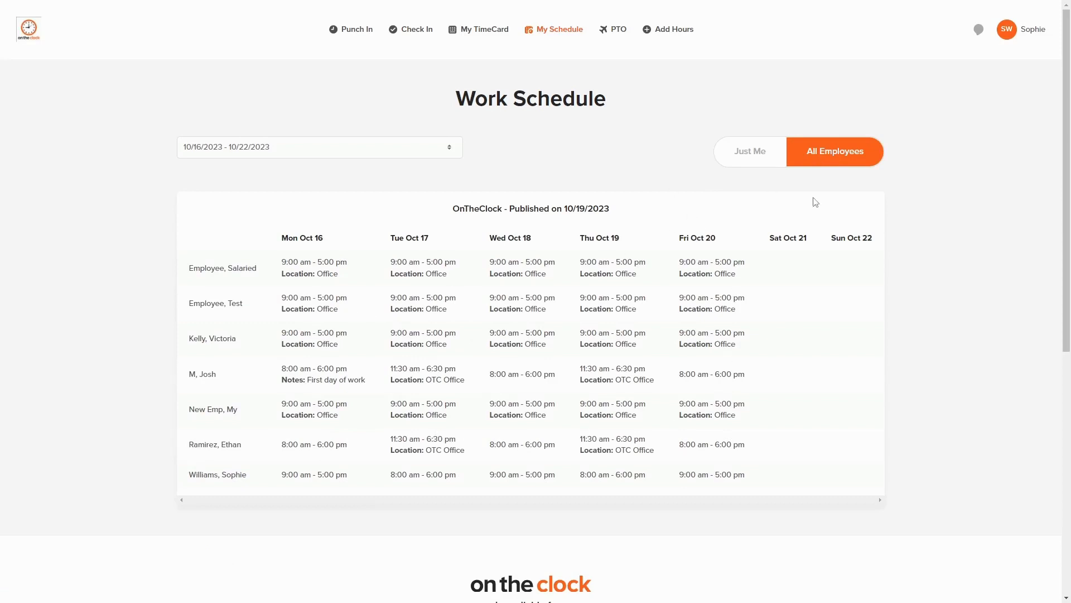
pyautogui.click(619, 28)
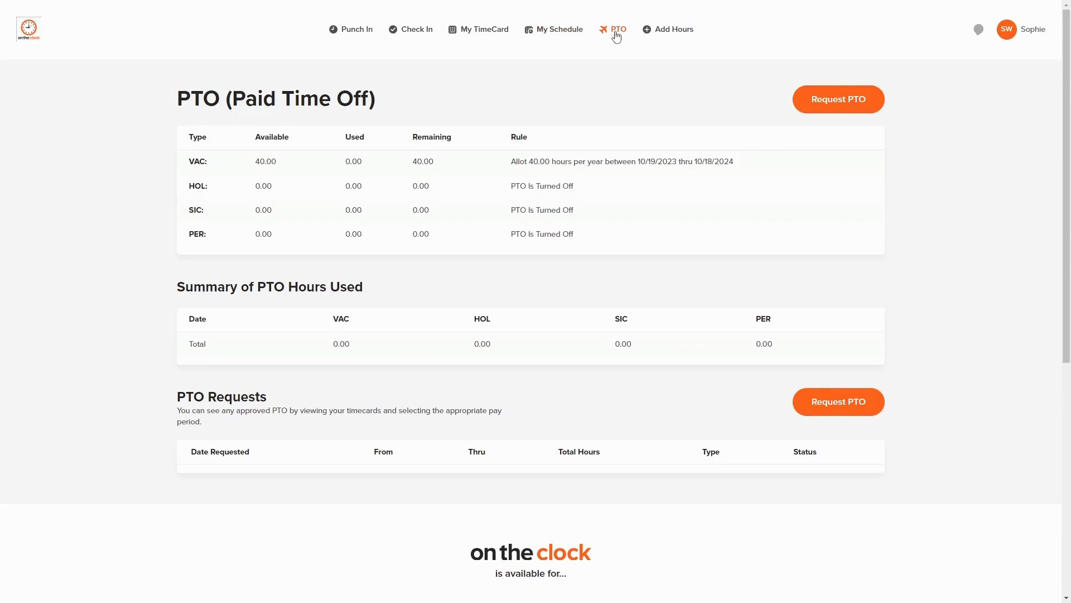
pyautogui.moveTo(602, 60)
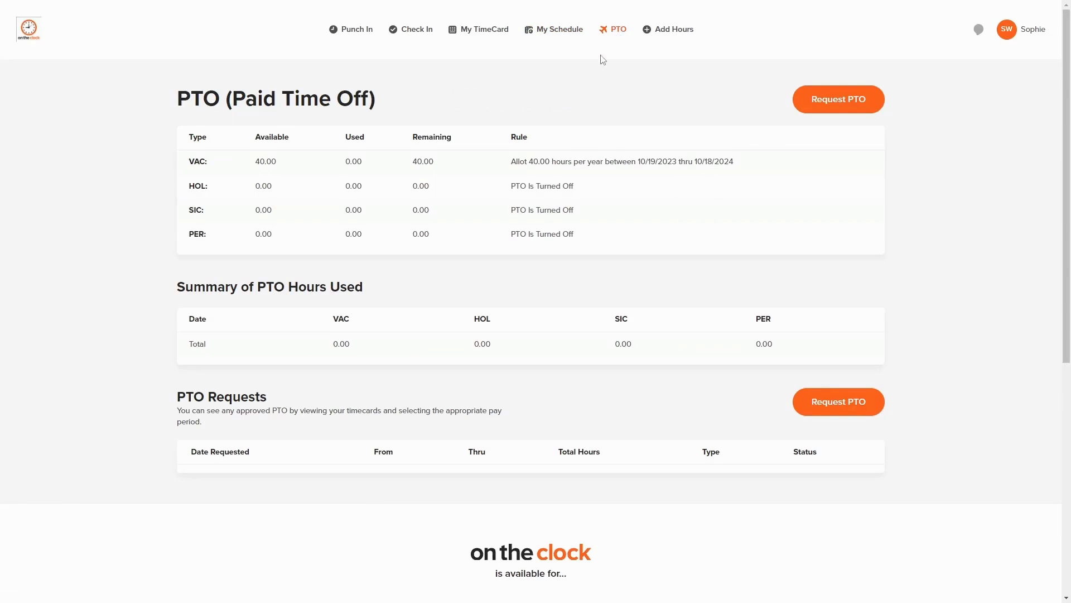
pyautogui.moveTo(838, 99)
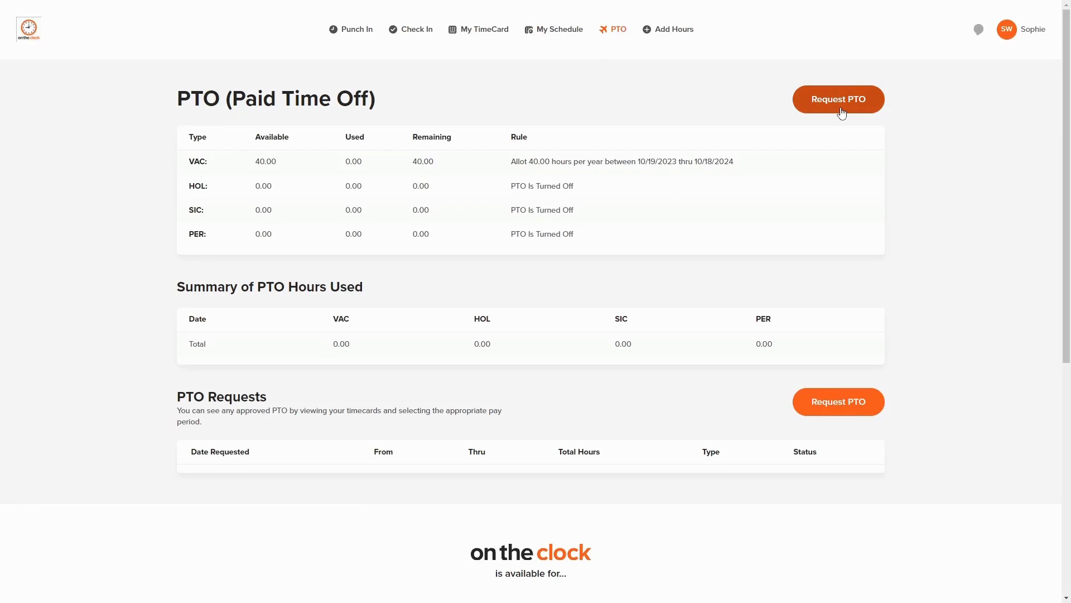
# Fill in an 8-hour VAC request for 10/20/2023 with note 'PTO' and submit it.
pyautogui.click(837, 100)
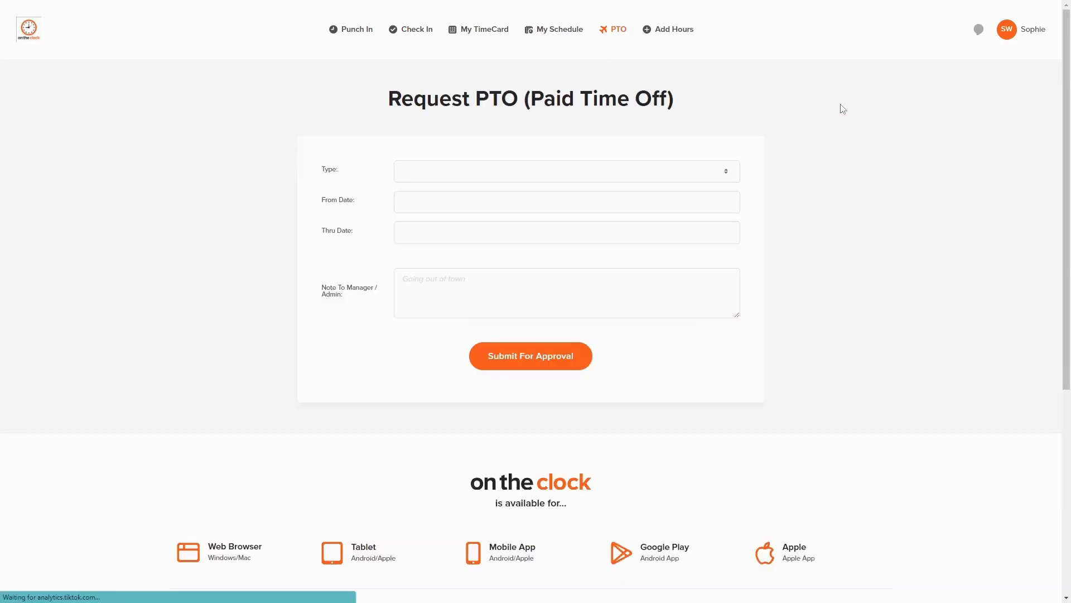
pyautogui.click(566, 171)
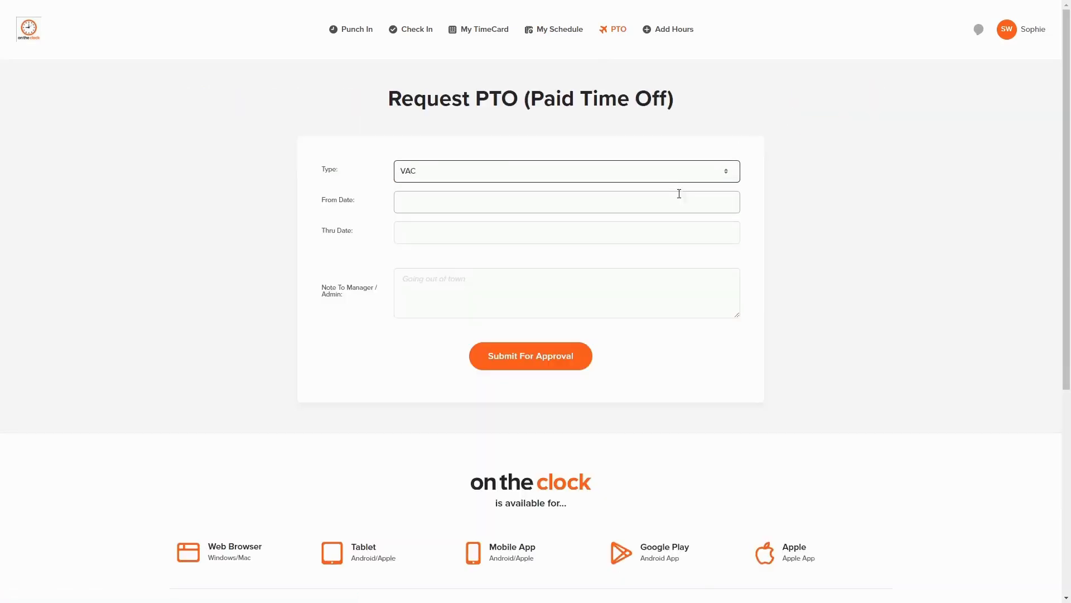
pyautogui.click(566, 201)
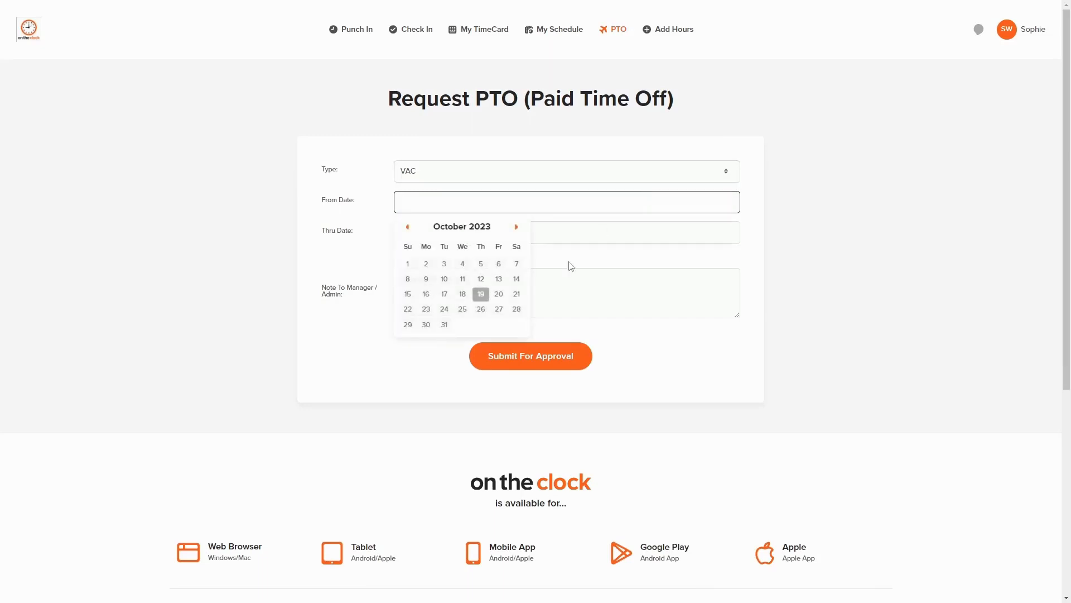
pyautogui.click(498, 294)
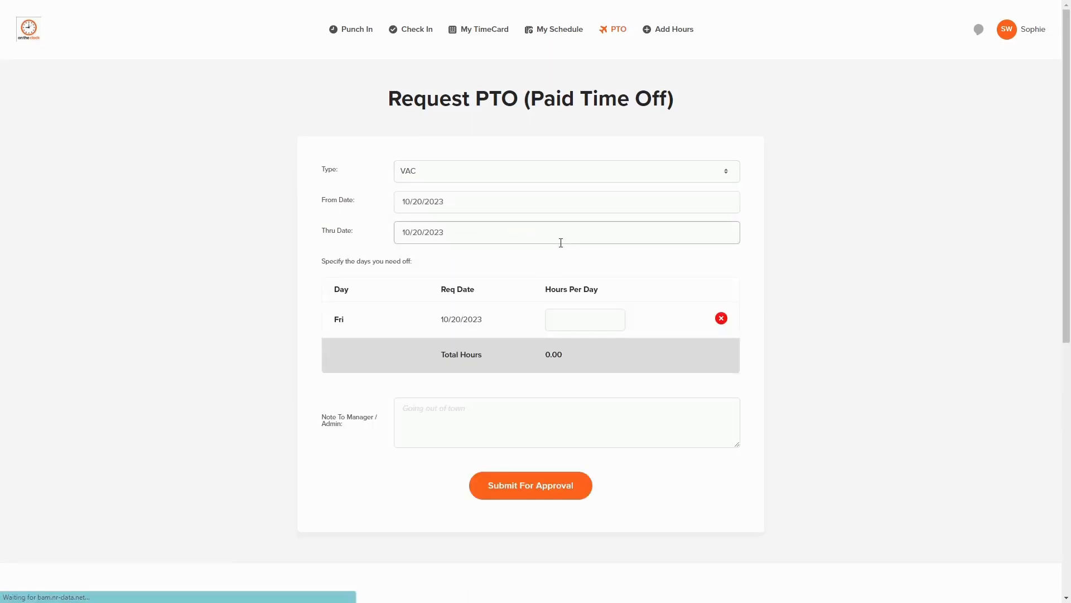
pyautogui.click(584, 319)
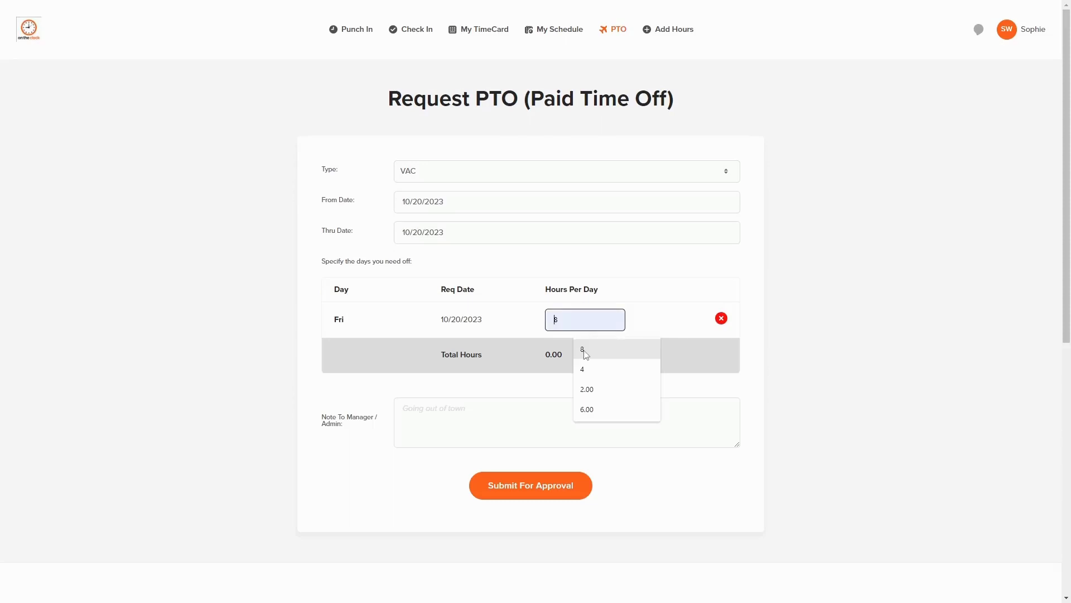
pyautogui.click(582, 350)
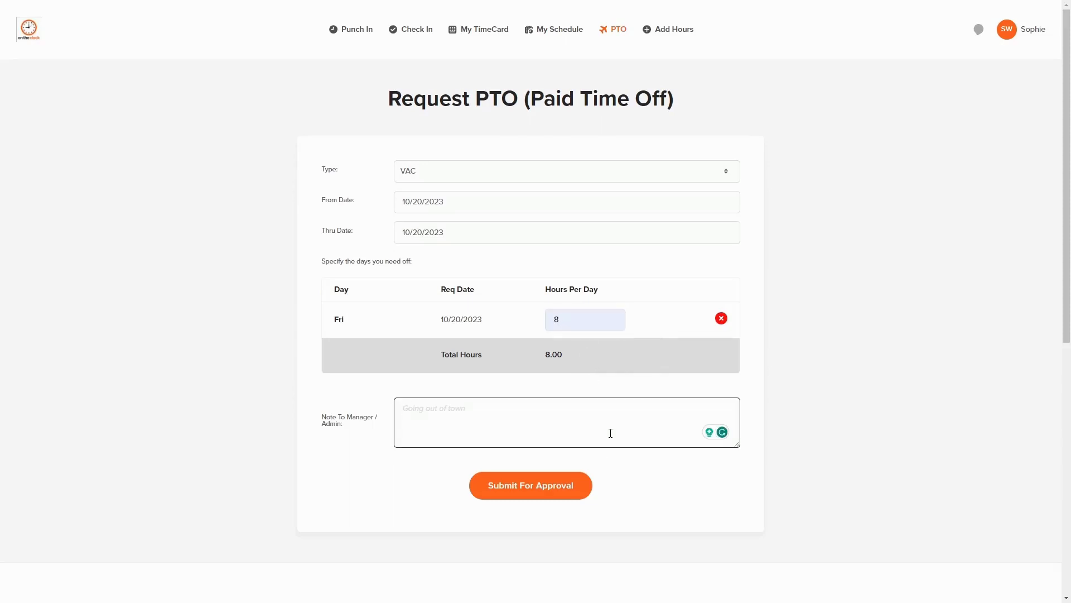
pyautogui.write('PTO')
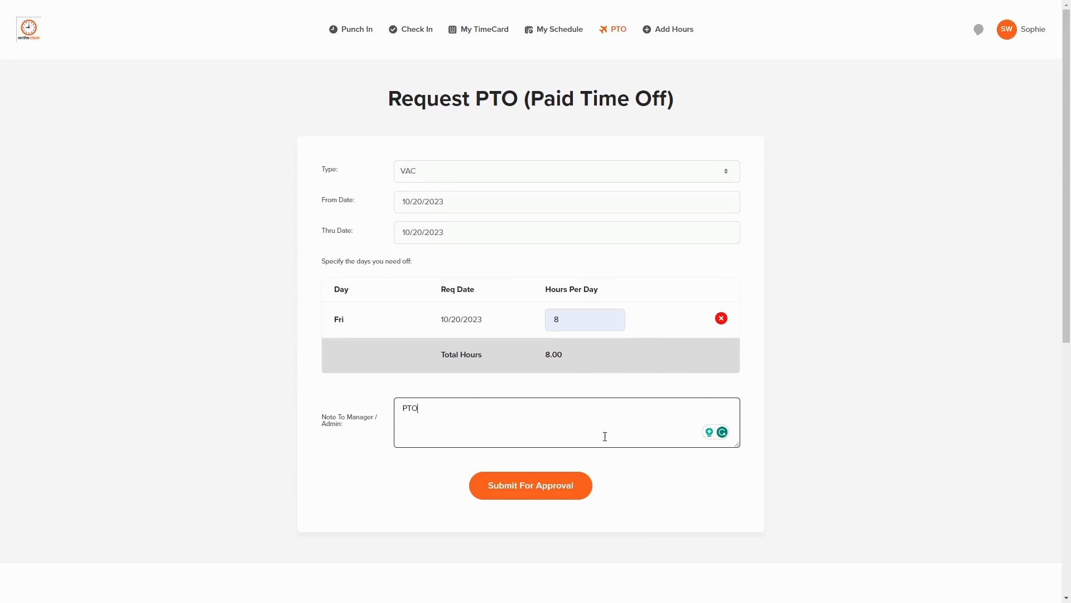
pyautogui.click(530, 485)
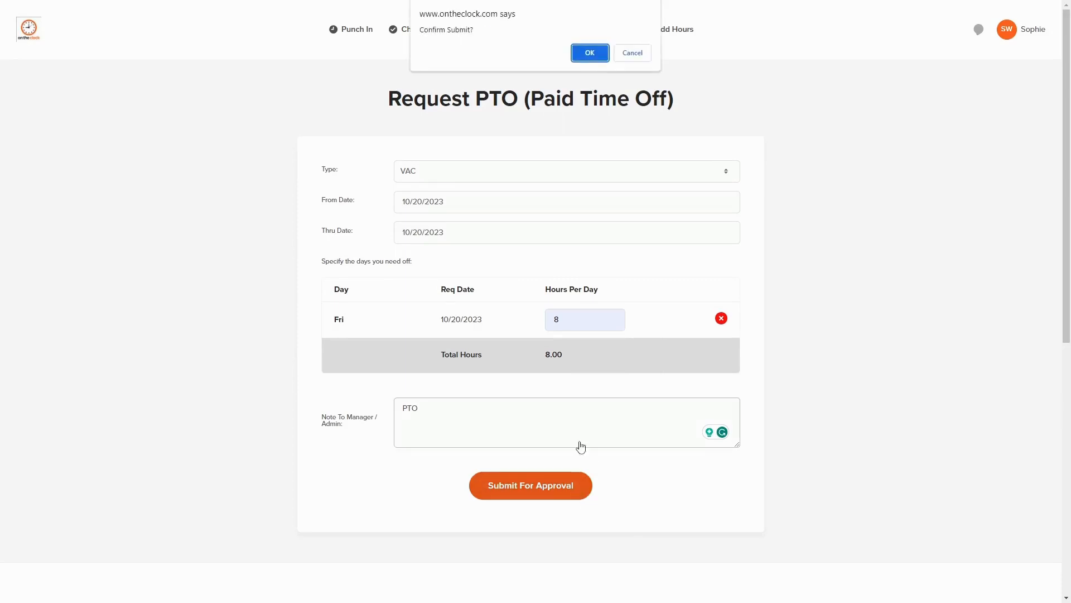
# Confirm the PTO submission, then return to My TimeCard for 10/01–10/31/2023.
pyautogui.click(589, 52)
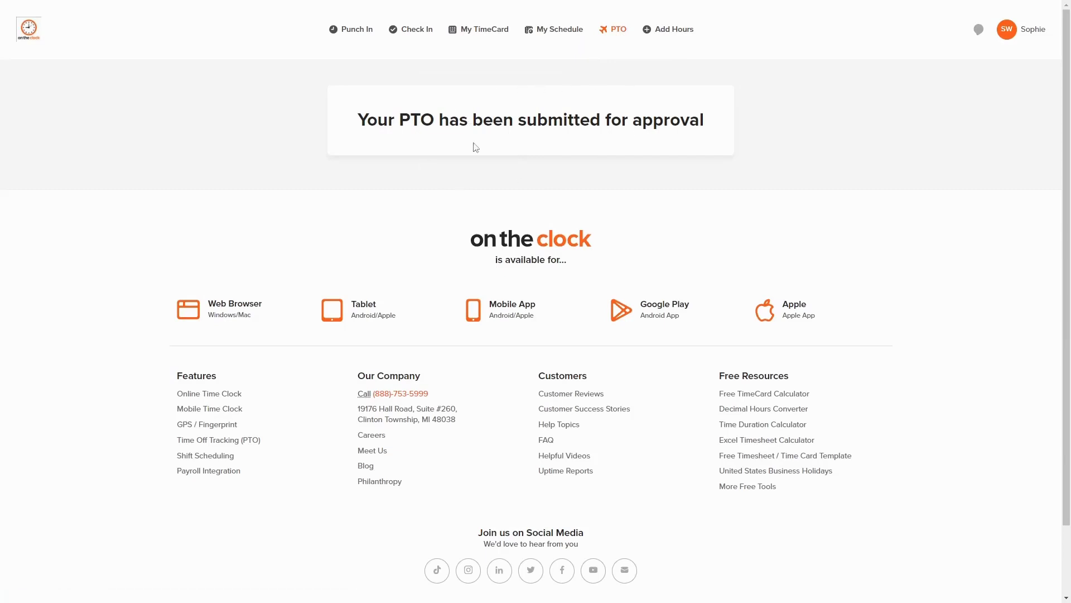
pyautogui.moveTo(594, 144)
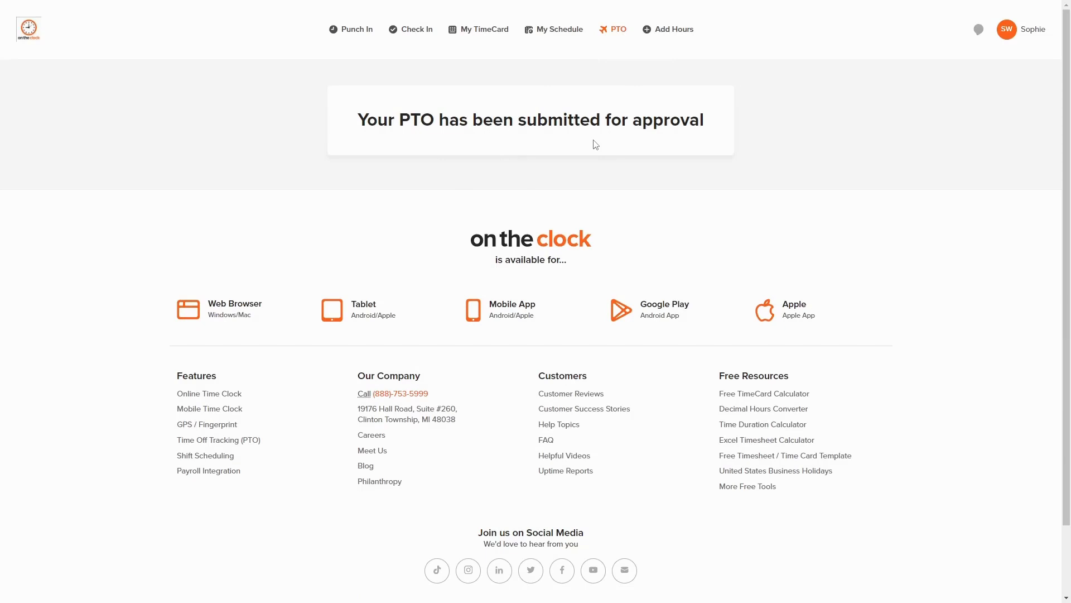
pyautogui.moveTo(565, 115)
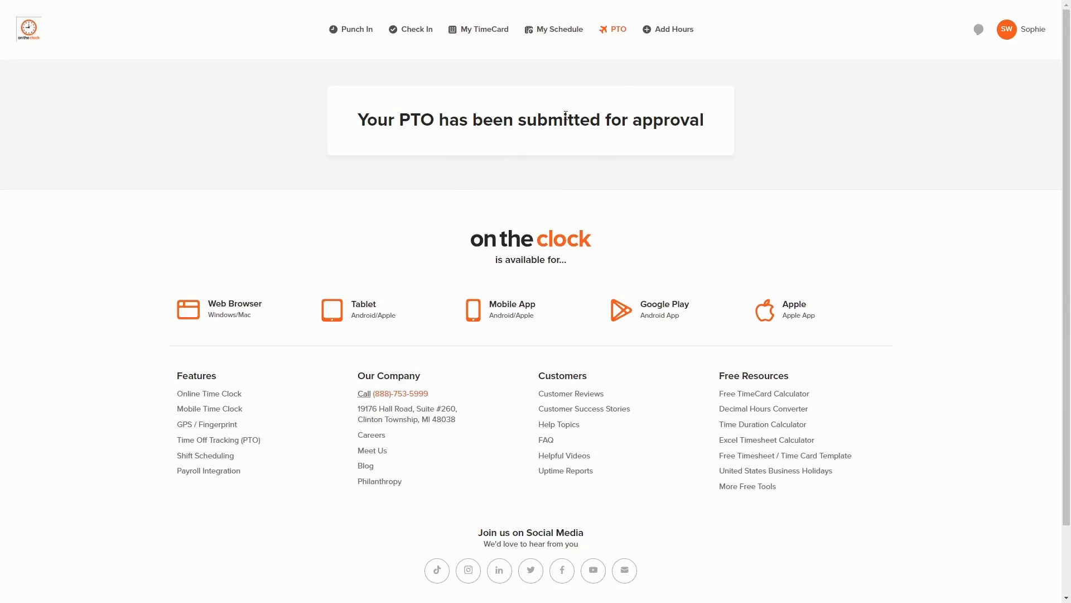
pyautogui.click(484, 30)
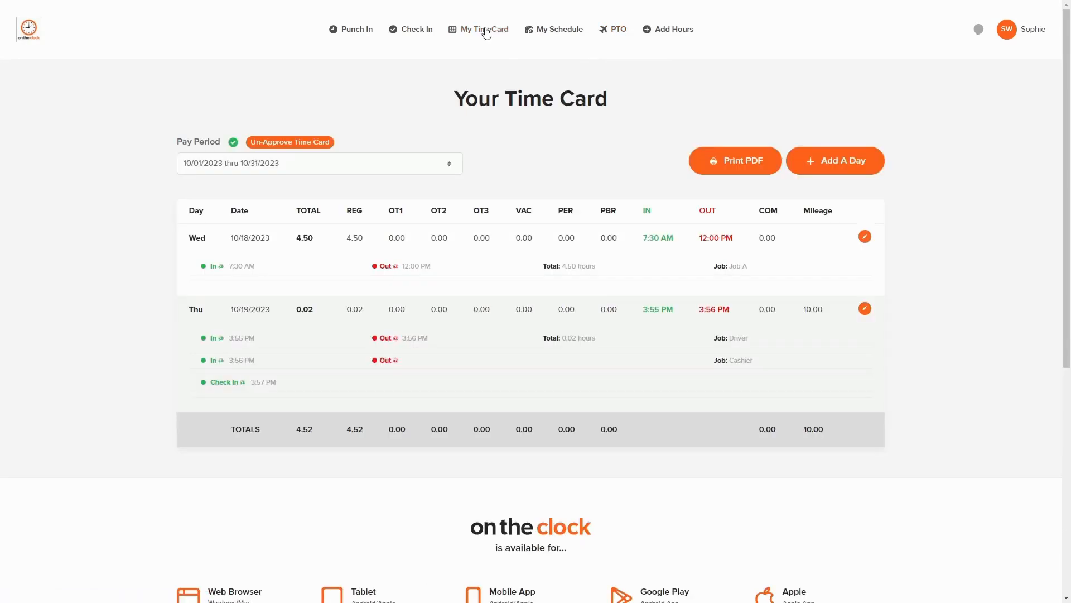
# Review PTO balances, hours-used summary and the pending 8-hour 10/20/2023 VAC request.
pyautogui.click(618, 28)
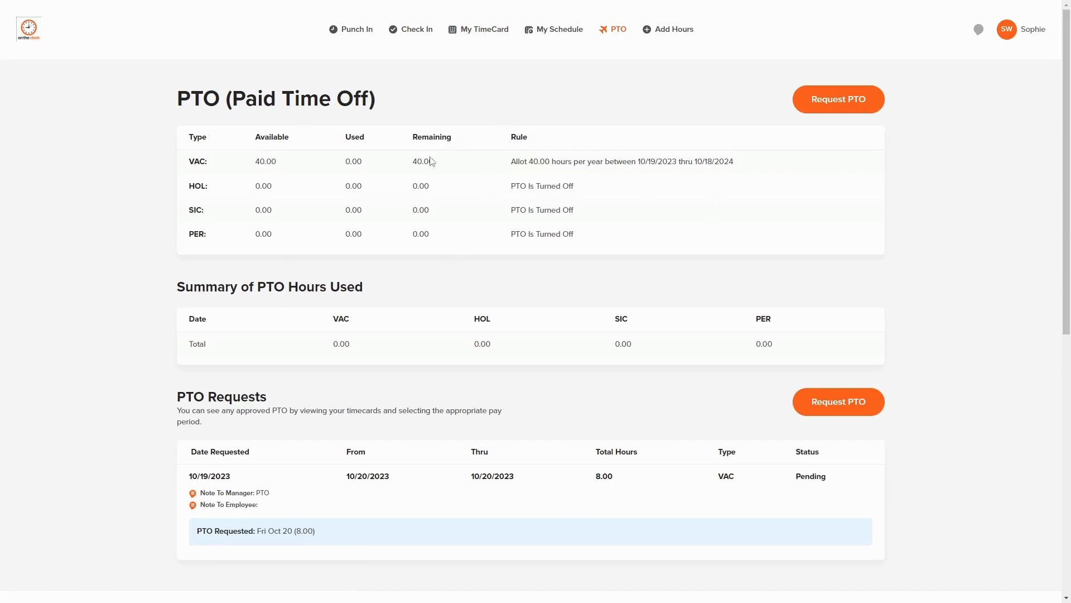
pyautogui.moveTo(481, 161)
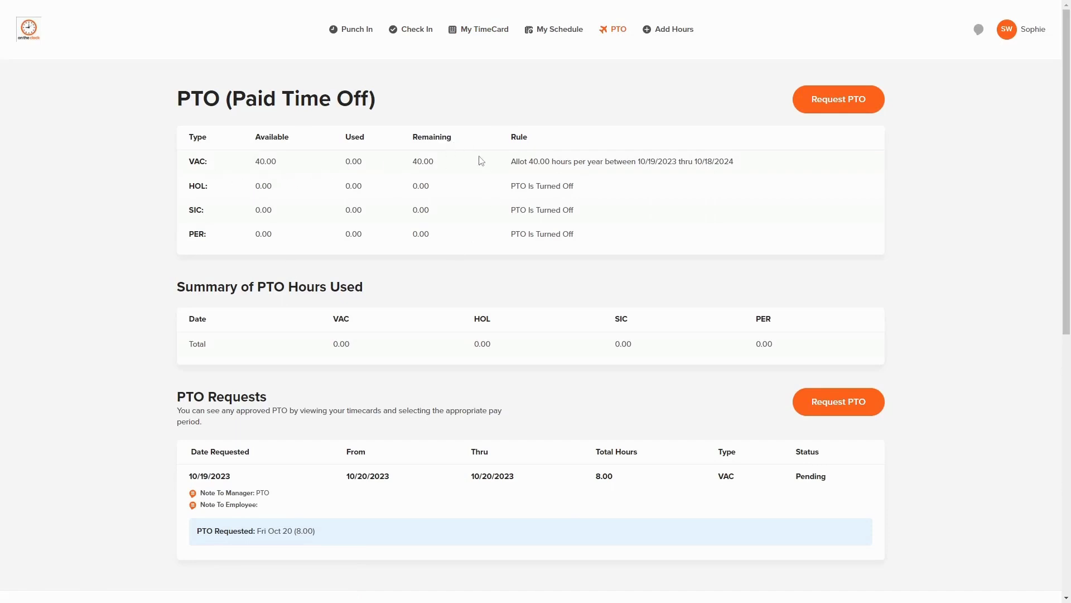
pyautogui.moveTo(497, 164)
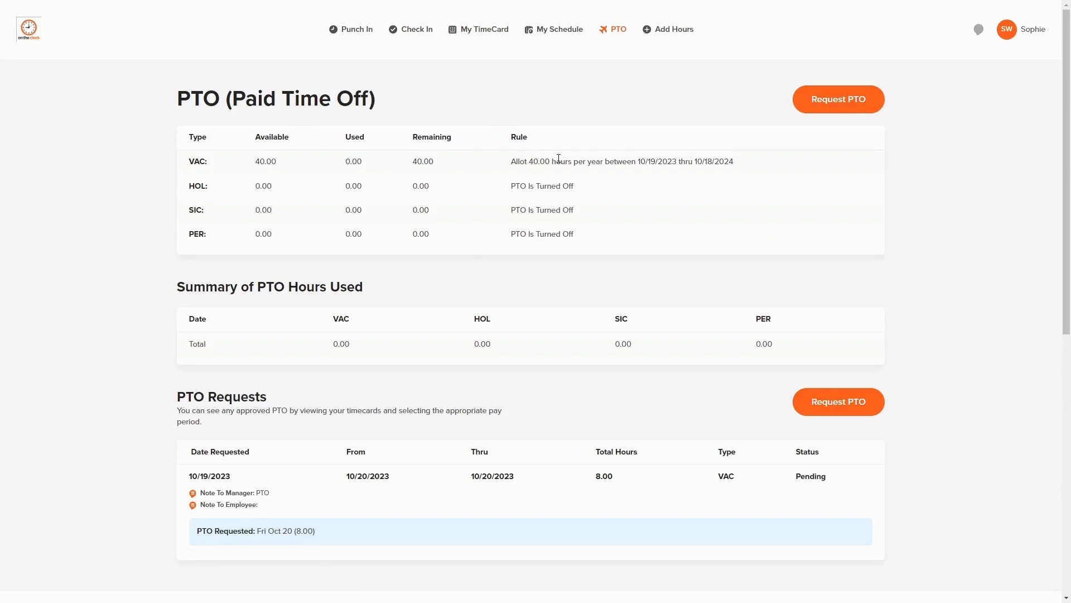
pyautogui.moveTo(652, 161)
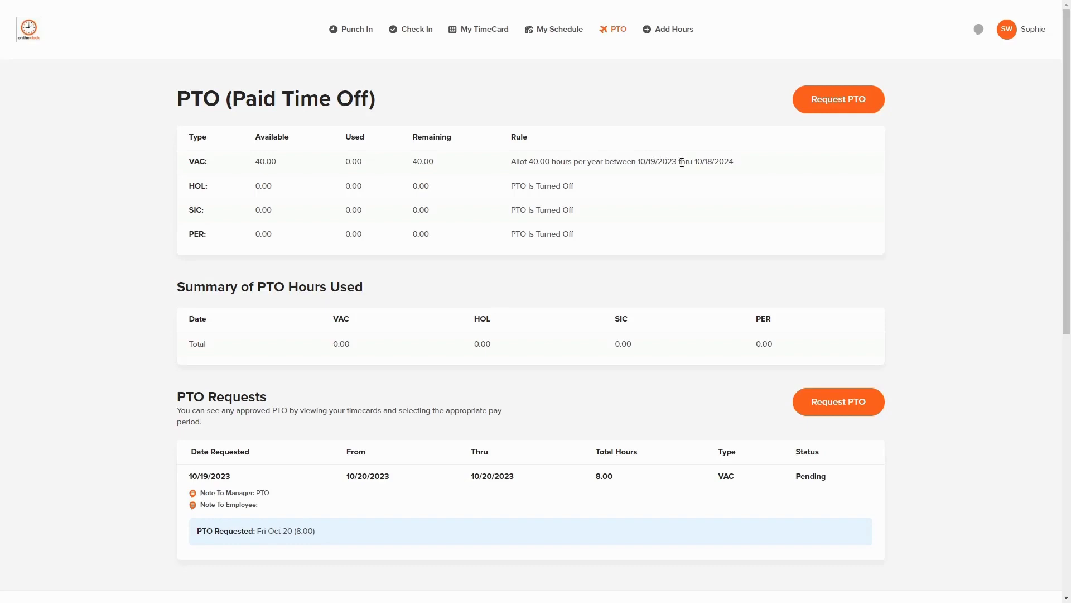
pyautogui.scroll(-3)
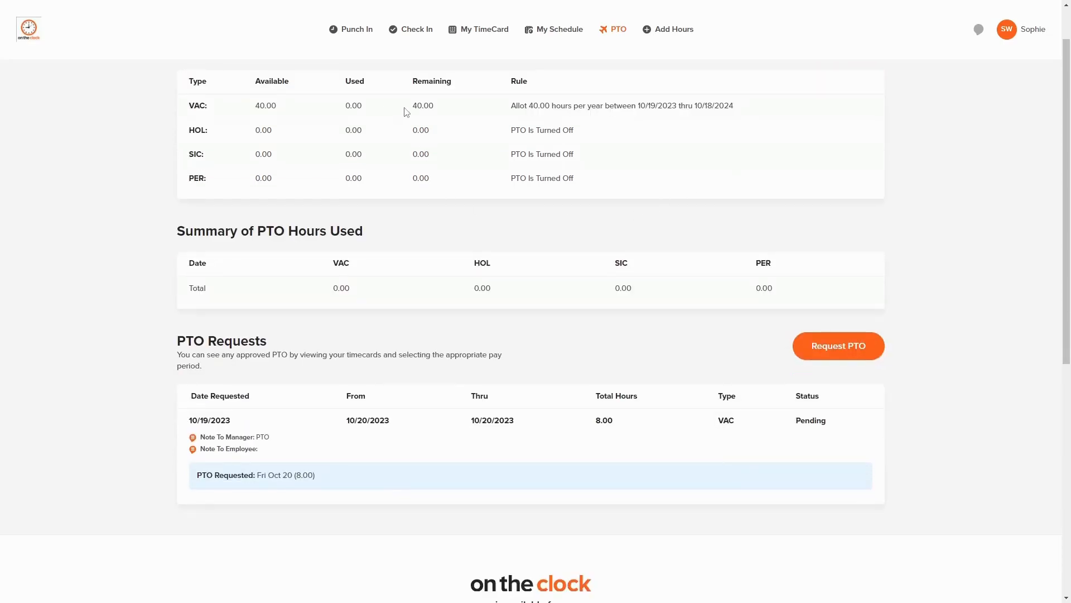
pyautogui.moveTo(591, 271)
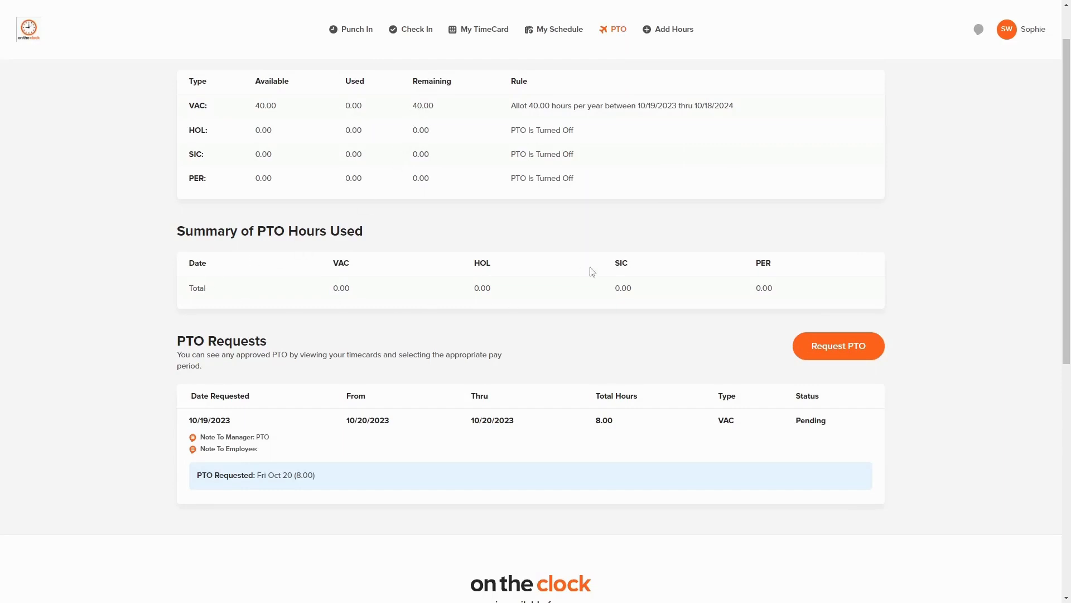
pyautogui.moveTo(578, 246)
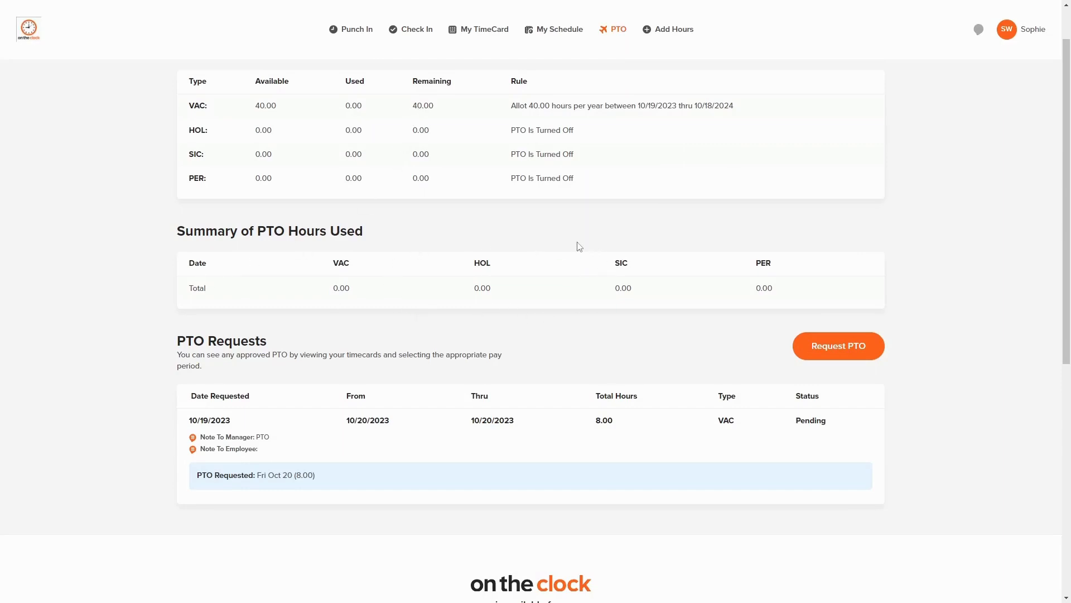
pyautogui.moveTo(585, 347)
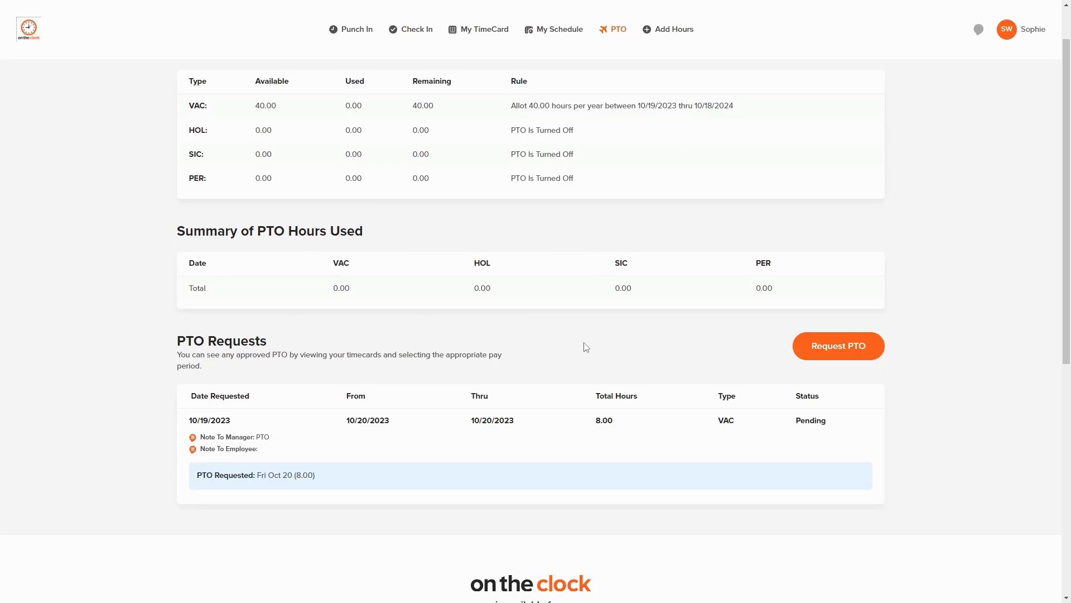
pyautogui.moveTo(604, 407)
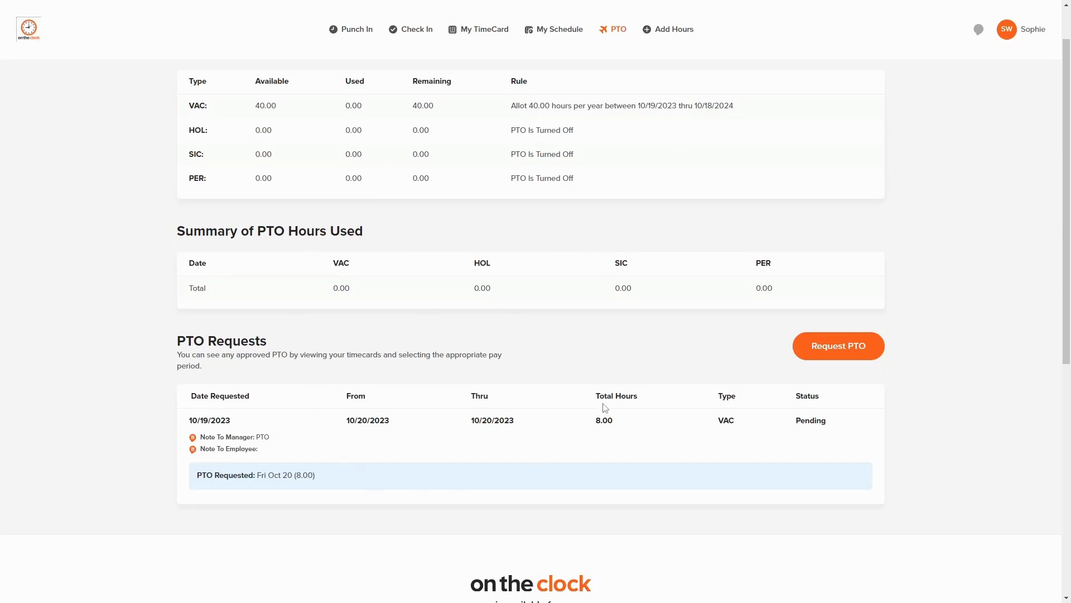
pyautogui.moveTo(413, 447)
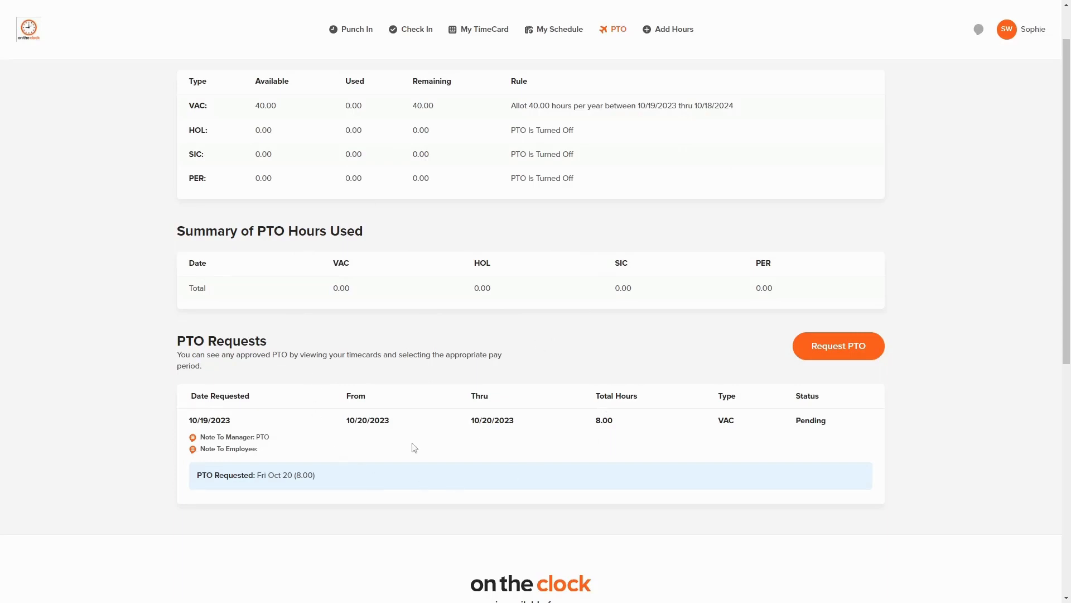
pyautogui.moveTo(393, 439)
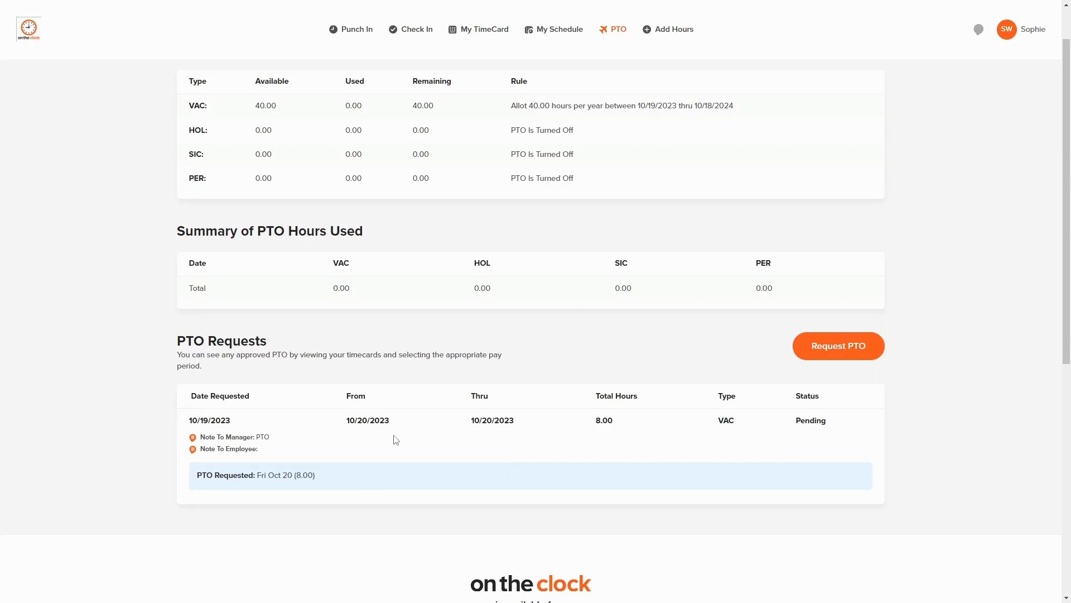
pyautogui.moveTo(803, 420)
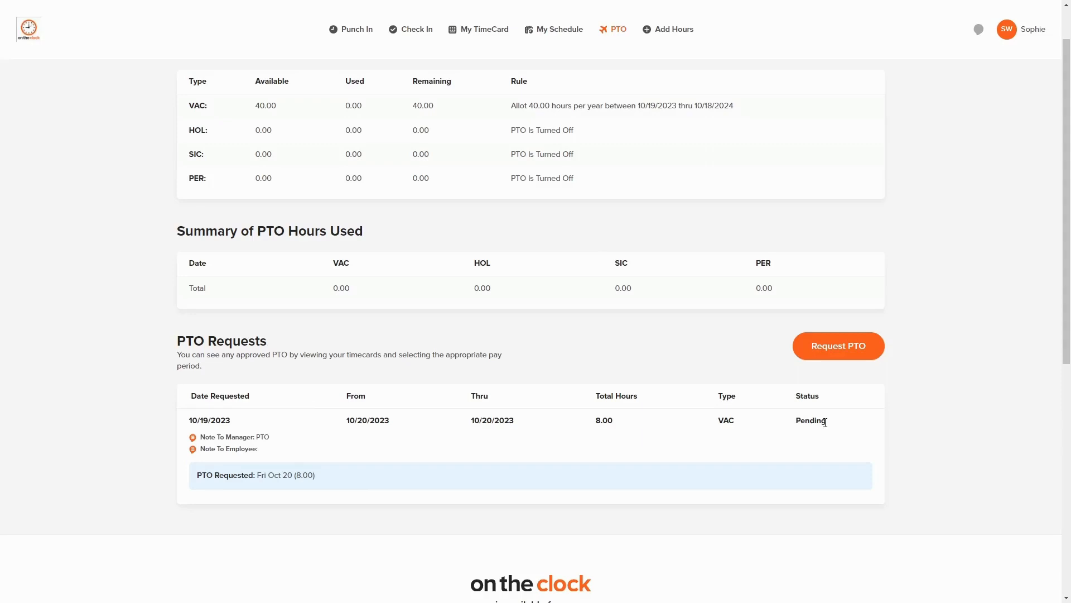
pyautogui.moveTo(822, 423)
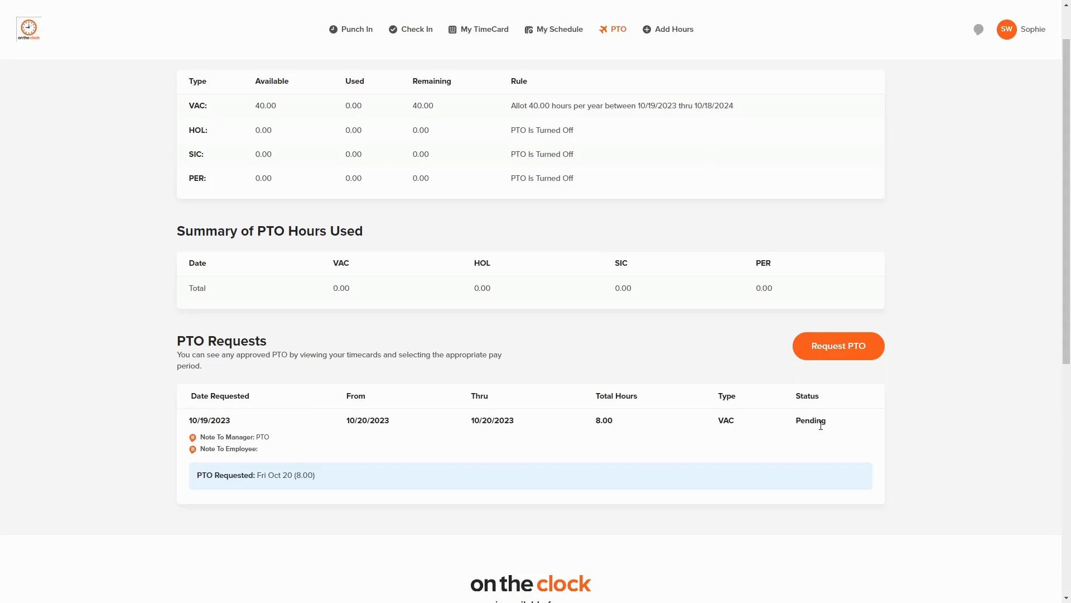
pyautogui.moveTo(812, 432)
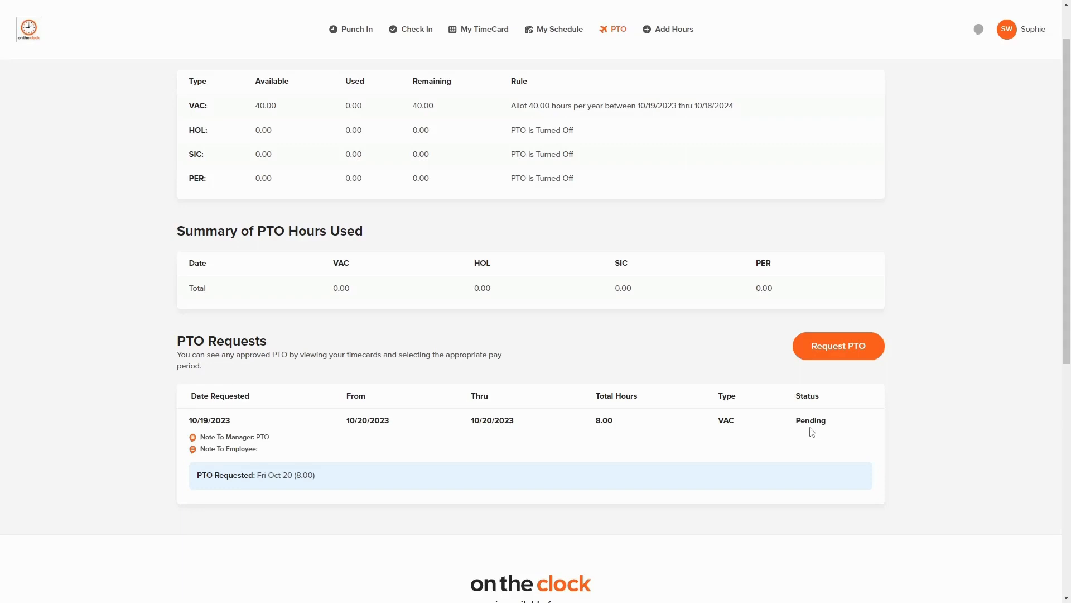
pyautogui.scroll(3)
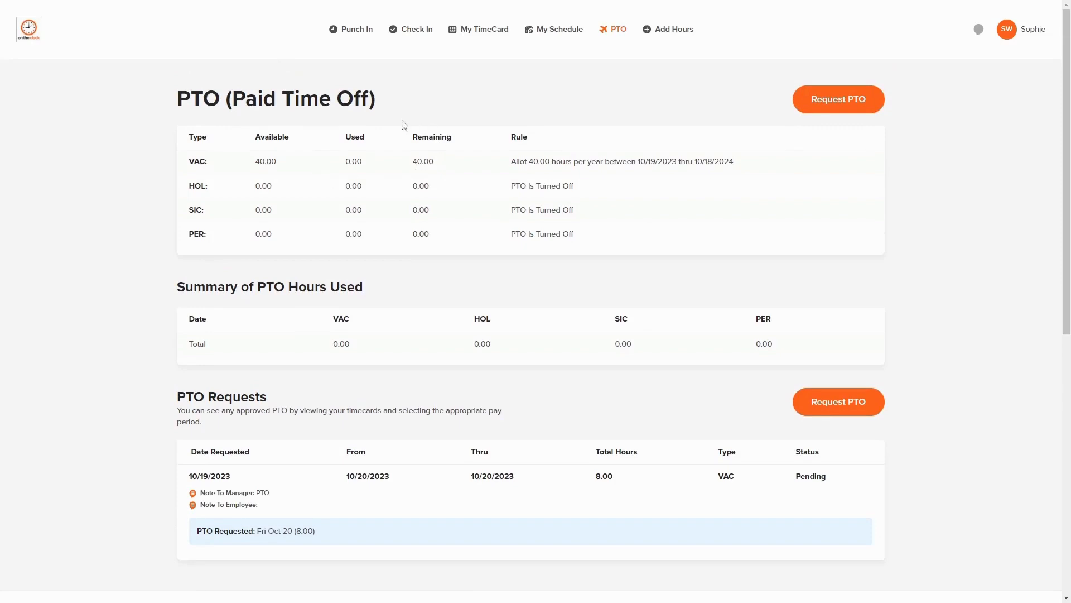
pyautogui.moveTo(362, 140)
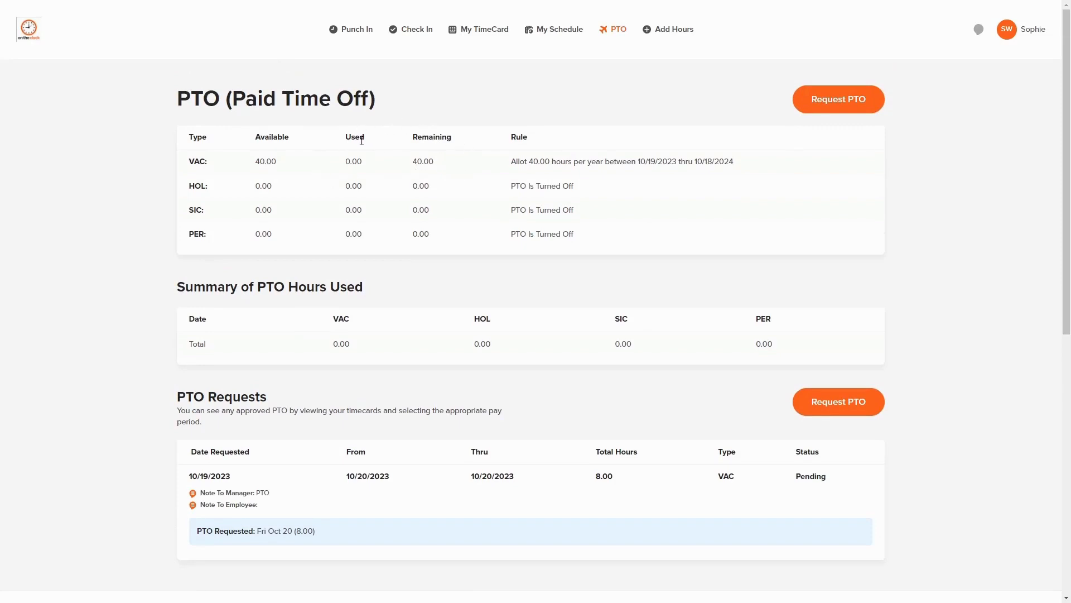
pyautogui.moveTo(511, 152)
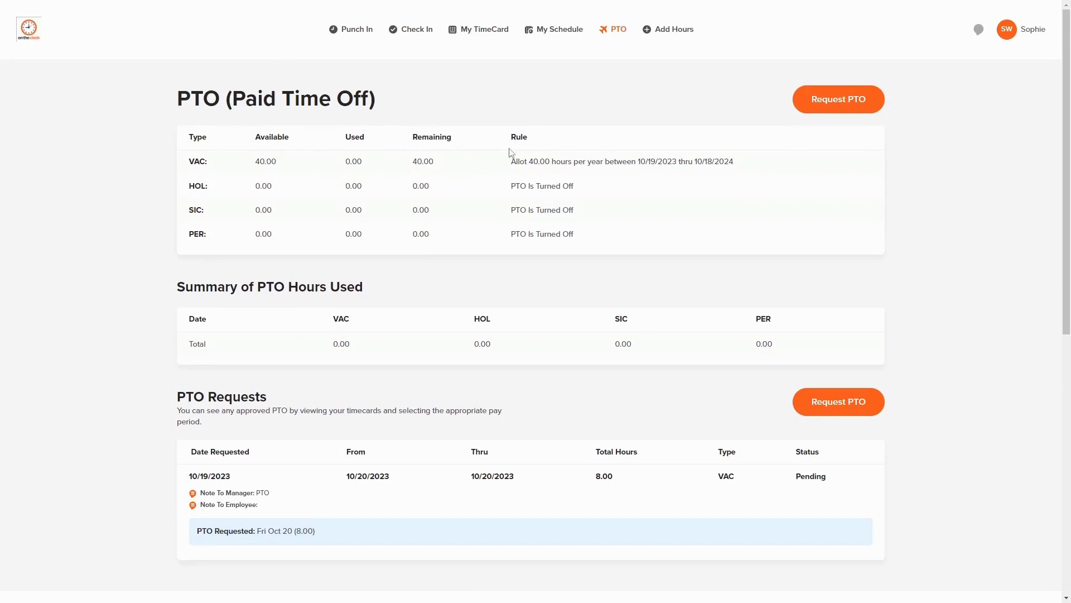
pyautogui.moveTo(508, 152)
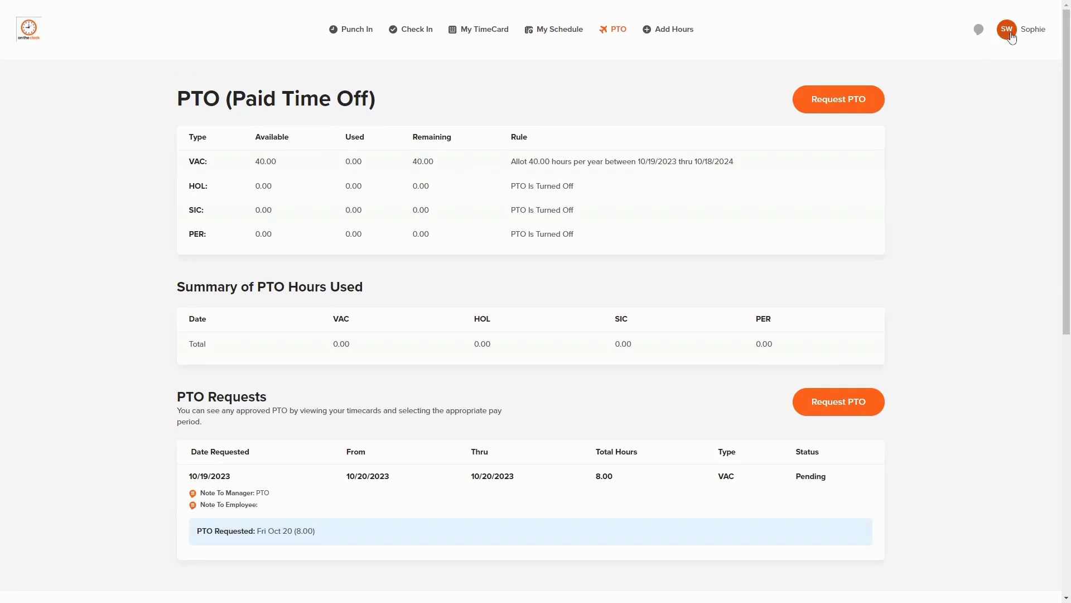
pyautogui.moveTo(978, 30)
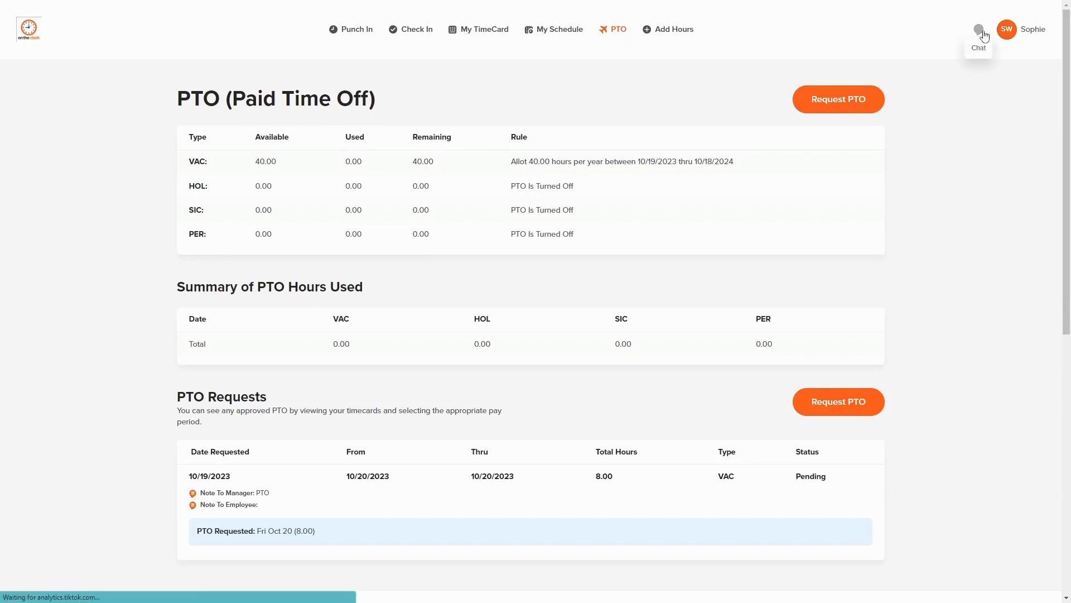
pyautogui.click(978, 28)
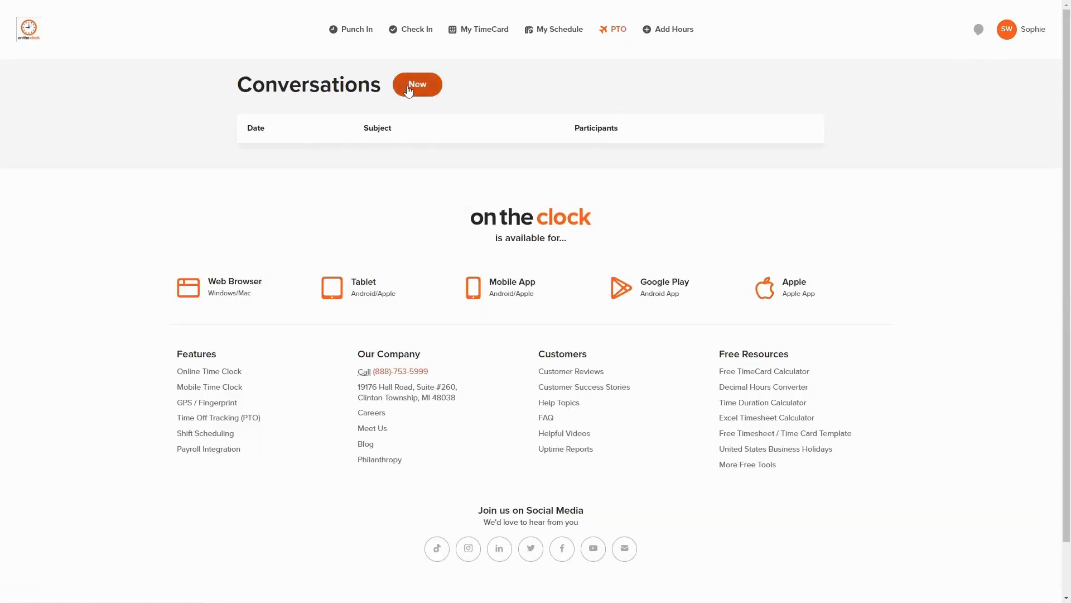
pyautogui.click(416, 84)
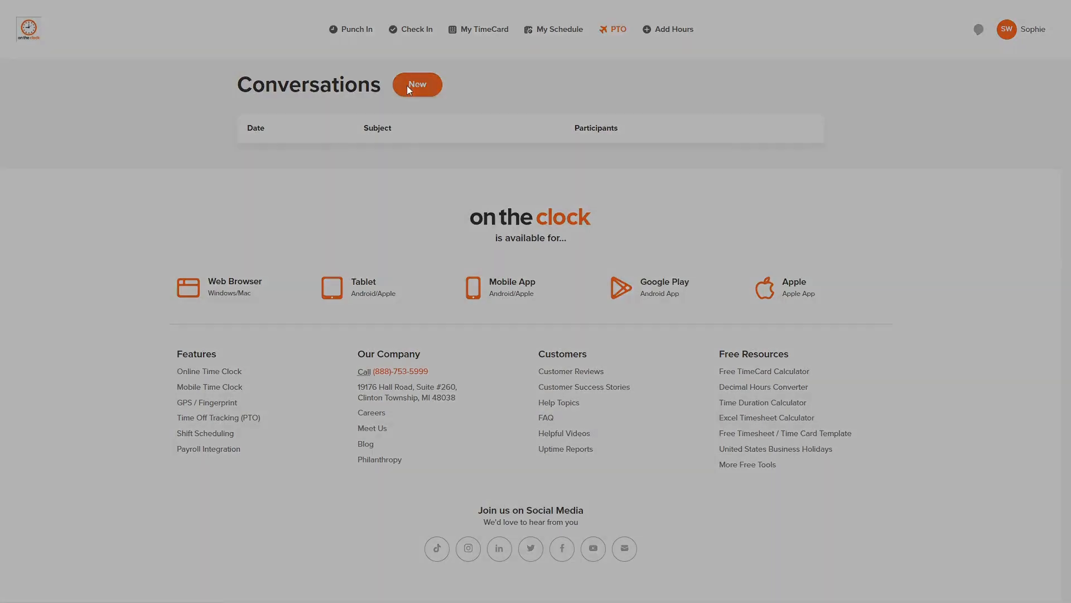
pyautogui.click(416, 84)
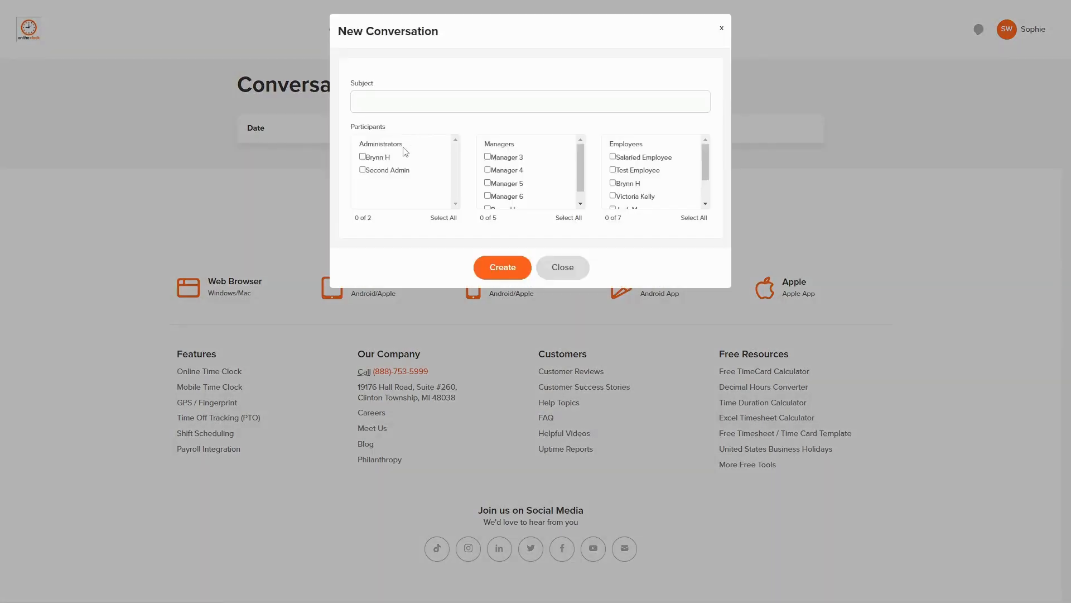
pyautogui.scroll(-3)
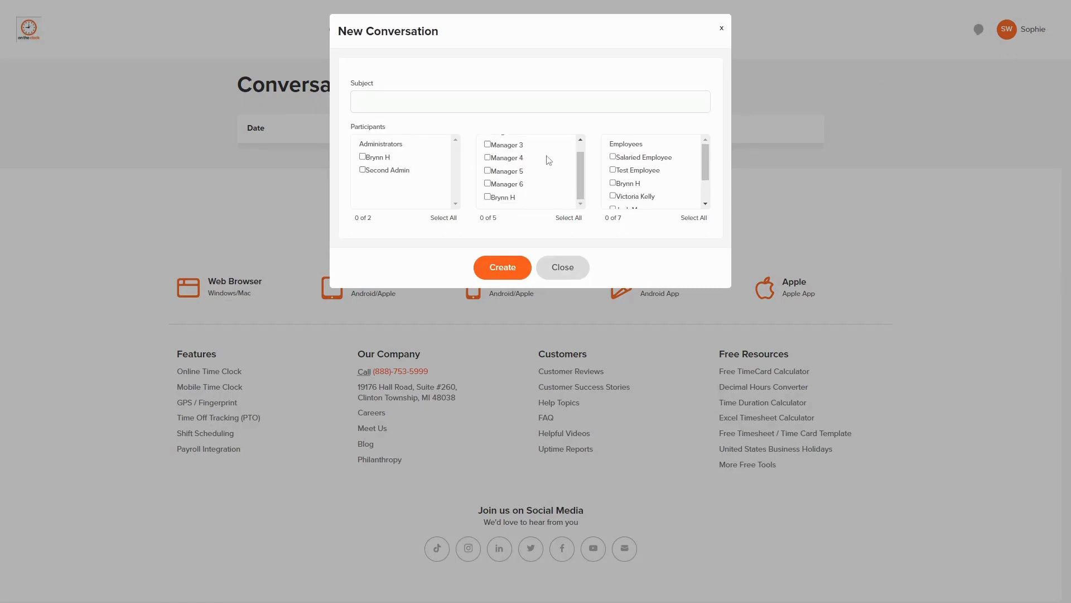
pyautogui.scroll(-3)
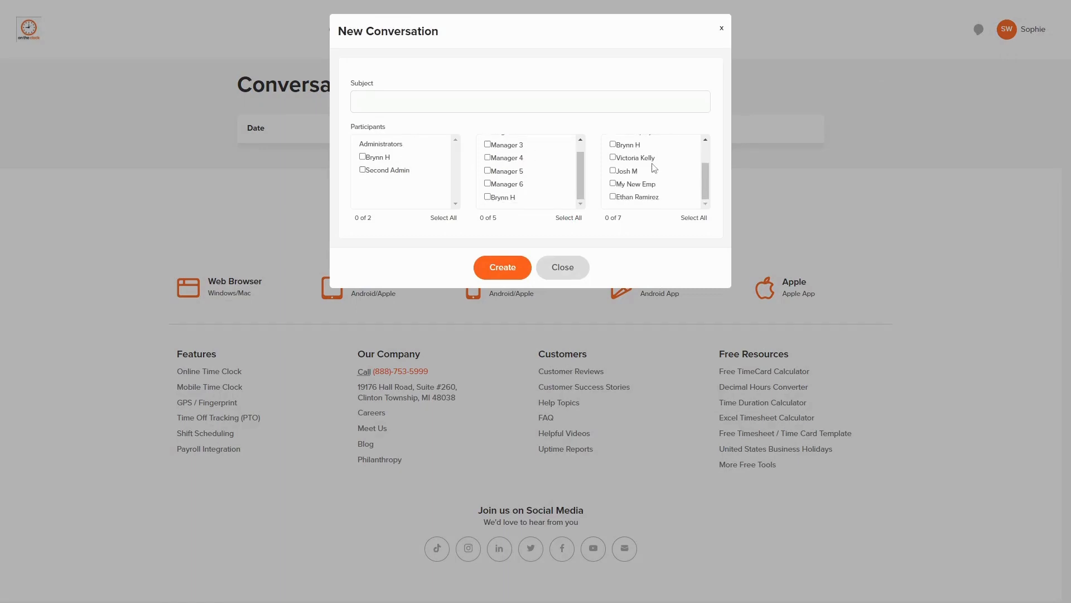
pyautogui.moveTo(630, 174)
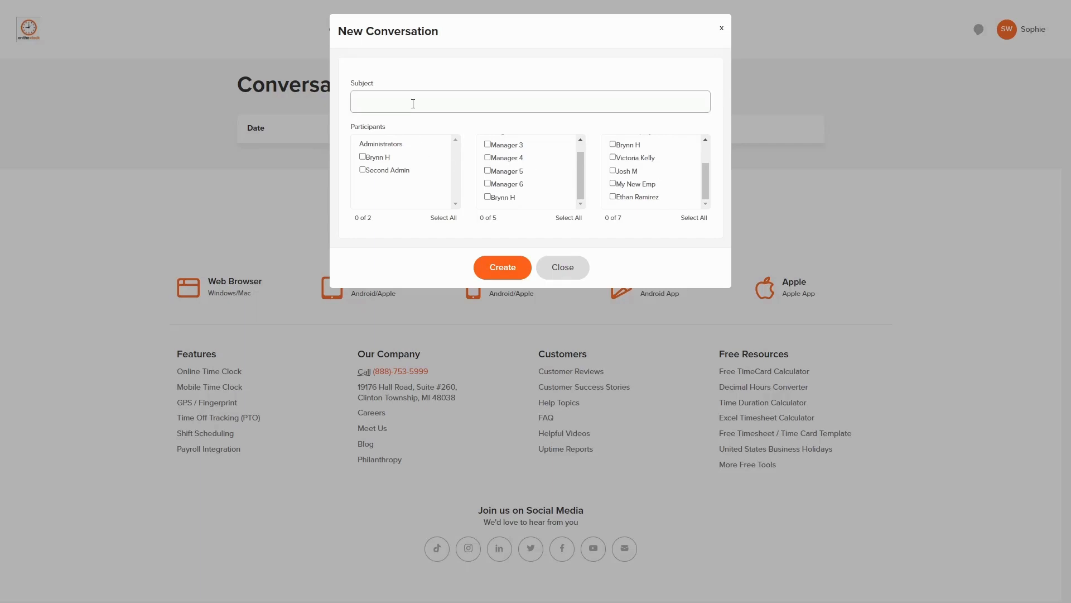
pyautogui.moveTo(410, 114)
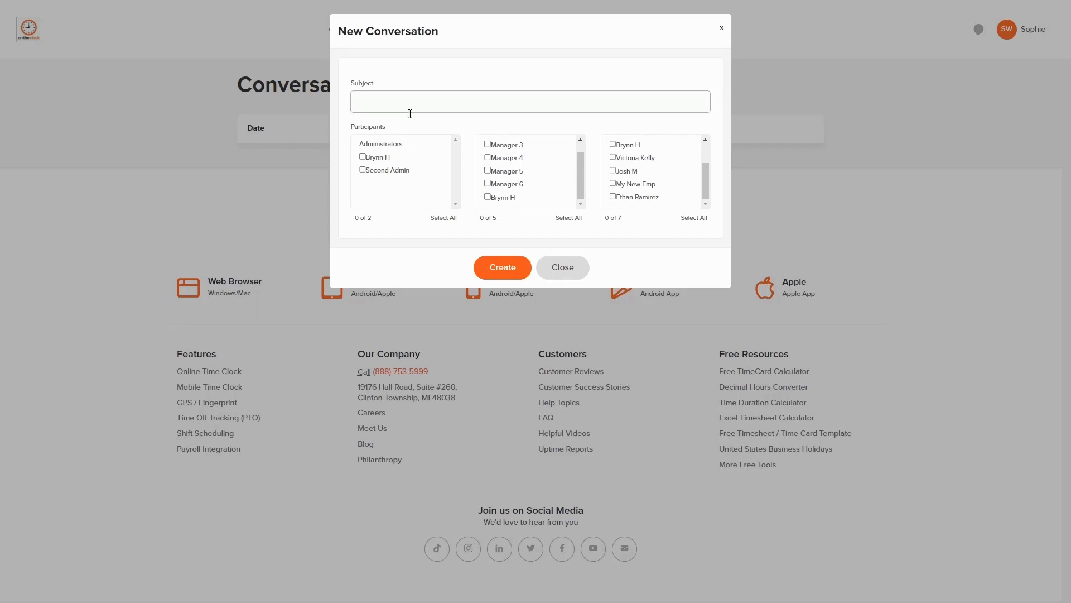
pyautogui.click(363, 156)
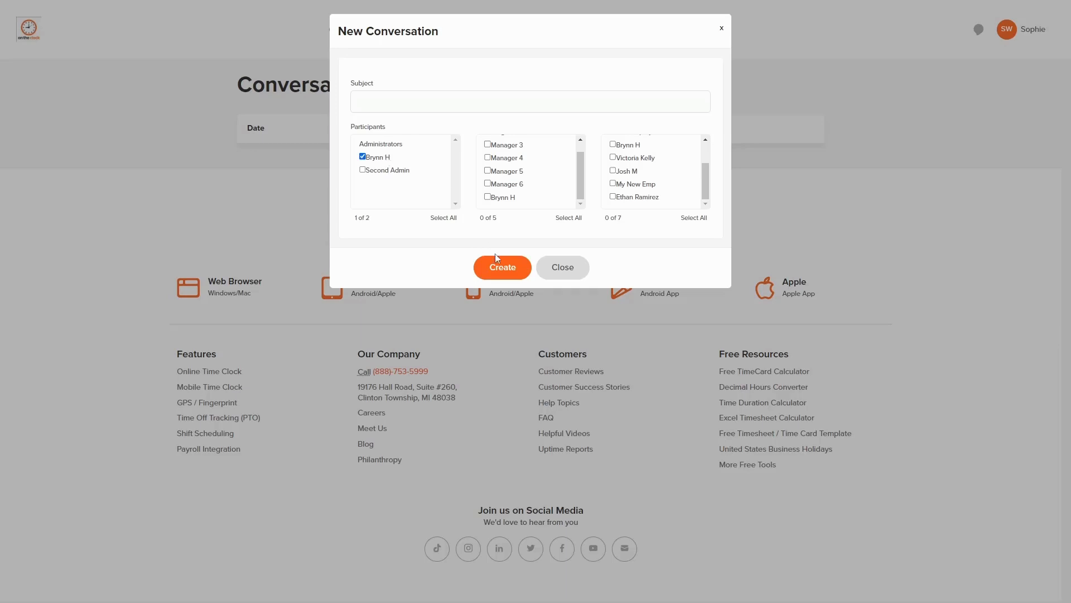
pyautogui.click(529, 101)
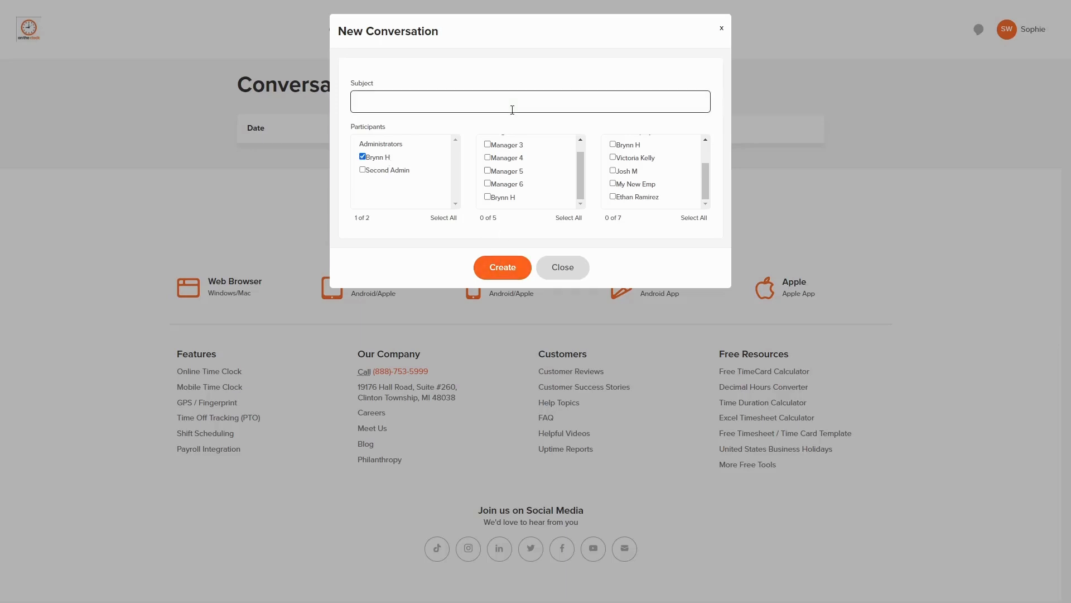
pyautogui.write('PTO Re')
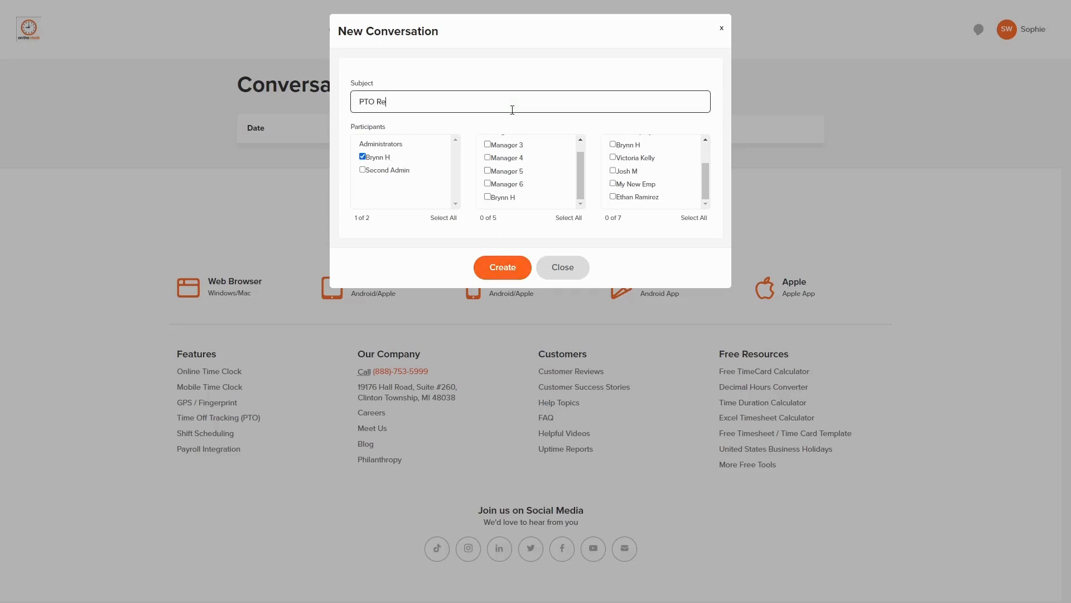
pyautogui.click(502, 268)
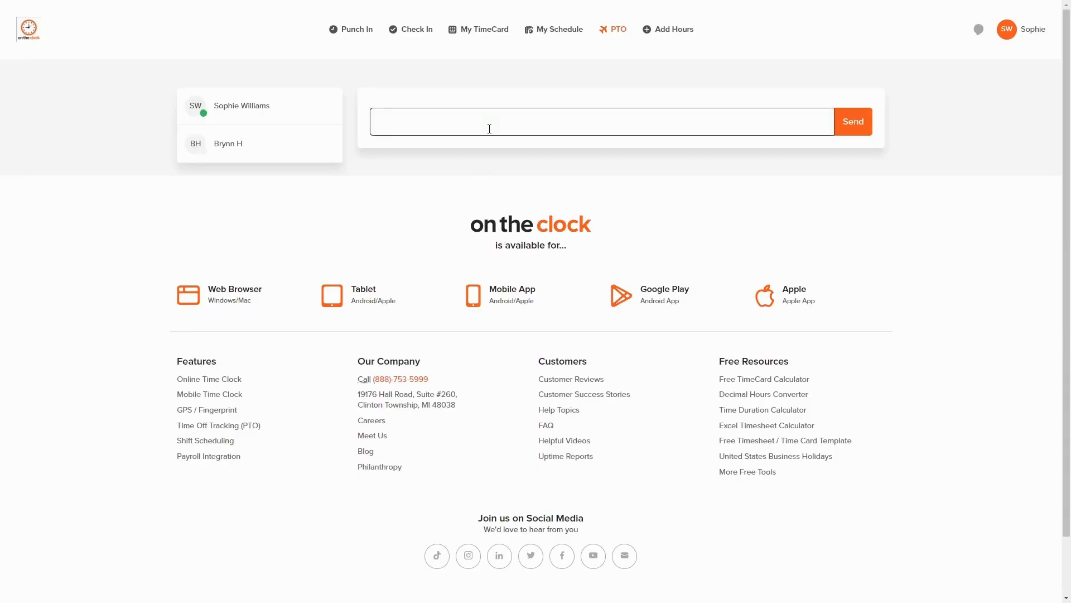
pyautogui.write('Can you rev')
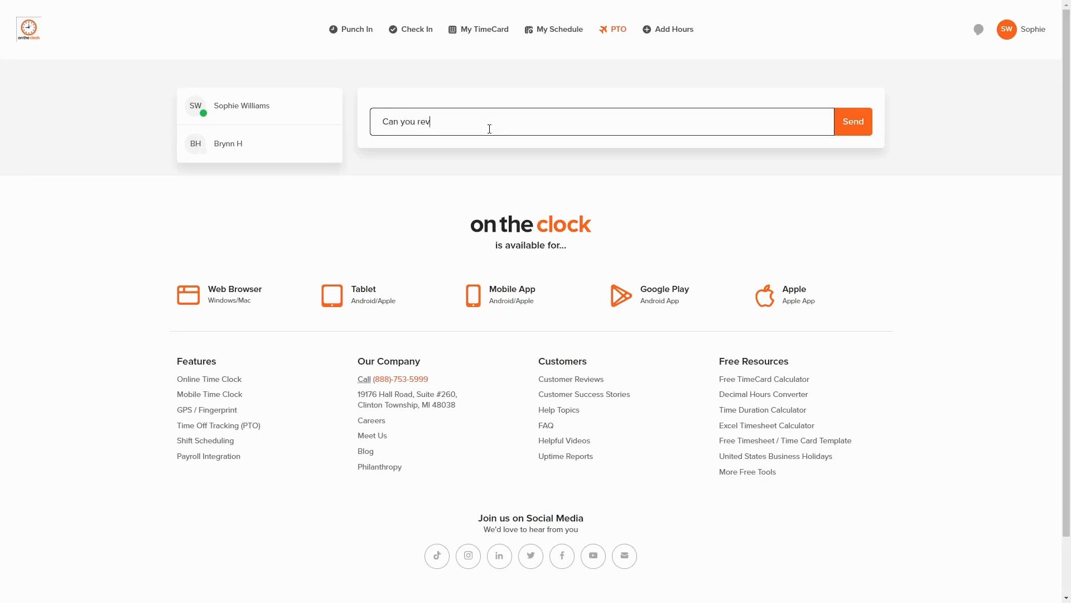
pyautogui.click(851, 121)
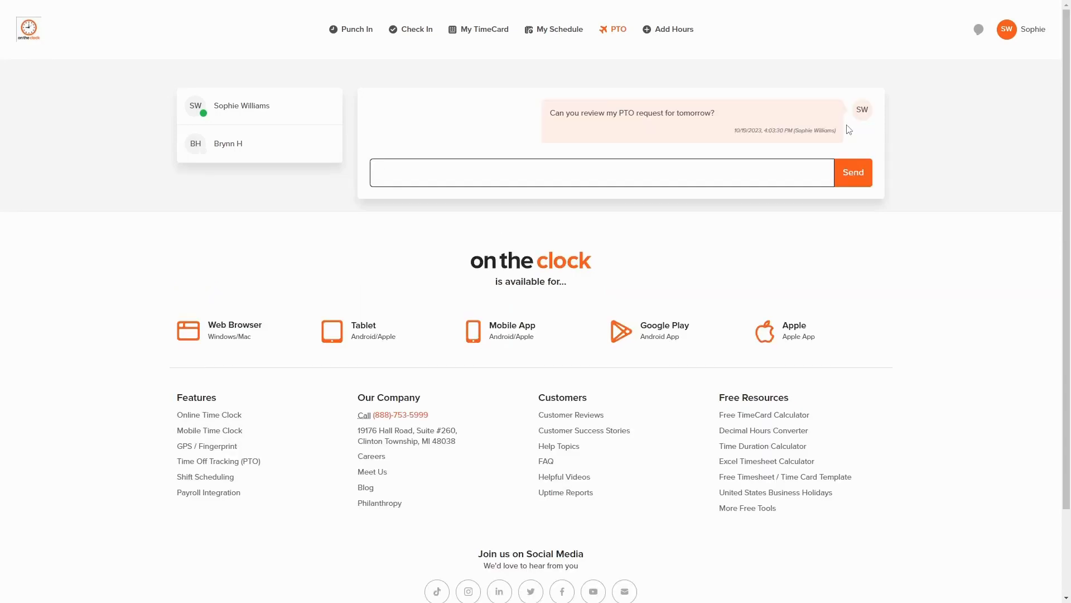
pyautogui.moveTo(843, 122)
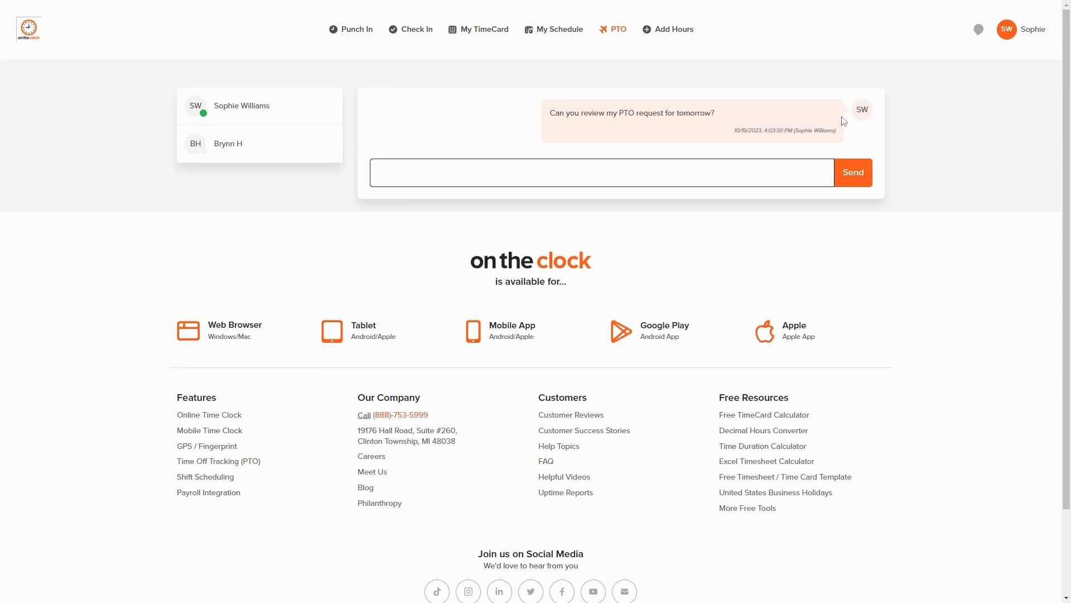
pyautogui.moveTo(859, 109)
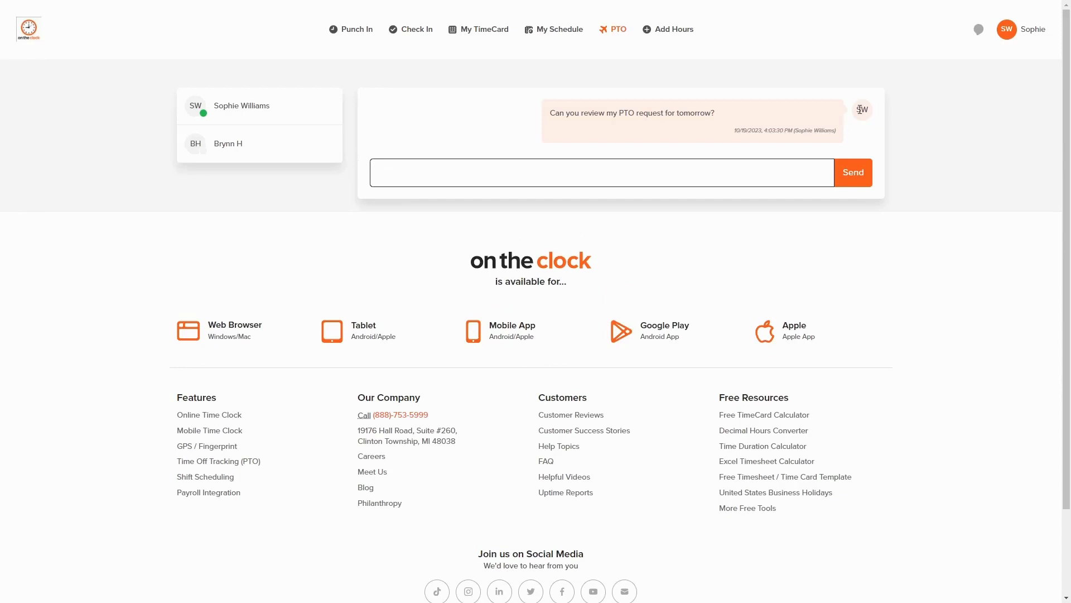
pyautogui.moveTo(977, 30)
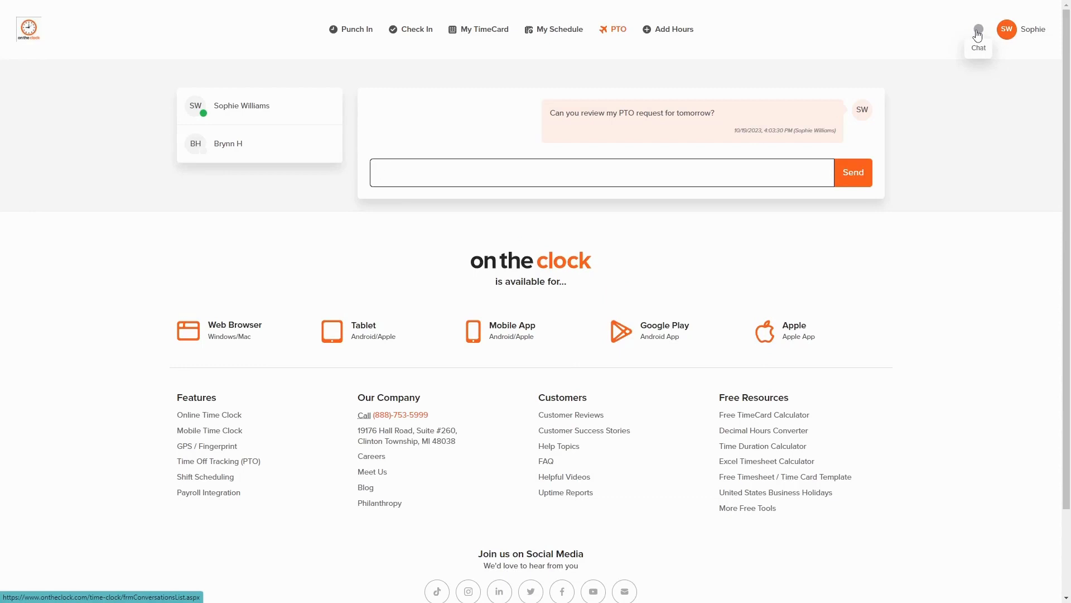
pyautogui.click(483, 29)
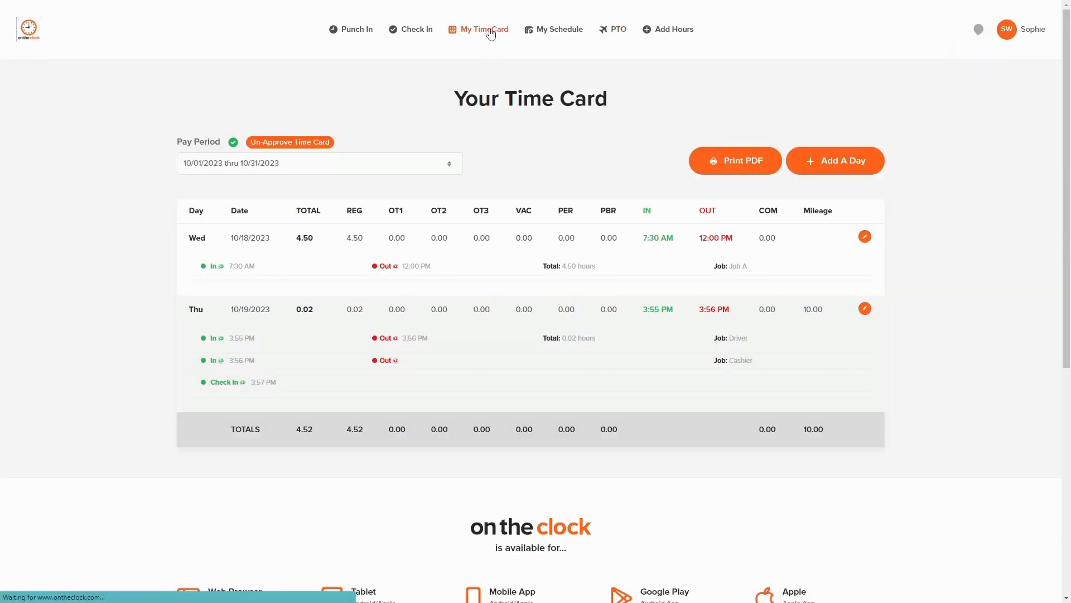